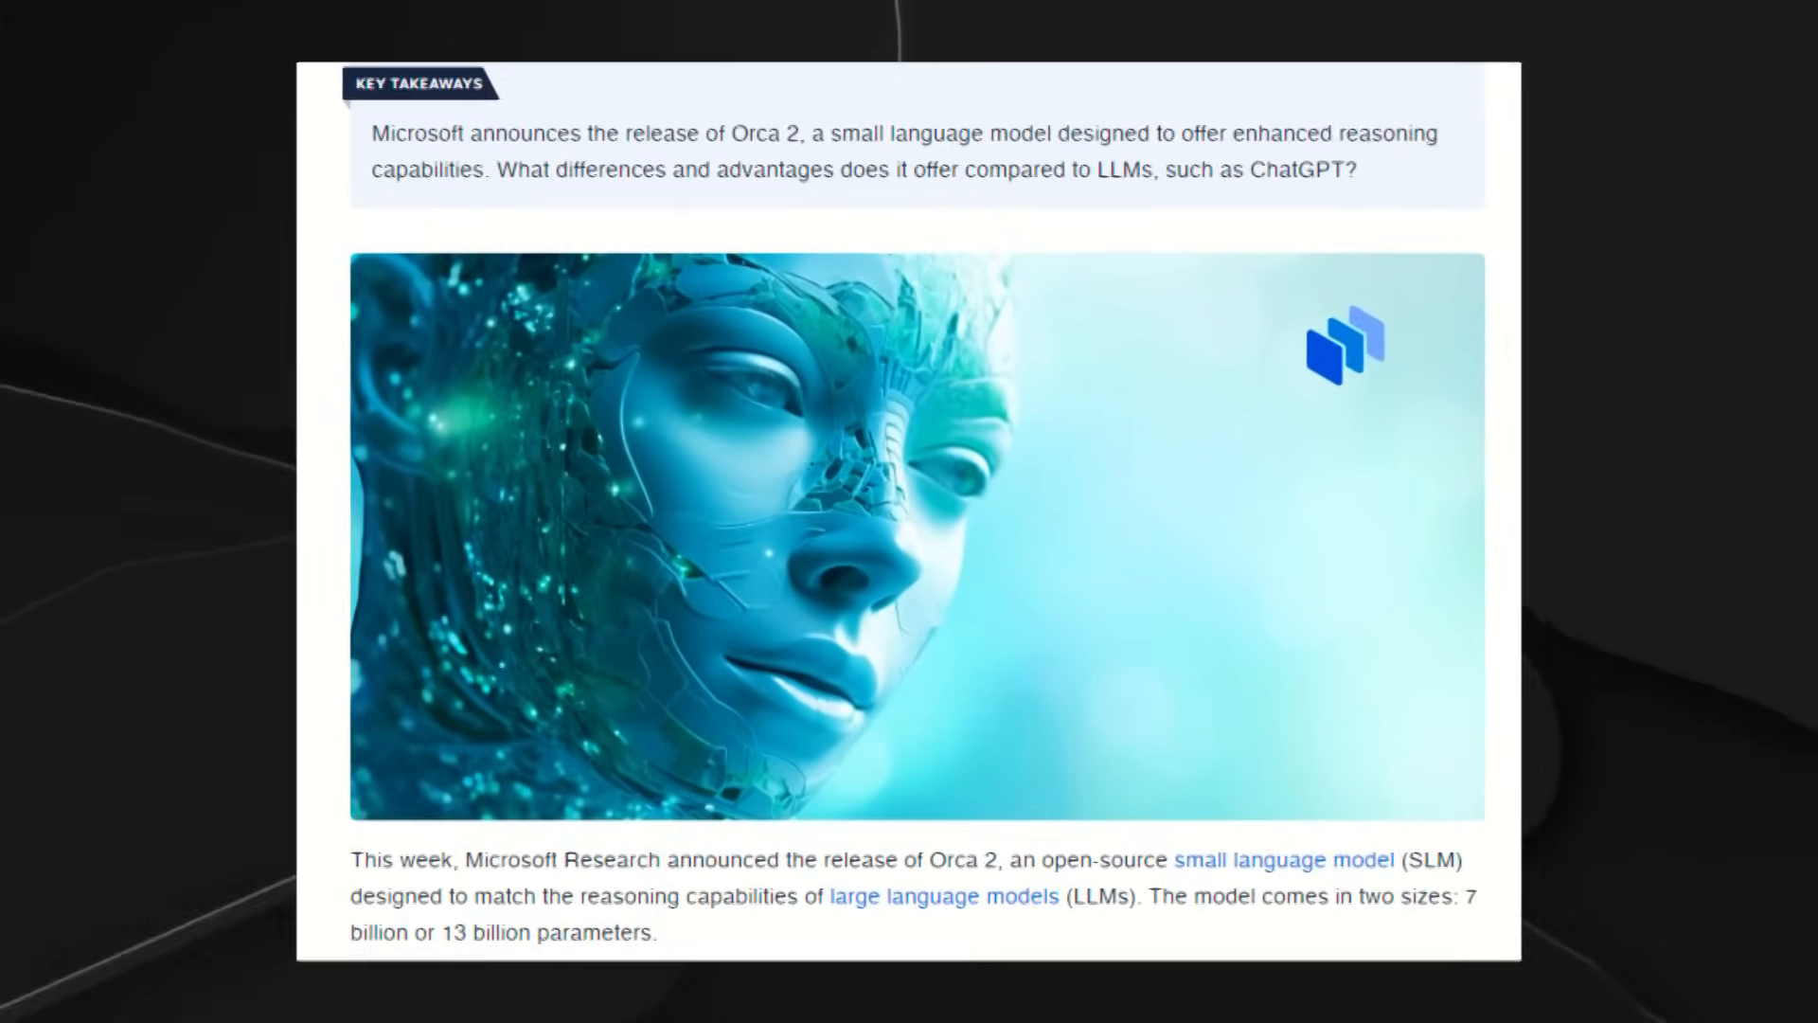
Scroll down the Orca 2 article past its key takeaways and lead image.
{"action": "scroll", "scroll_direction": "down", "scroll_amount": 3}
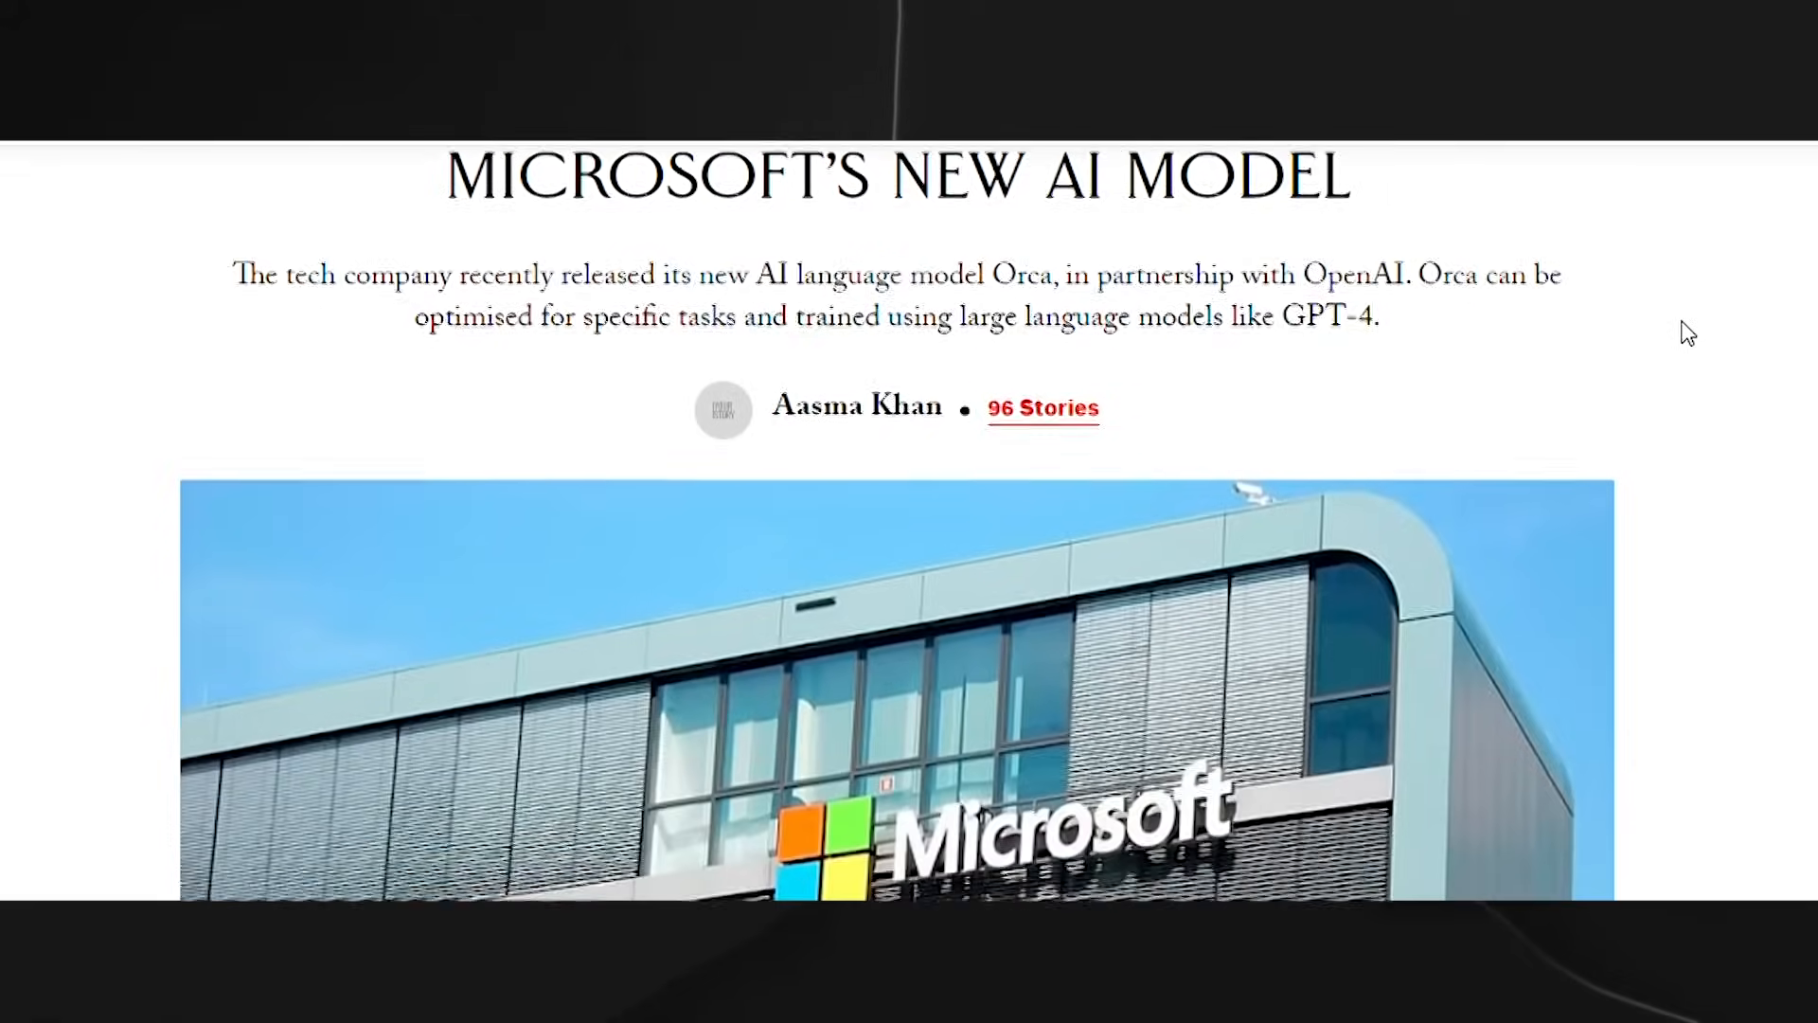
Scroll down the Orca article to the 'What can Orca do?' section.
{"action": "scroll", "scroll_direction": "down", "scroll_amount": 3}
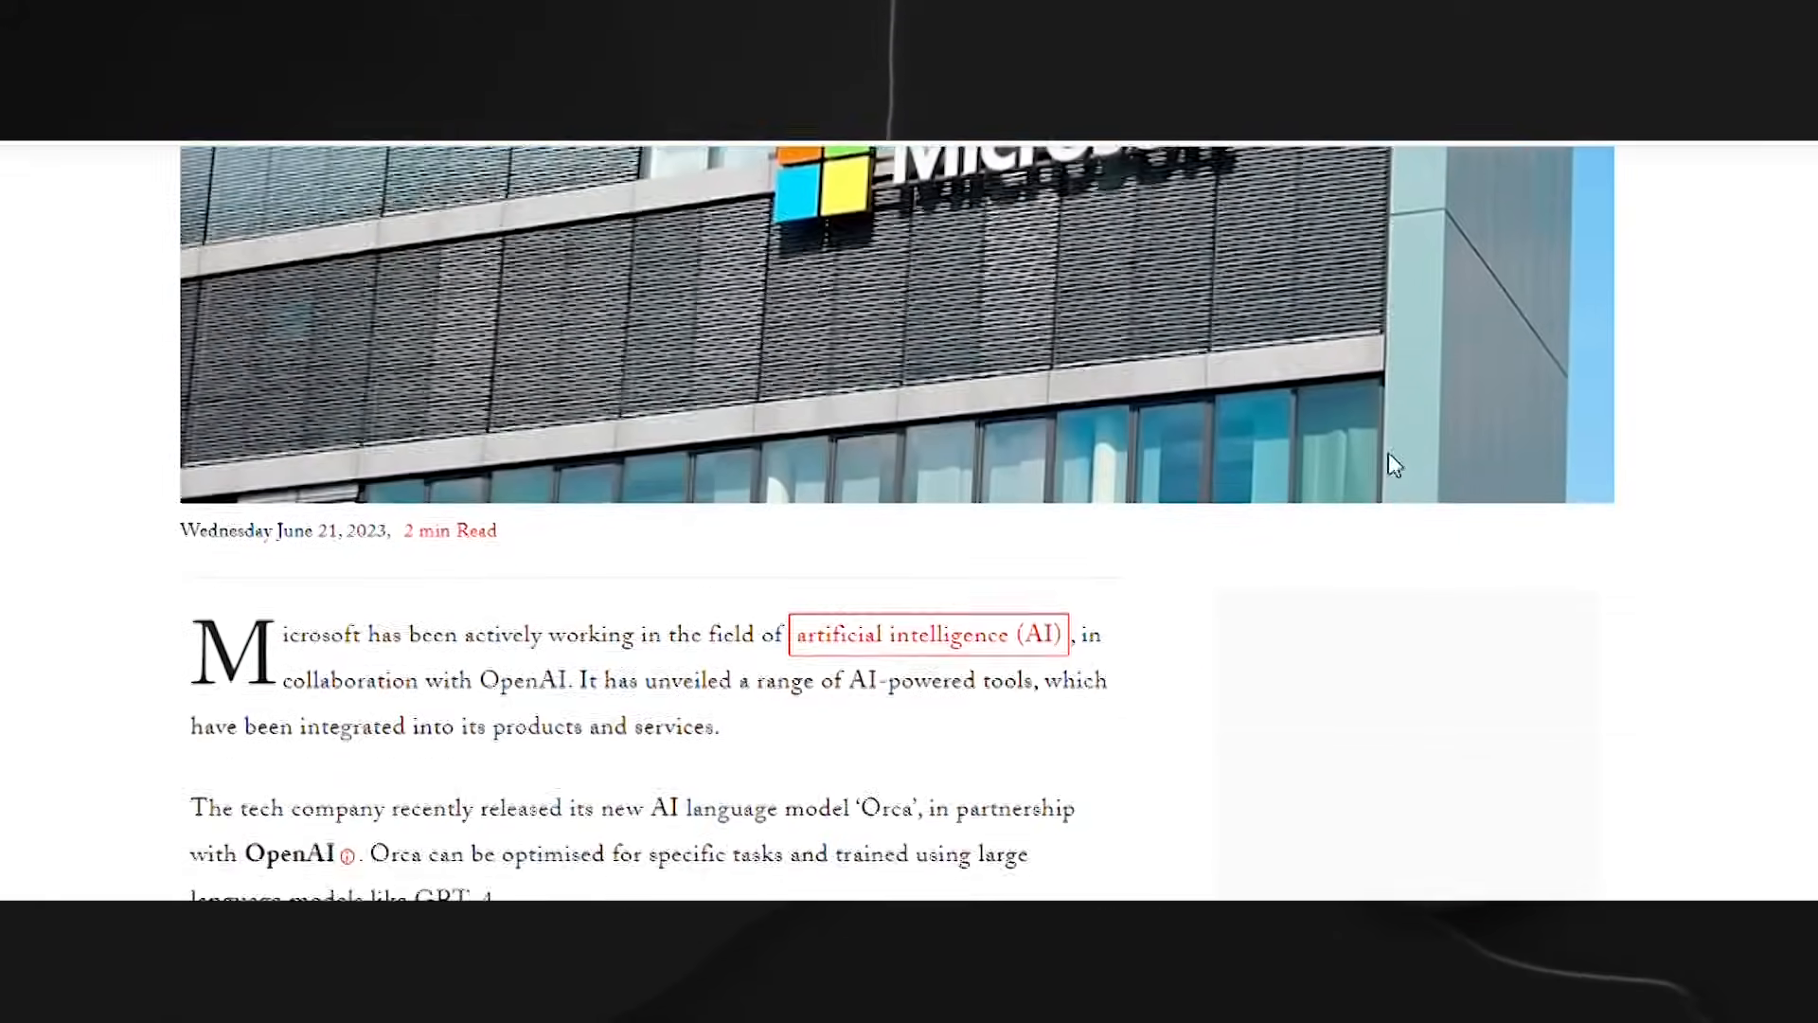
{"action": "scroll", "scroll_direction": "down", "scroll_amount": 3}
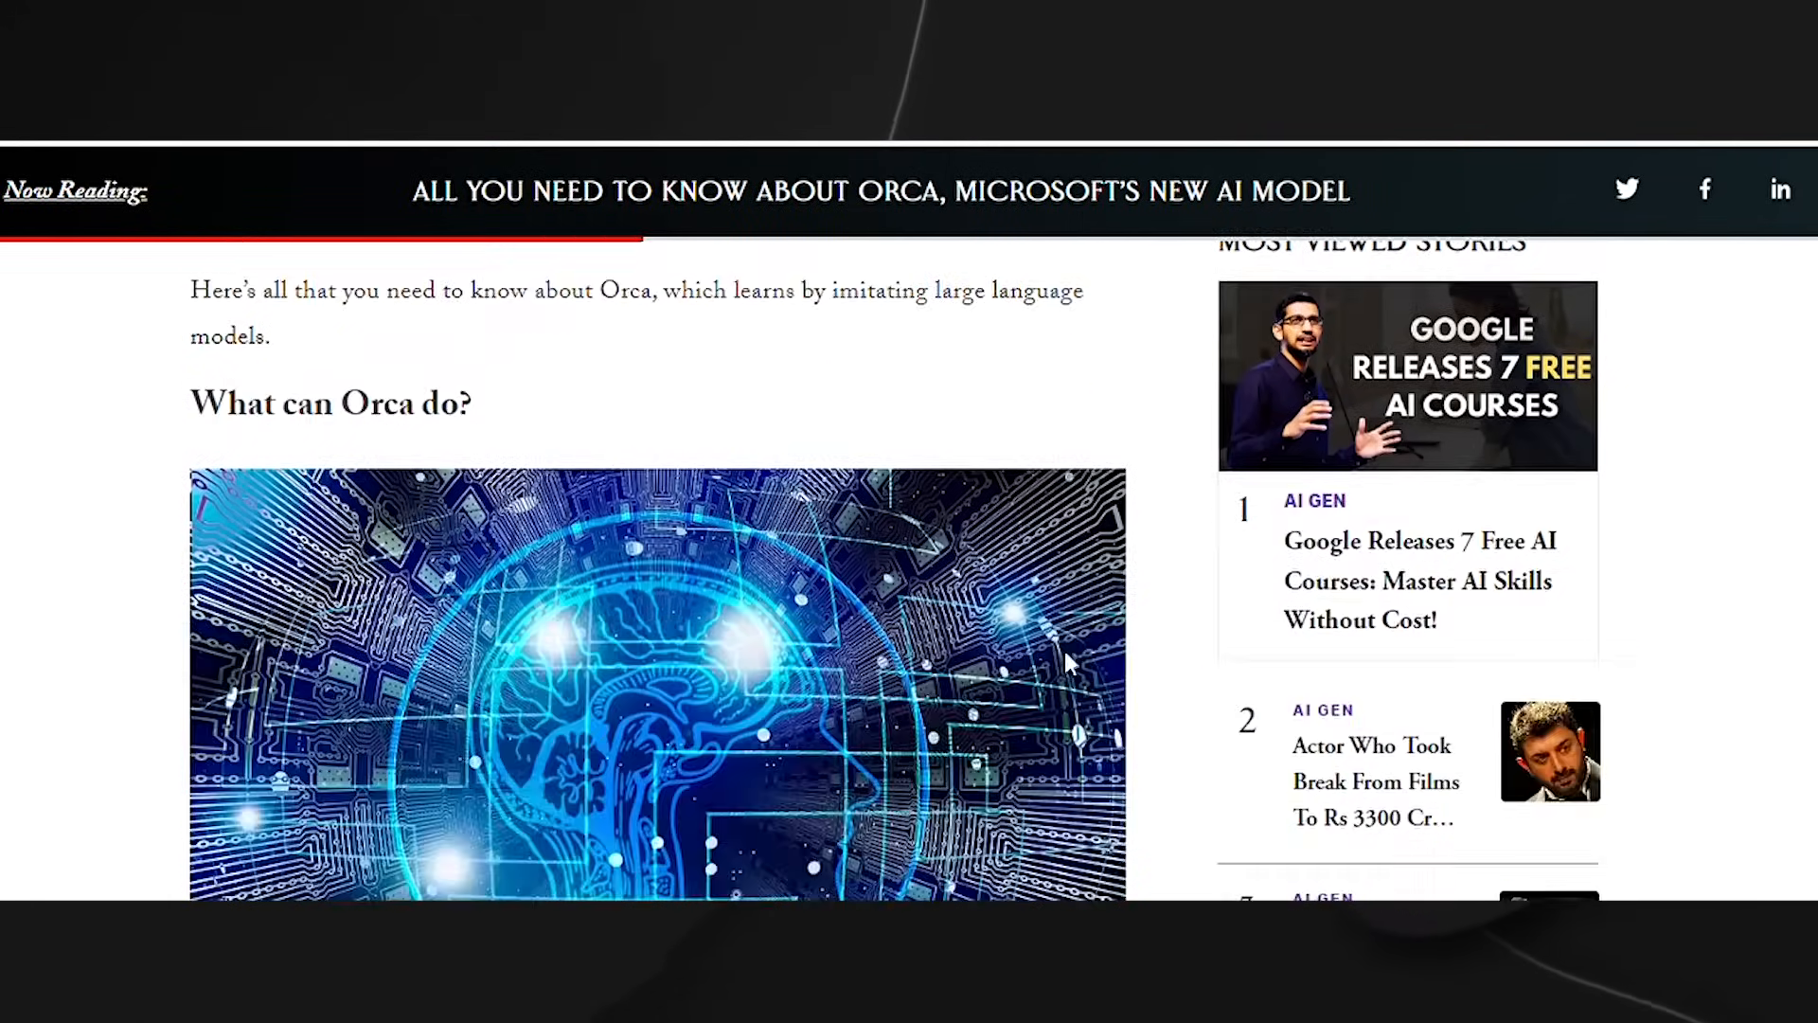
{"action": "scroll", "scroll_direction": "down", "scroll_amount": 3}
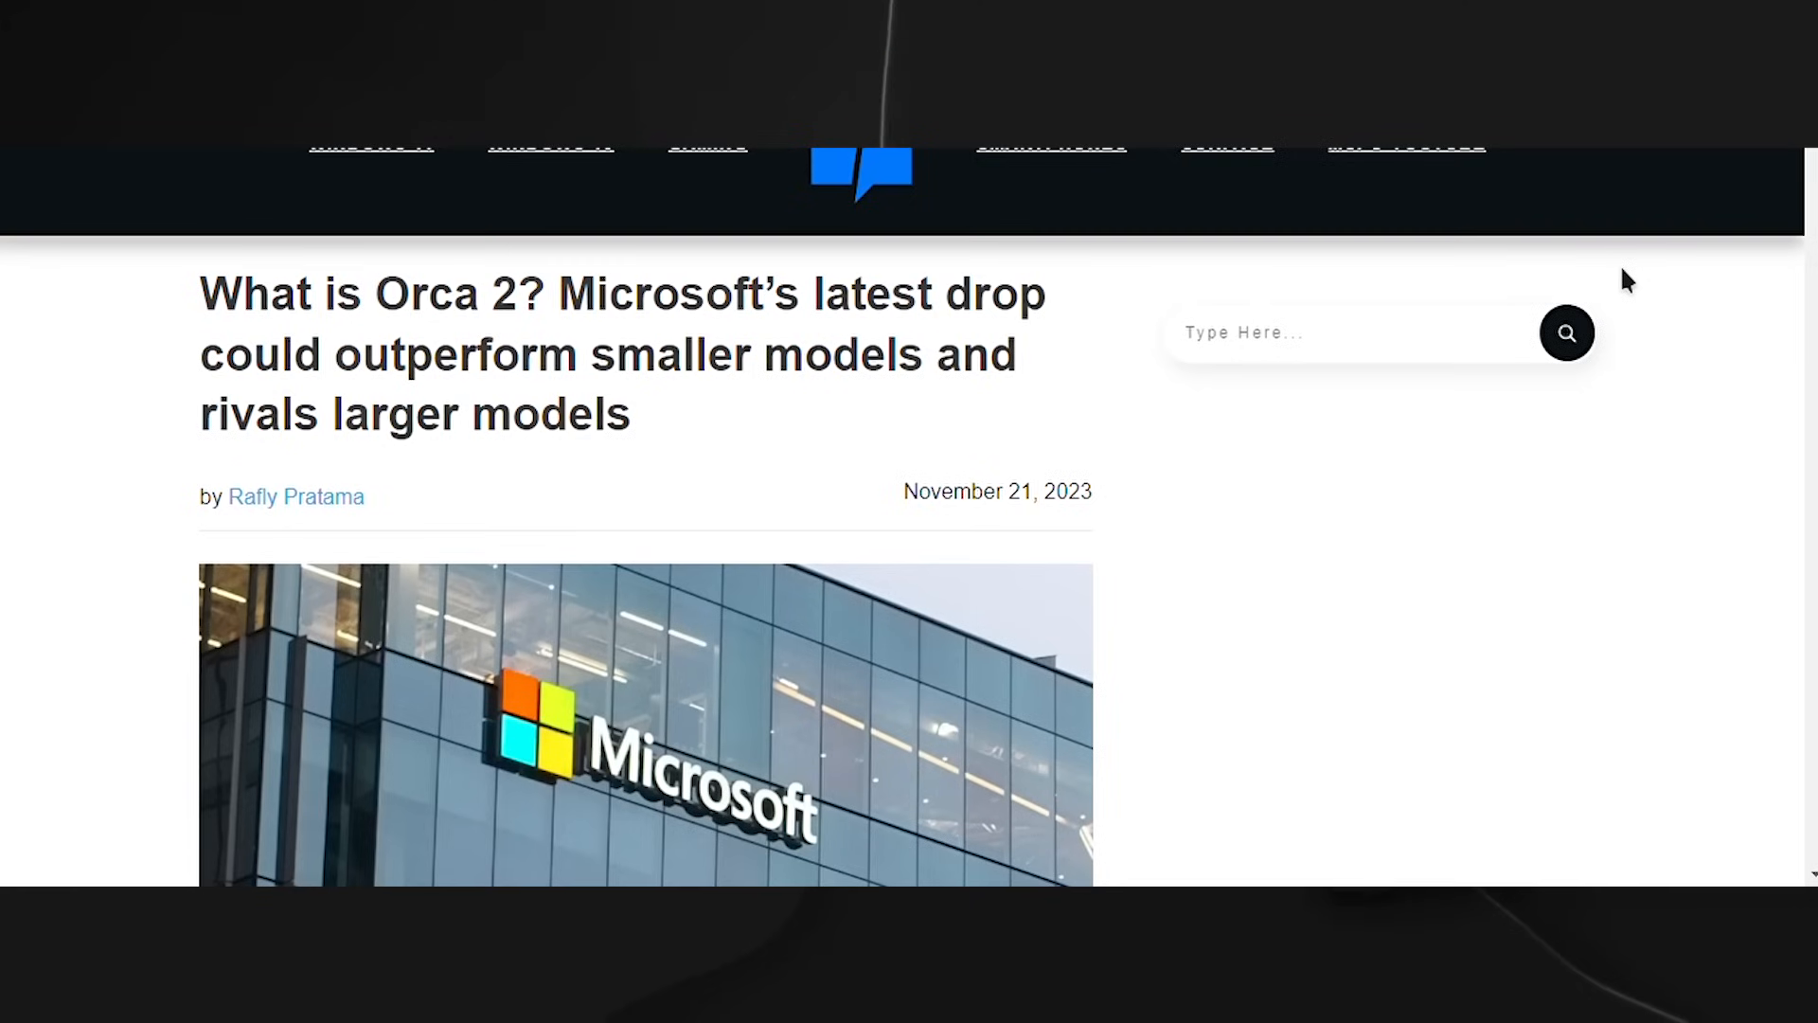
Scroll the 'What is Orca 2?' article past the benchmark chart and continue to the next article.
{"action": "scroll", "scroll_direction": "down", "scroll_amount": 3}
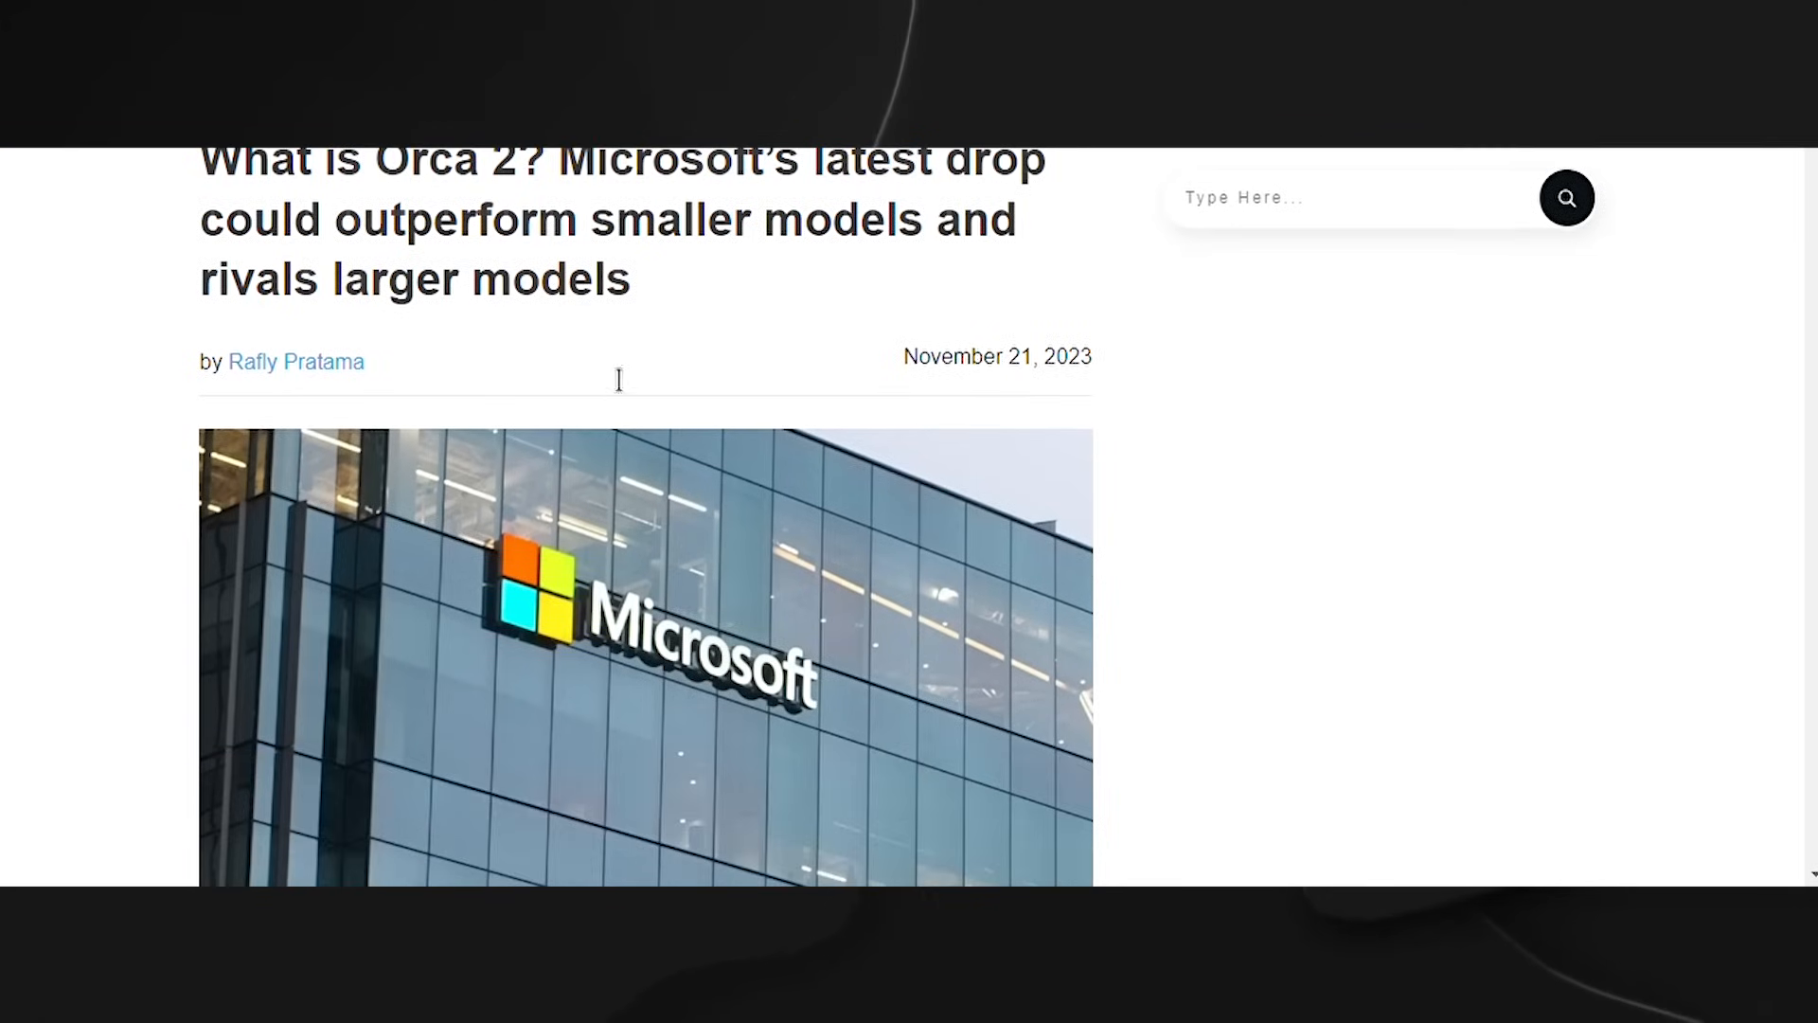
{"action": "scroll", "scroll_direction": "down", "scroll_amount": 3}
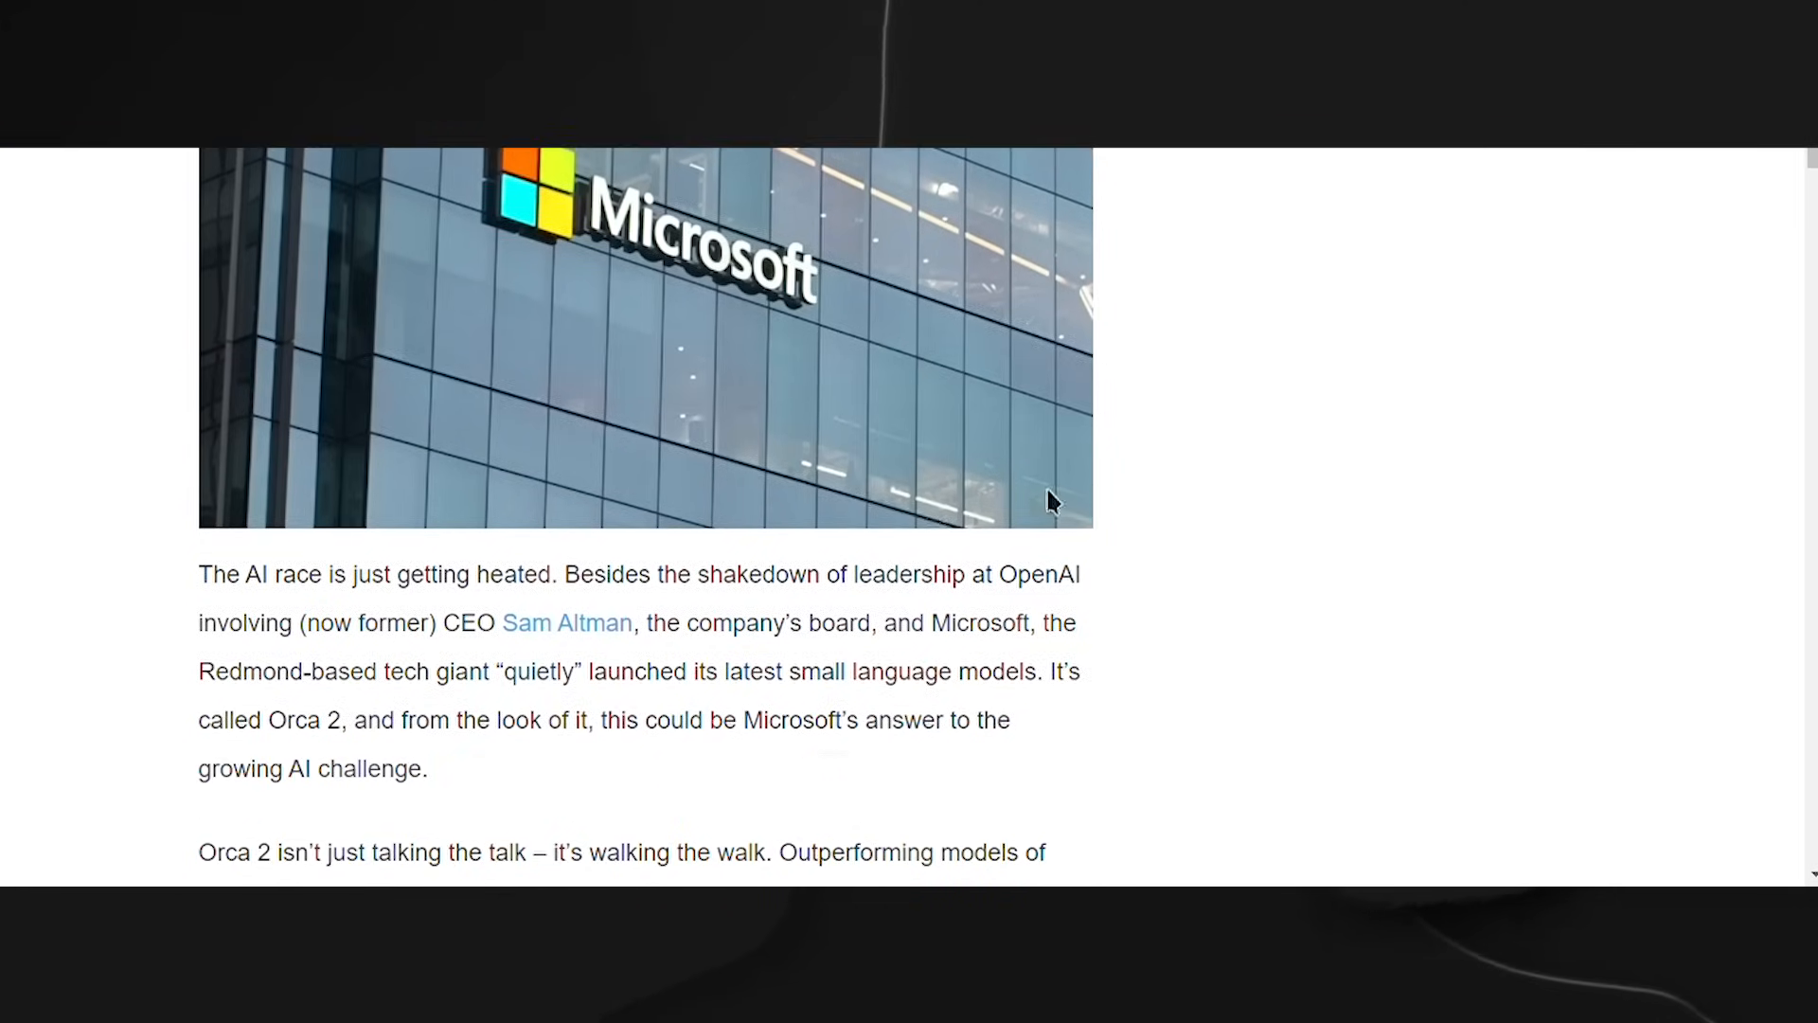
{"action": "scroll", "scroll_direction": "down", "scroll_amount": 3}
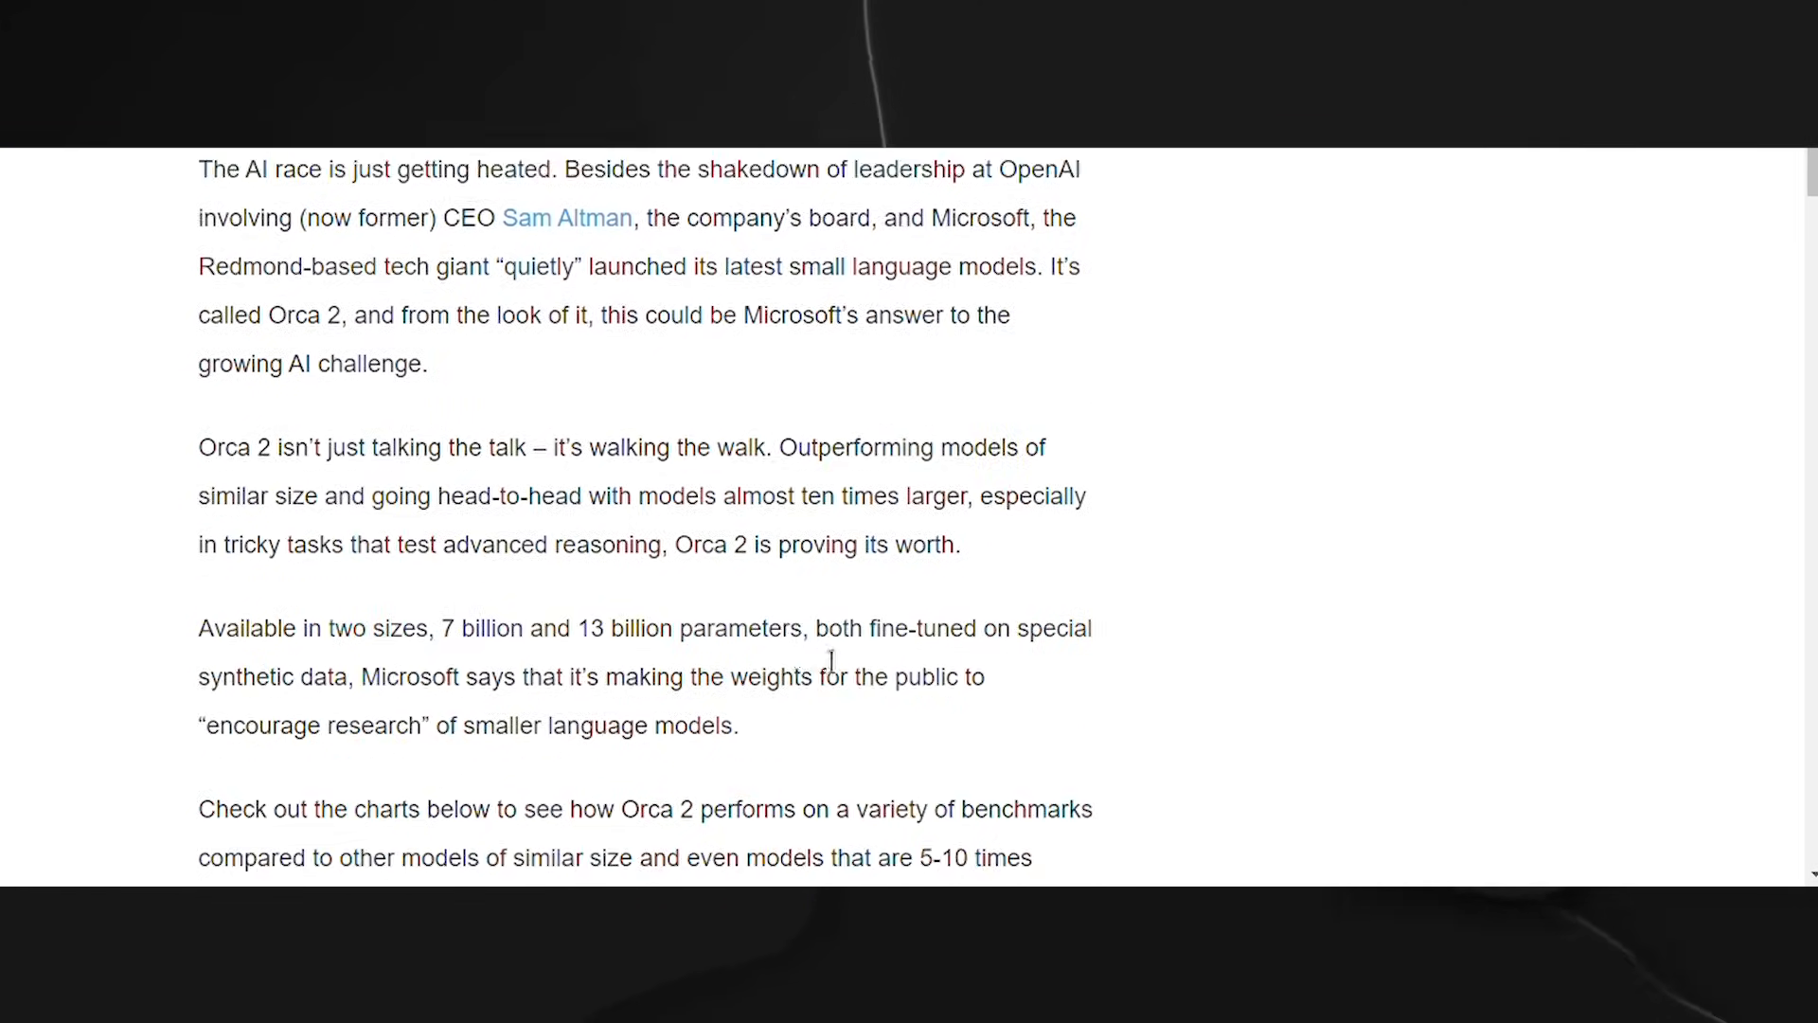
{"action": "scroll", "scroll_direction": "down", "scroll_amount": 3}
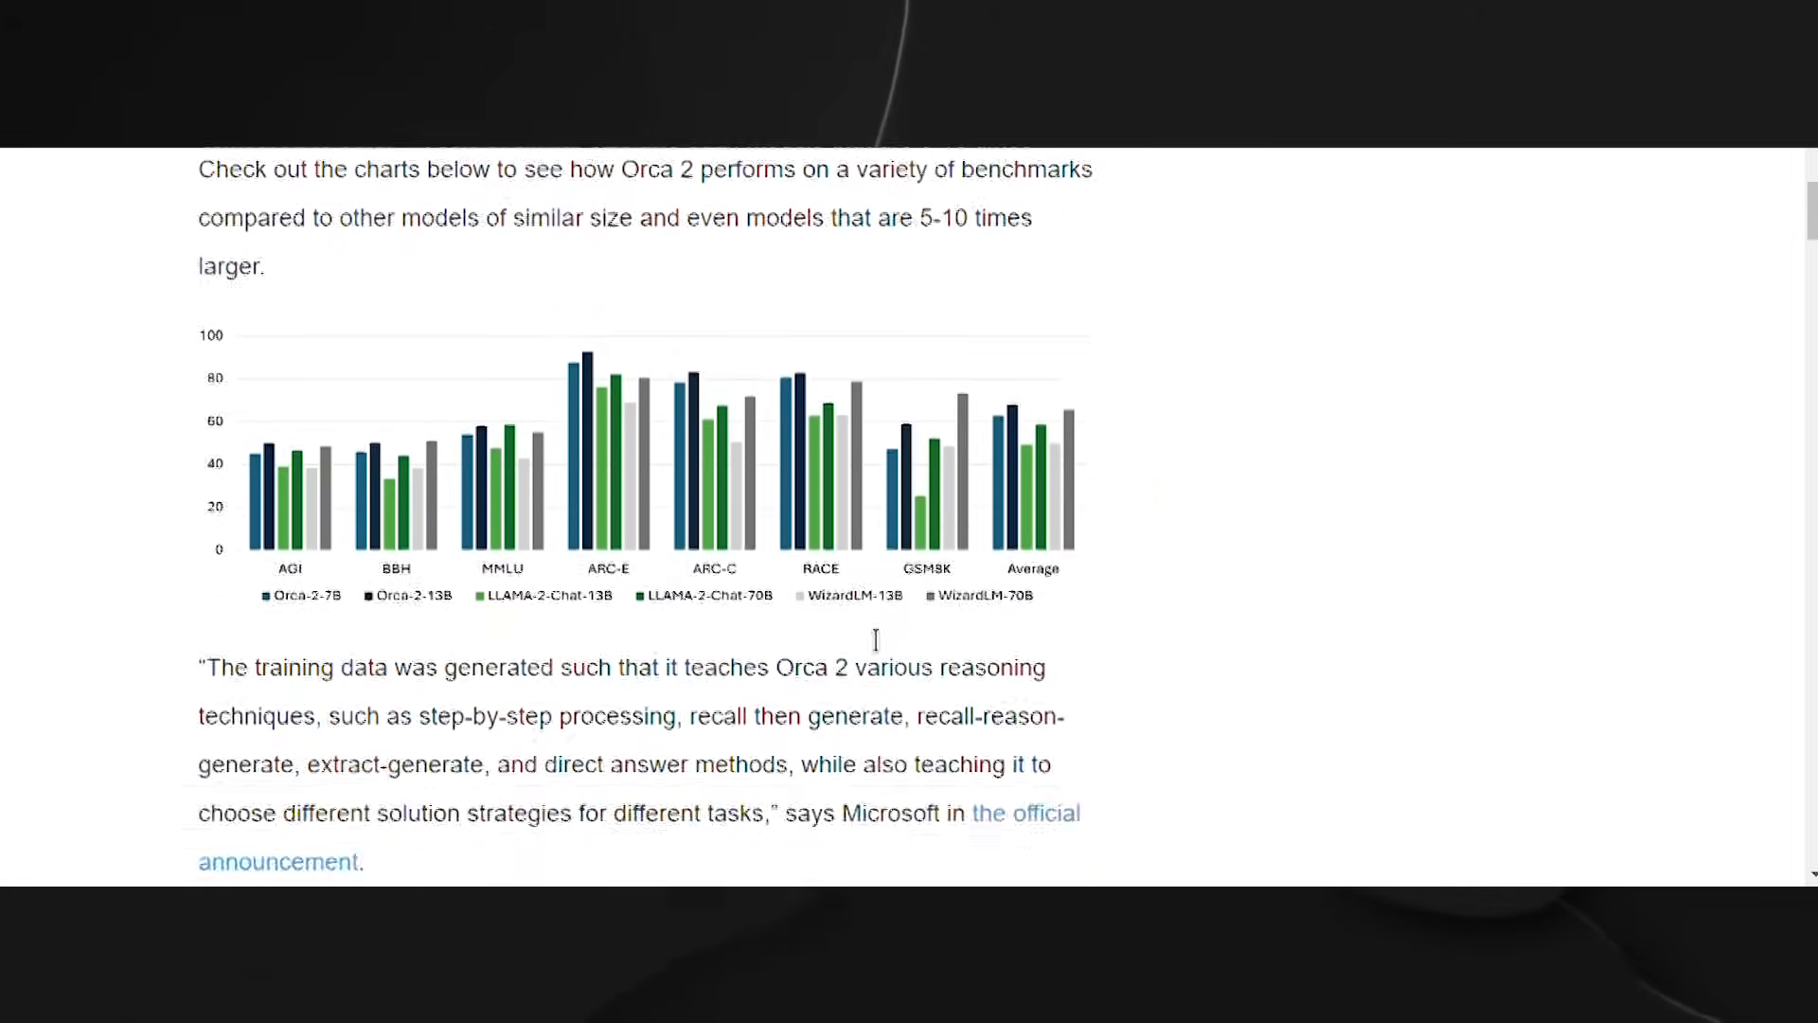
{"action": "scroll", "scroll_direction": "down", "scroll_amount": 3}
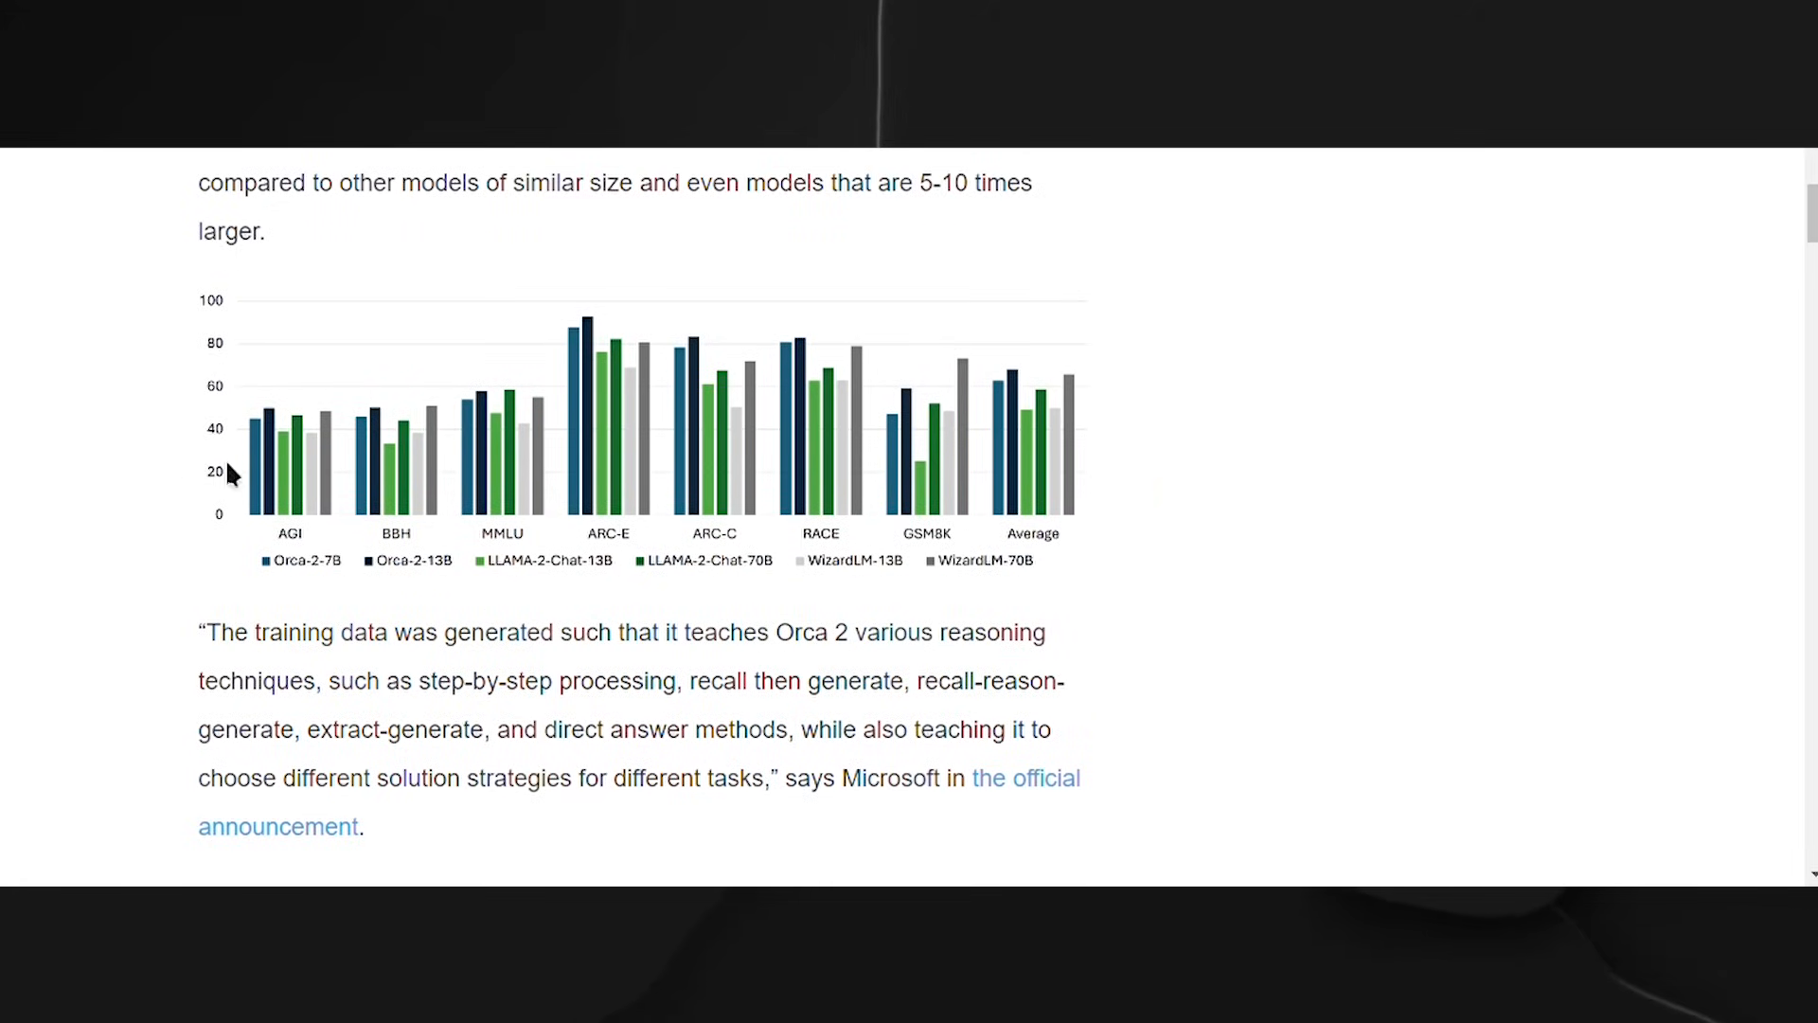
{"action": "mouse_move", "coordinate": [829, 732]}
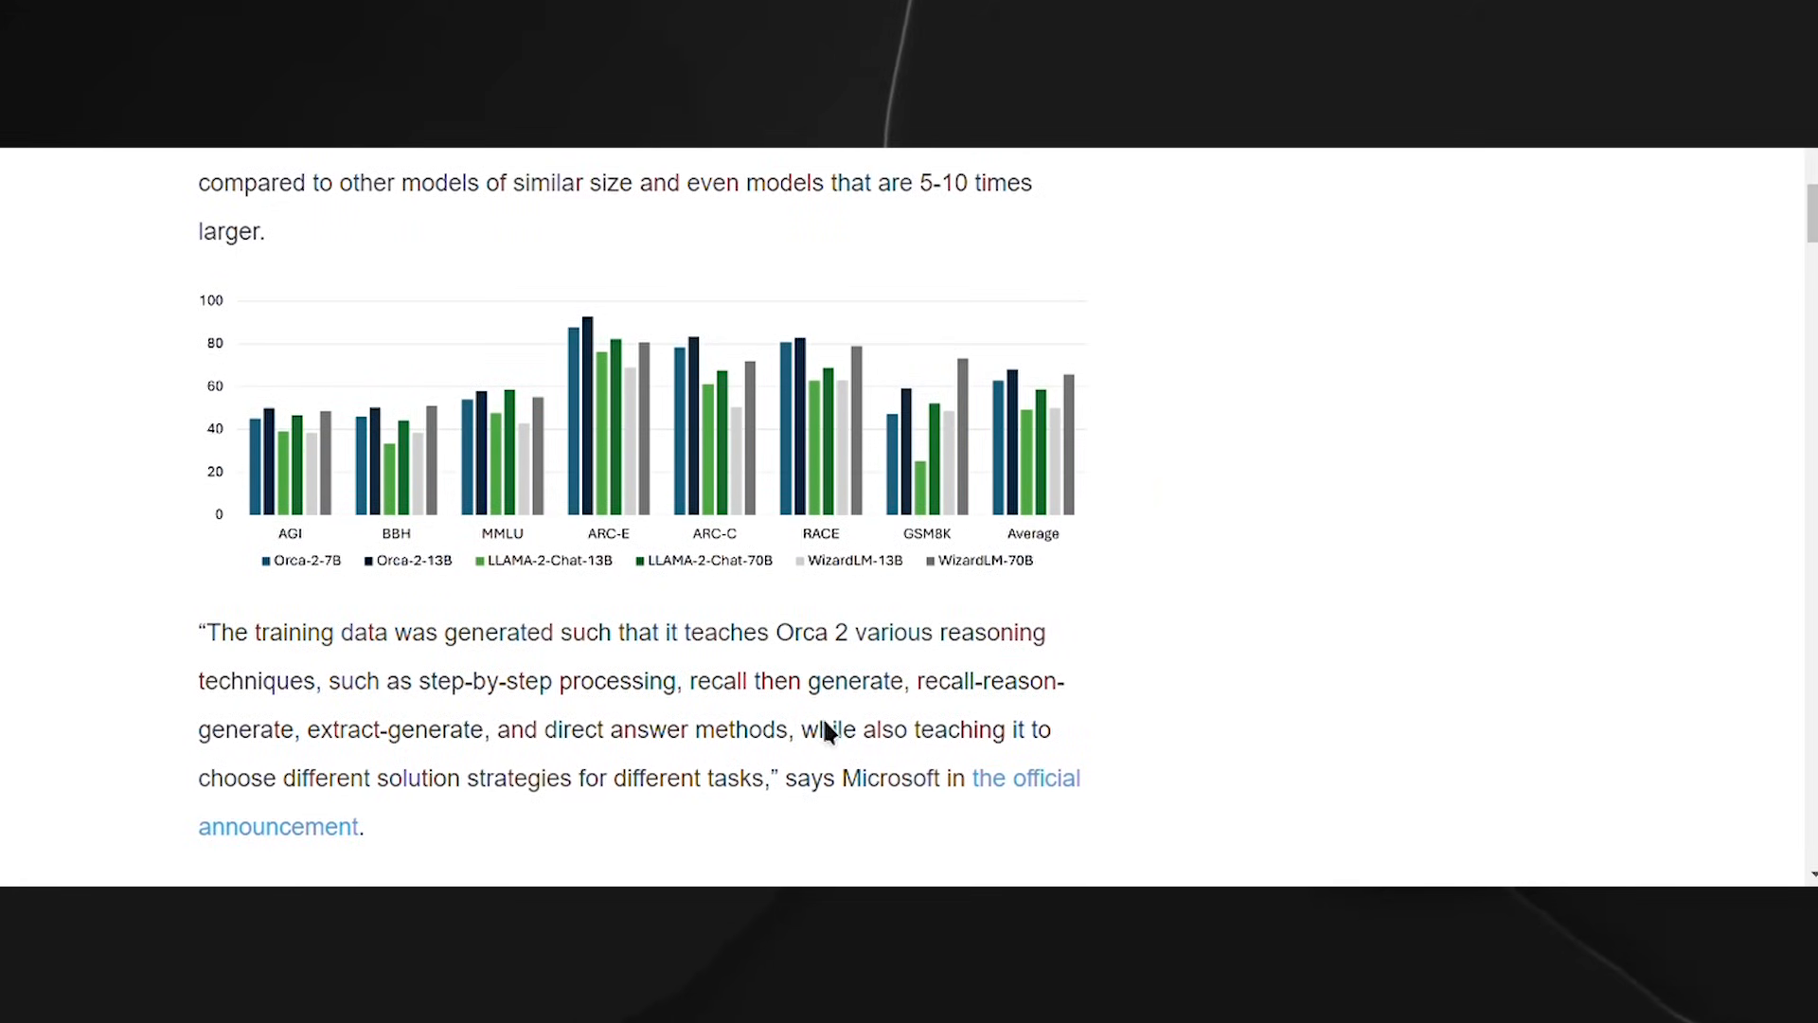
{"action": "scroll", "scroll_direction": "down", "scroll_amount": 3}
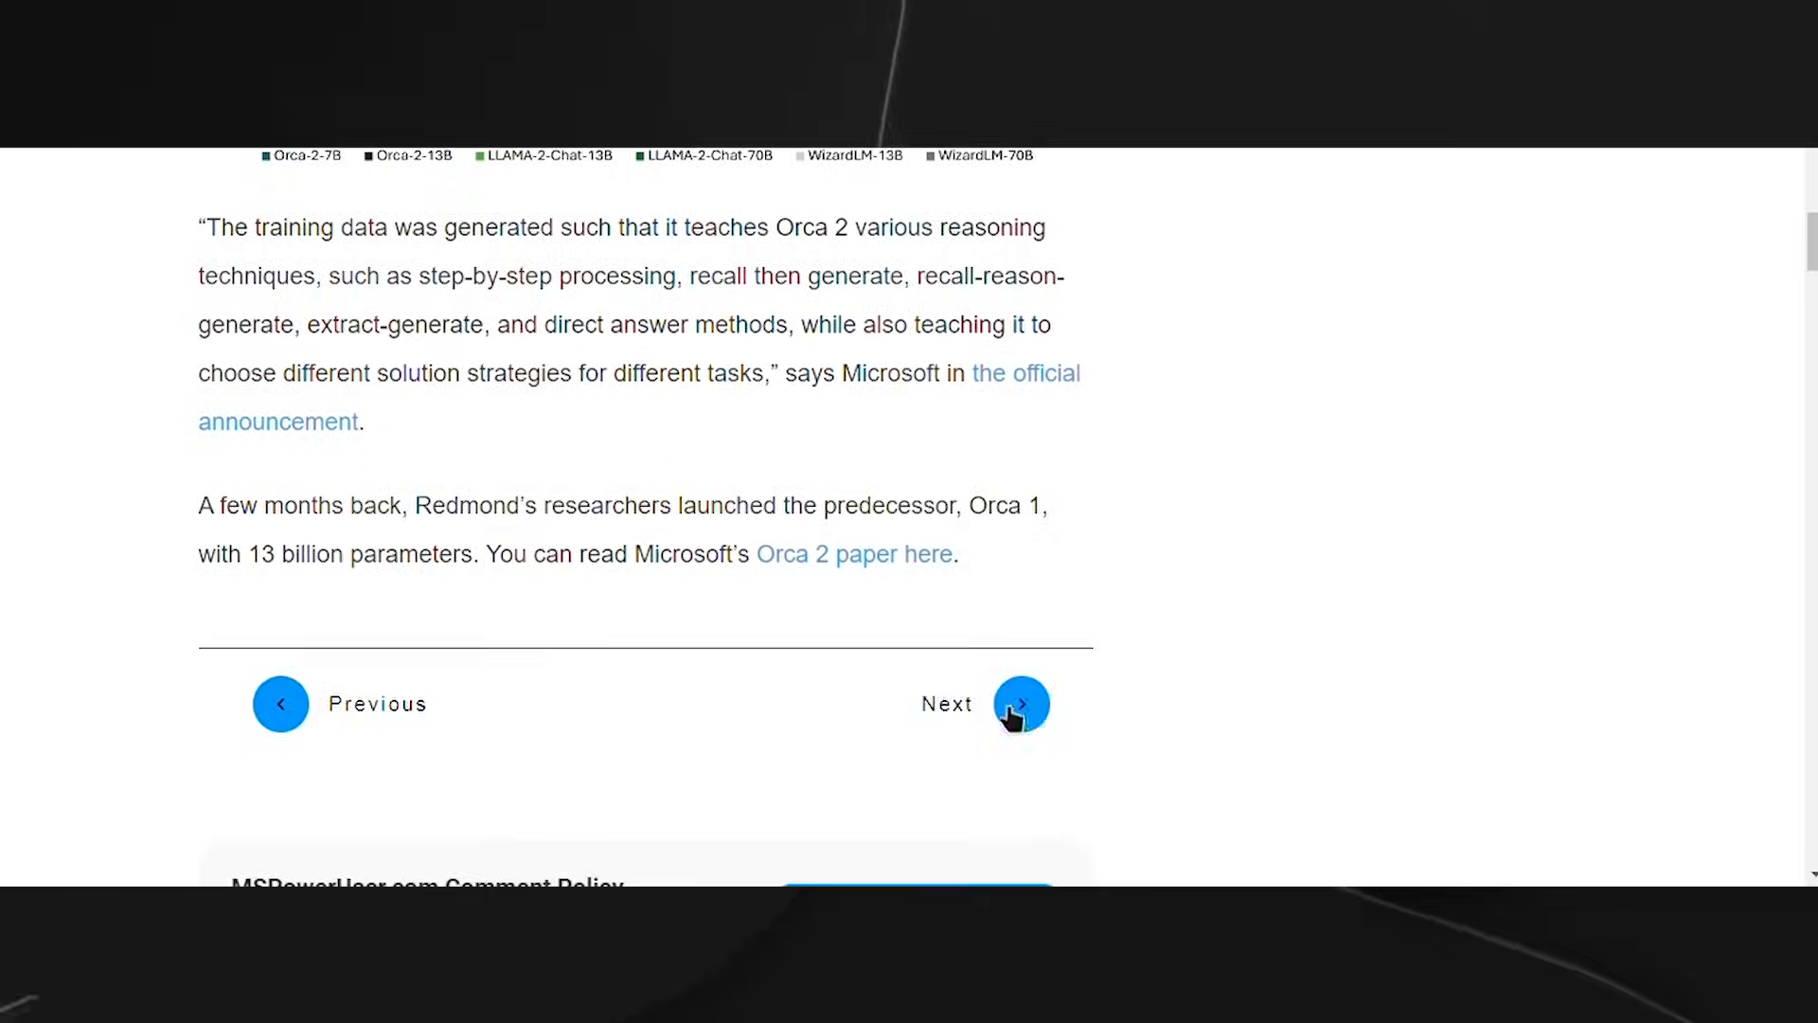
{"action": "left_click", "coordinate": [1021, 704]}
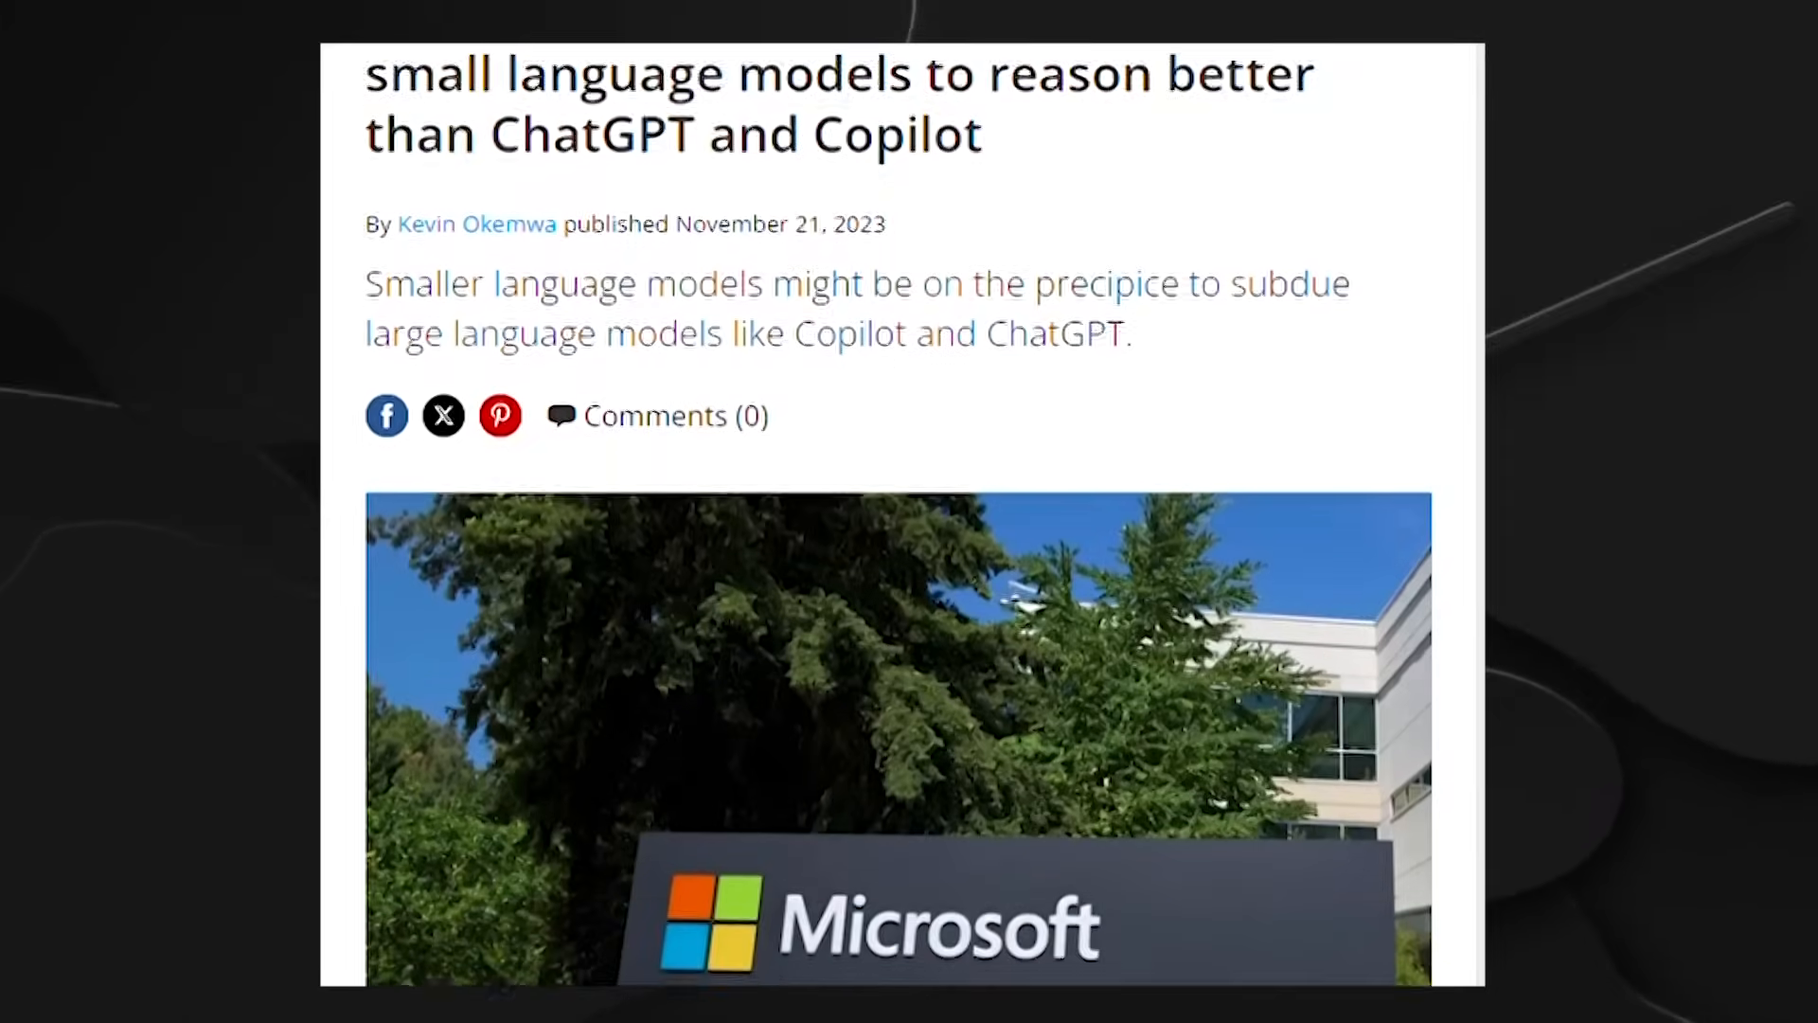
Scroll down the small language models article through its Orca 2 paragraphs.
{"action": "scroll", "scroll_direction": "down", "scroll_amount": 3}
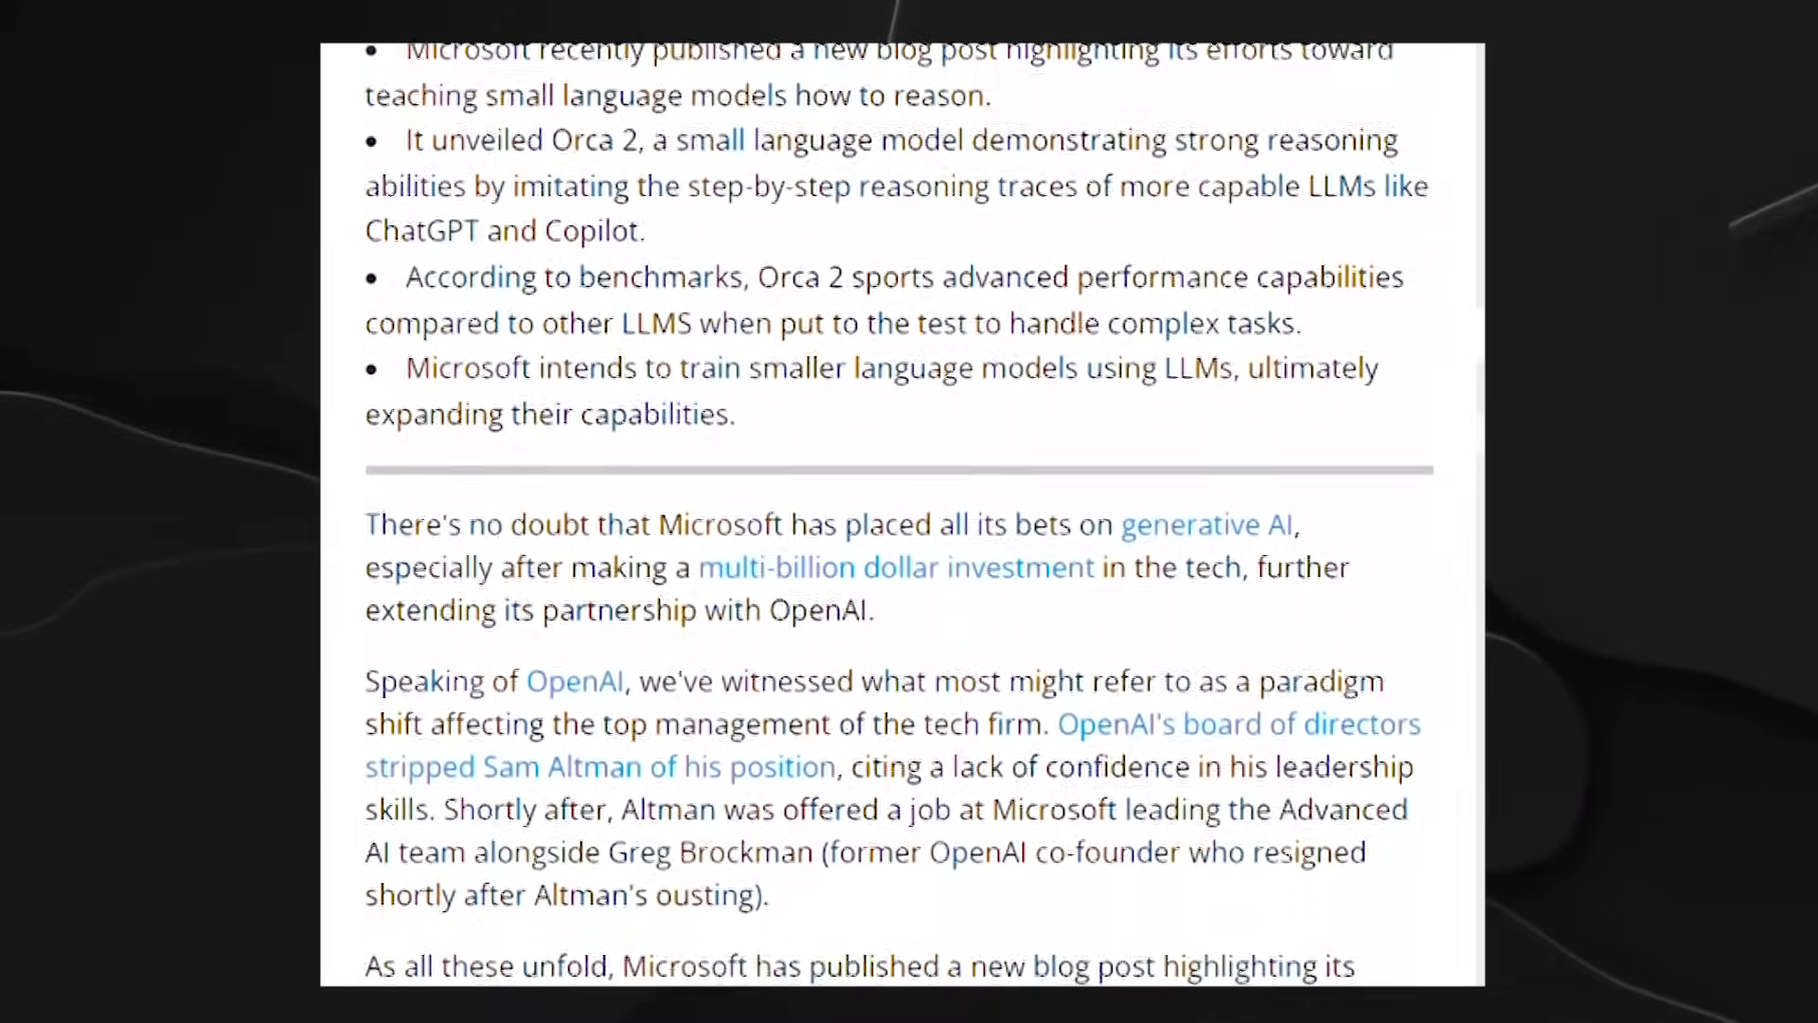
{"action": "scroll", "scroll_direction": "down", "scroll_amount": 3}
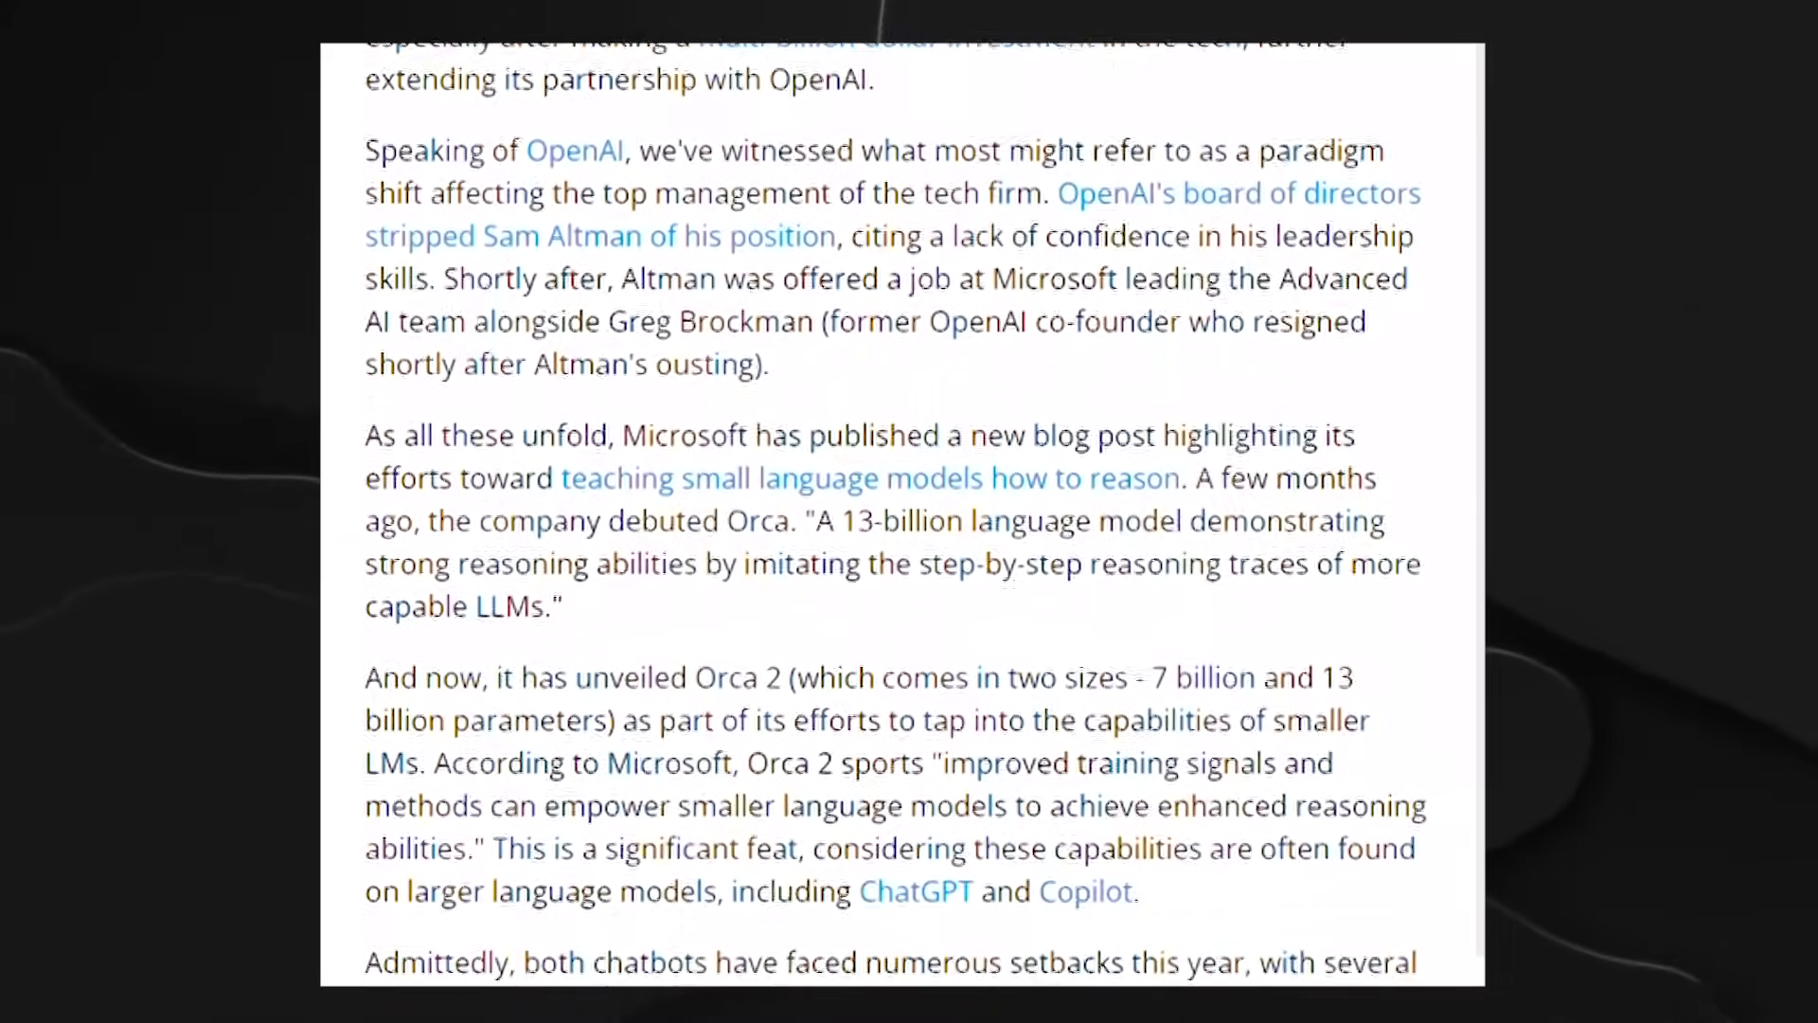
{"action": "scroll", "scroll_direction": "down", "scroll_amount": 3}
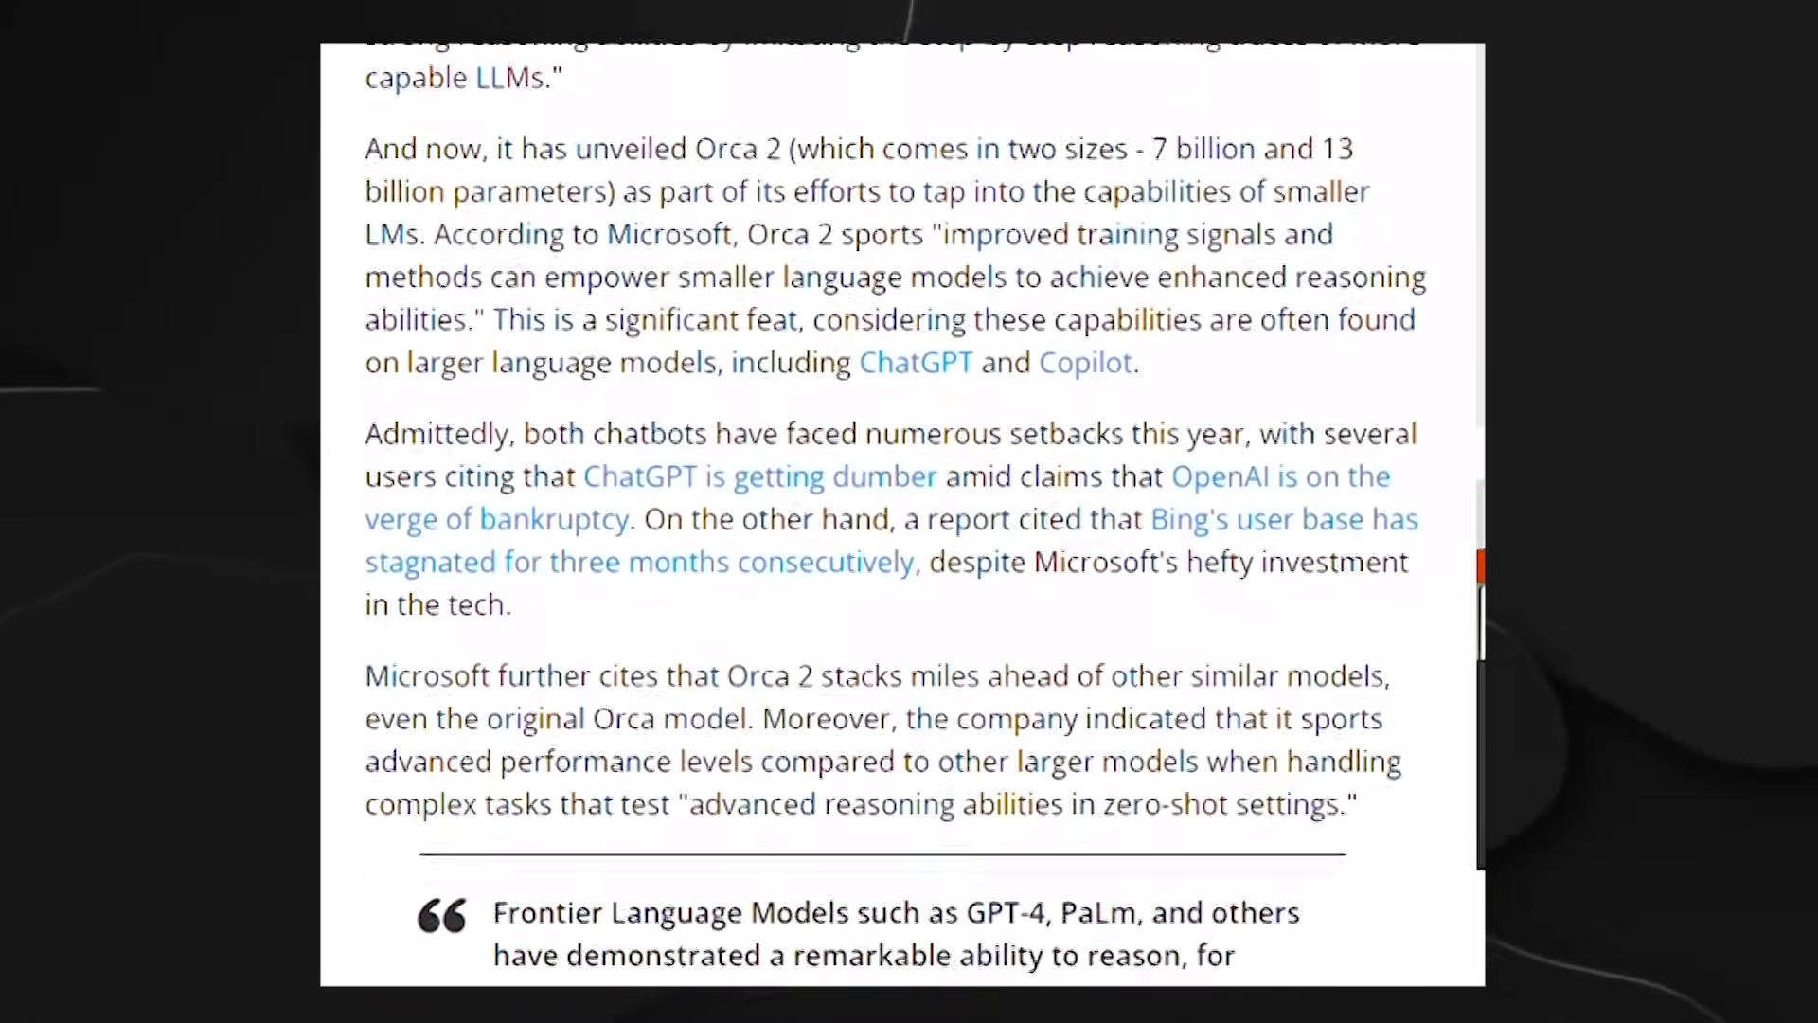
{"action": "scroll", "scroll_direction": "down", "scroll_amount": 3}
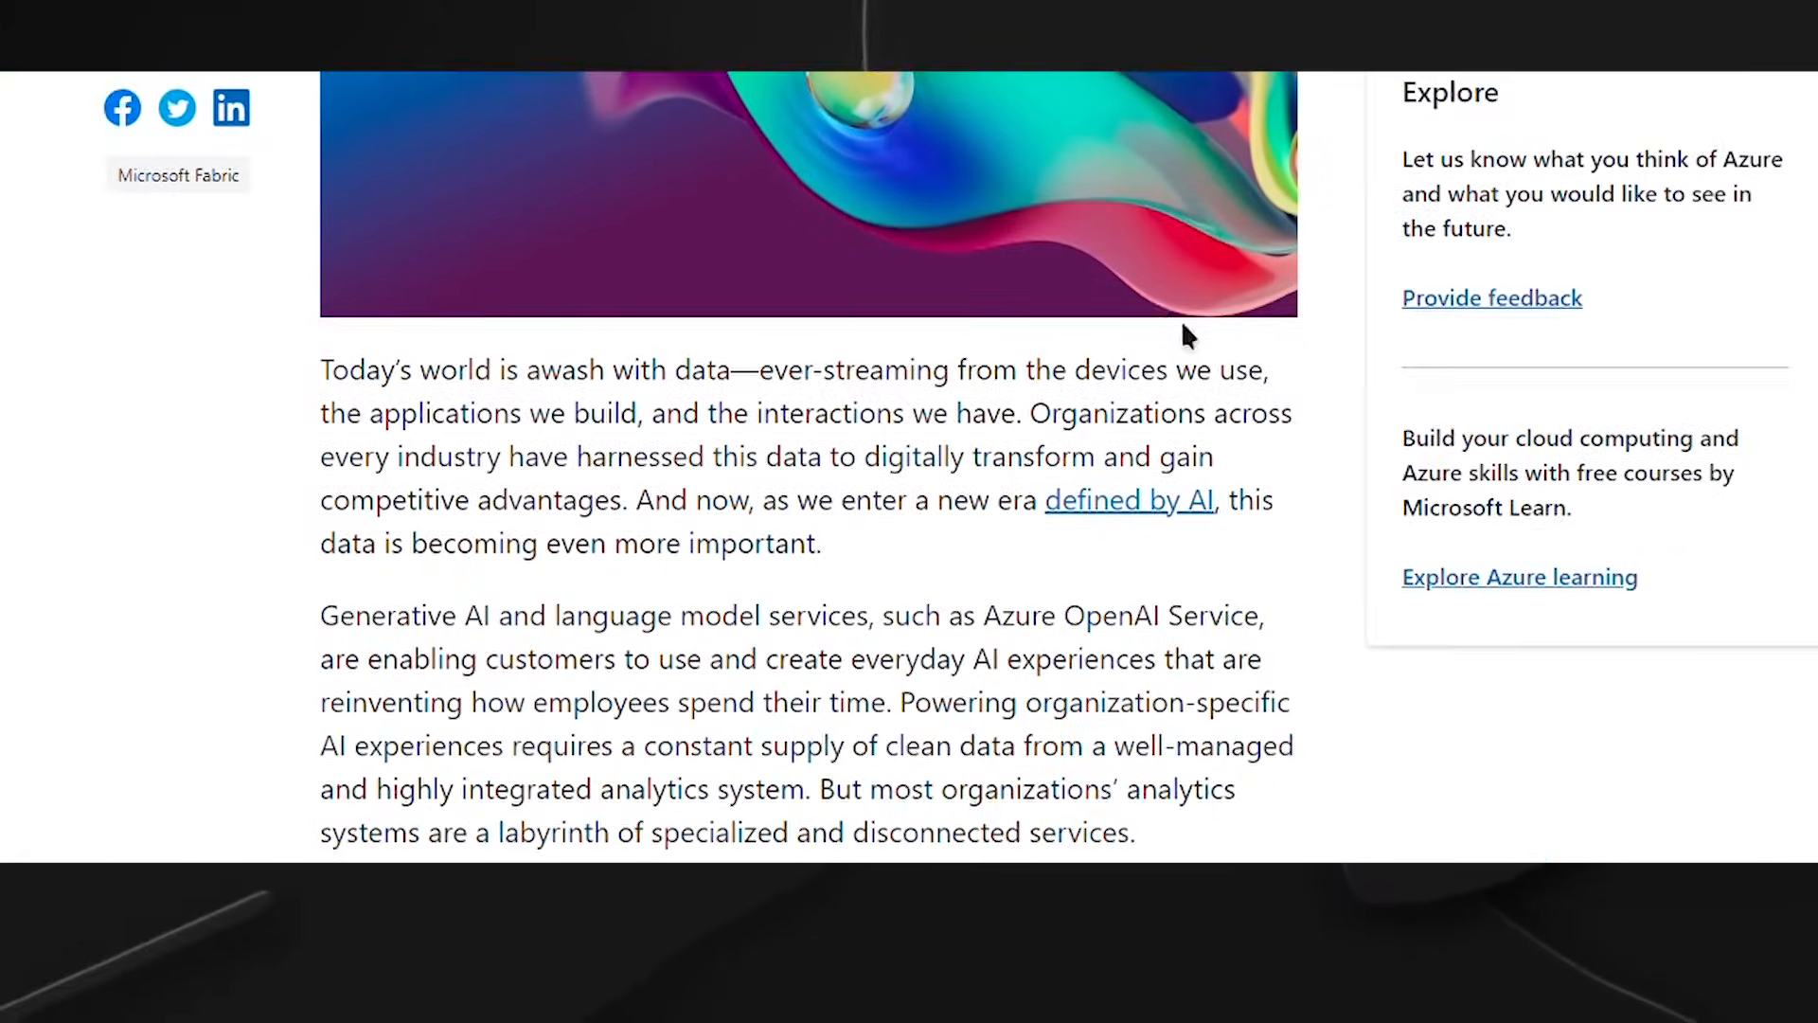
Scroll the Azure blog past 'Introducing Microsoft Fabric', the overview video and event banner.
{"action": "scroll", "scroll_direction": "down", "scroll_amount": 3}
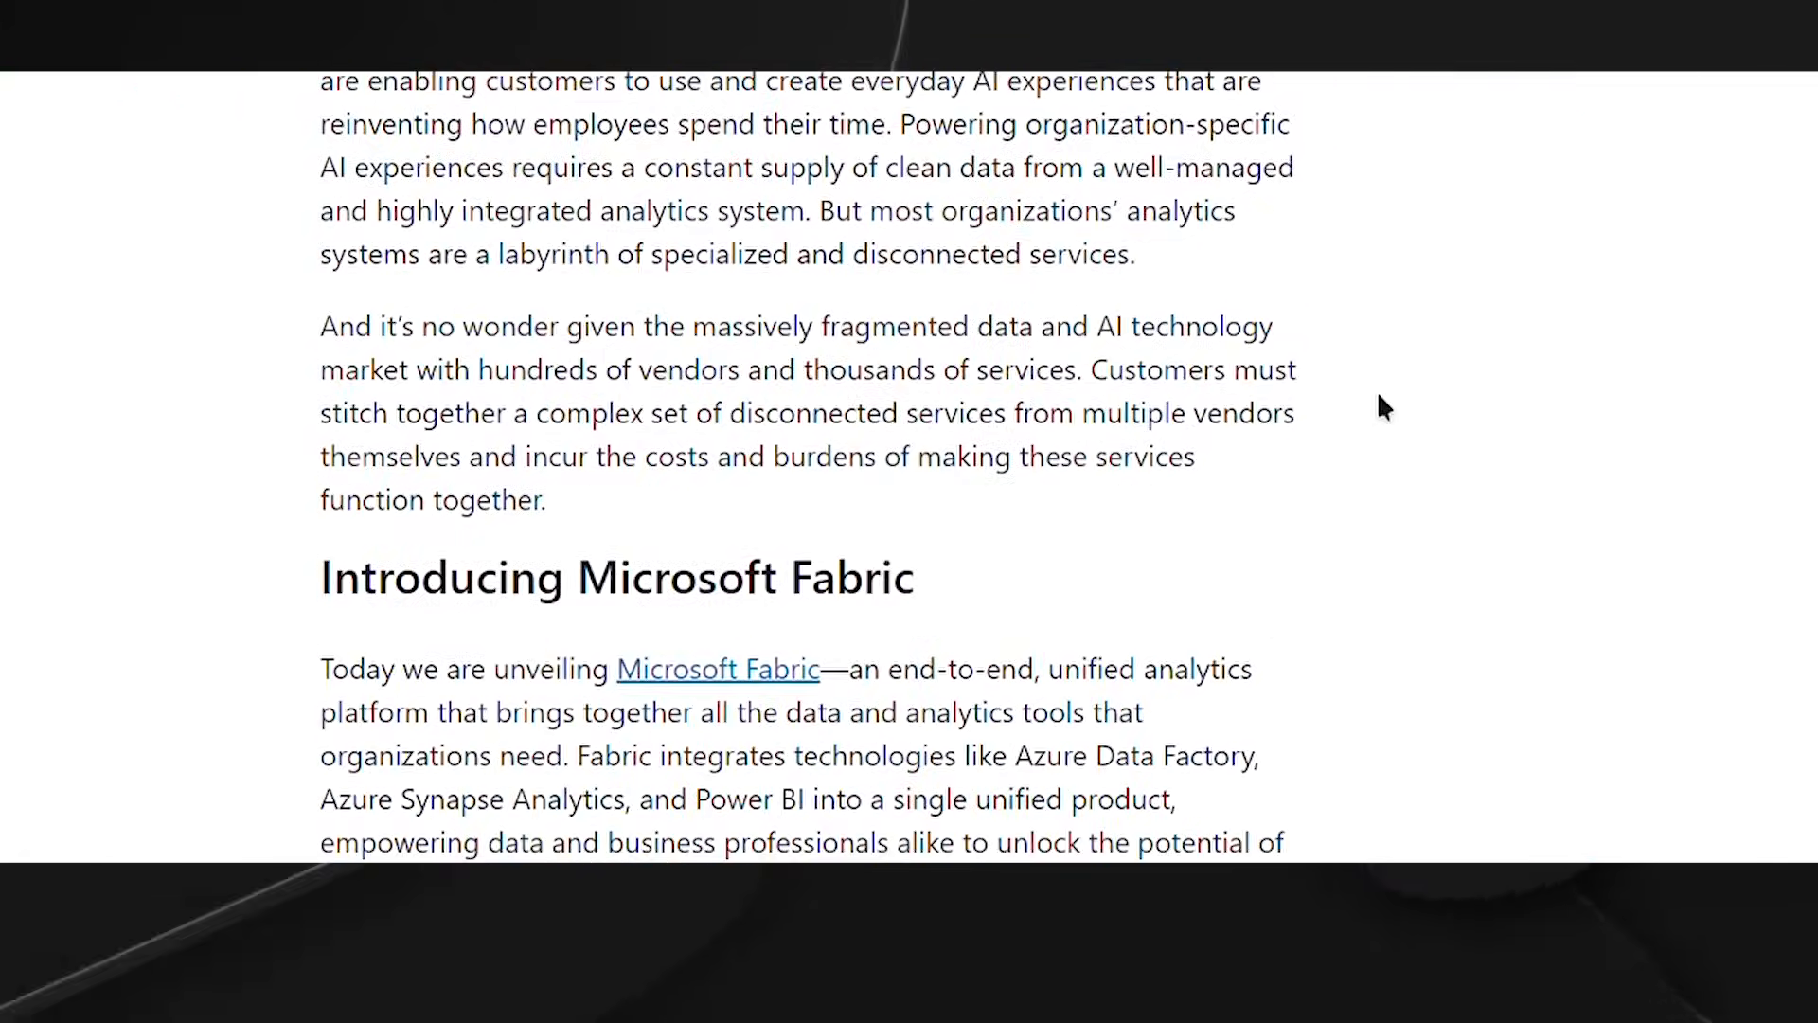
{"action": "scroll", "scroll_direction": "down", "scroll_amount": 3}
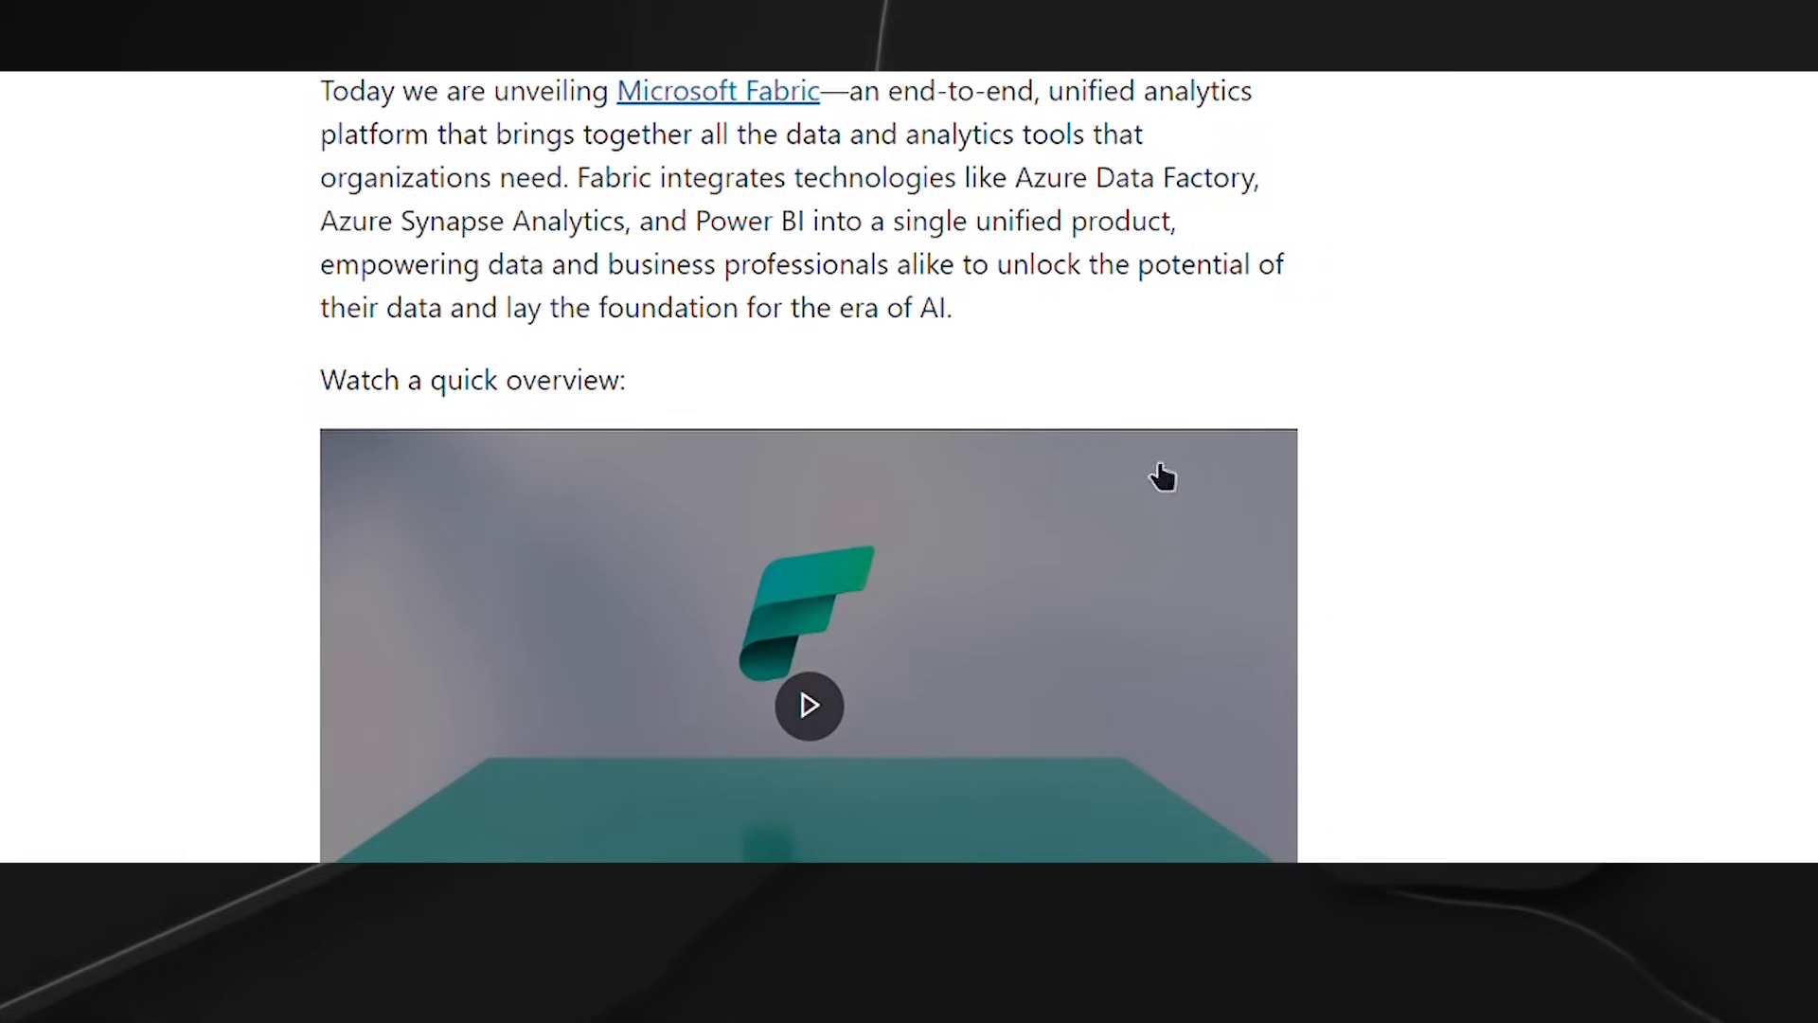
{"action": "scroll", "scroll_direction": "down", "scroll_amount": 3}
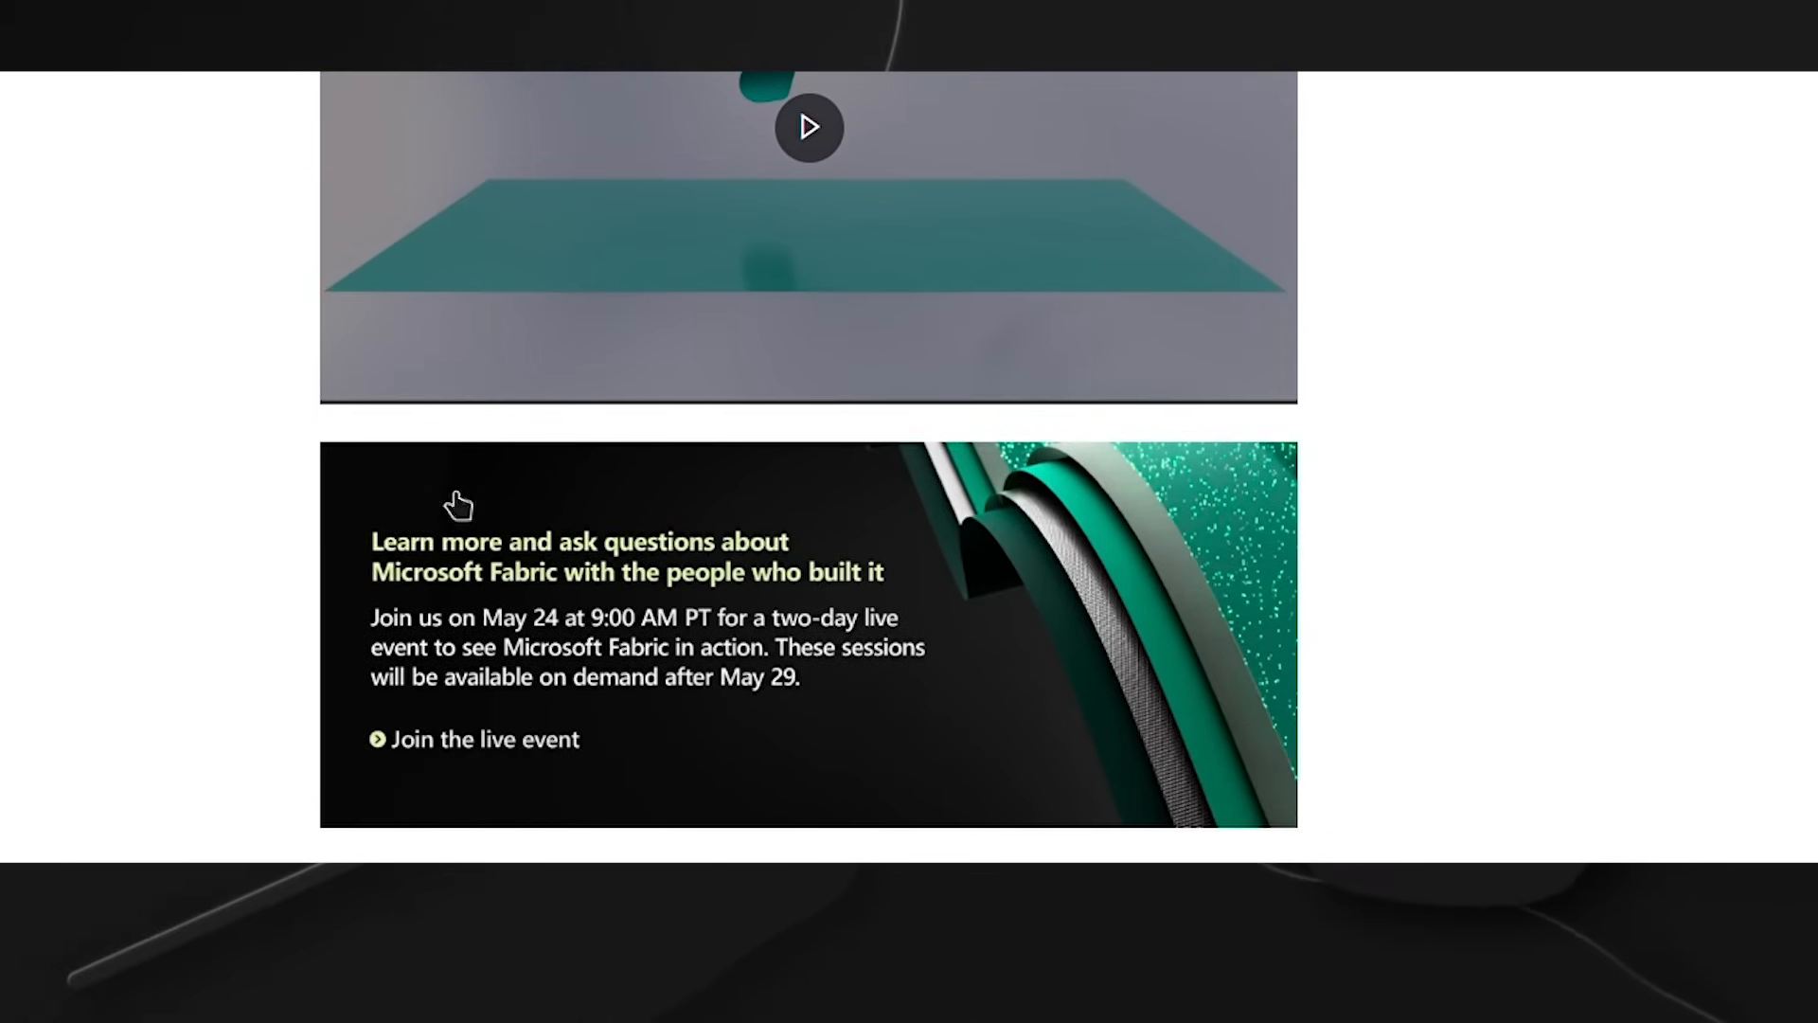
{"action": "scroll", "scroll_direction": "down", "scroll_amount": 3}
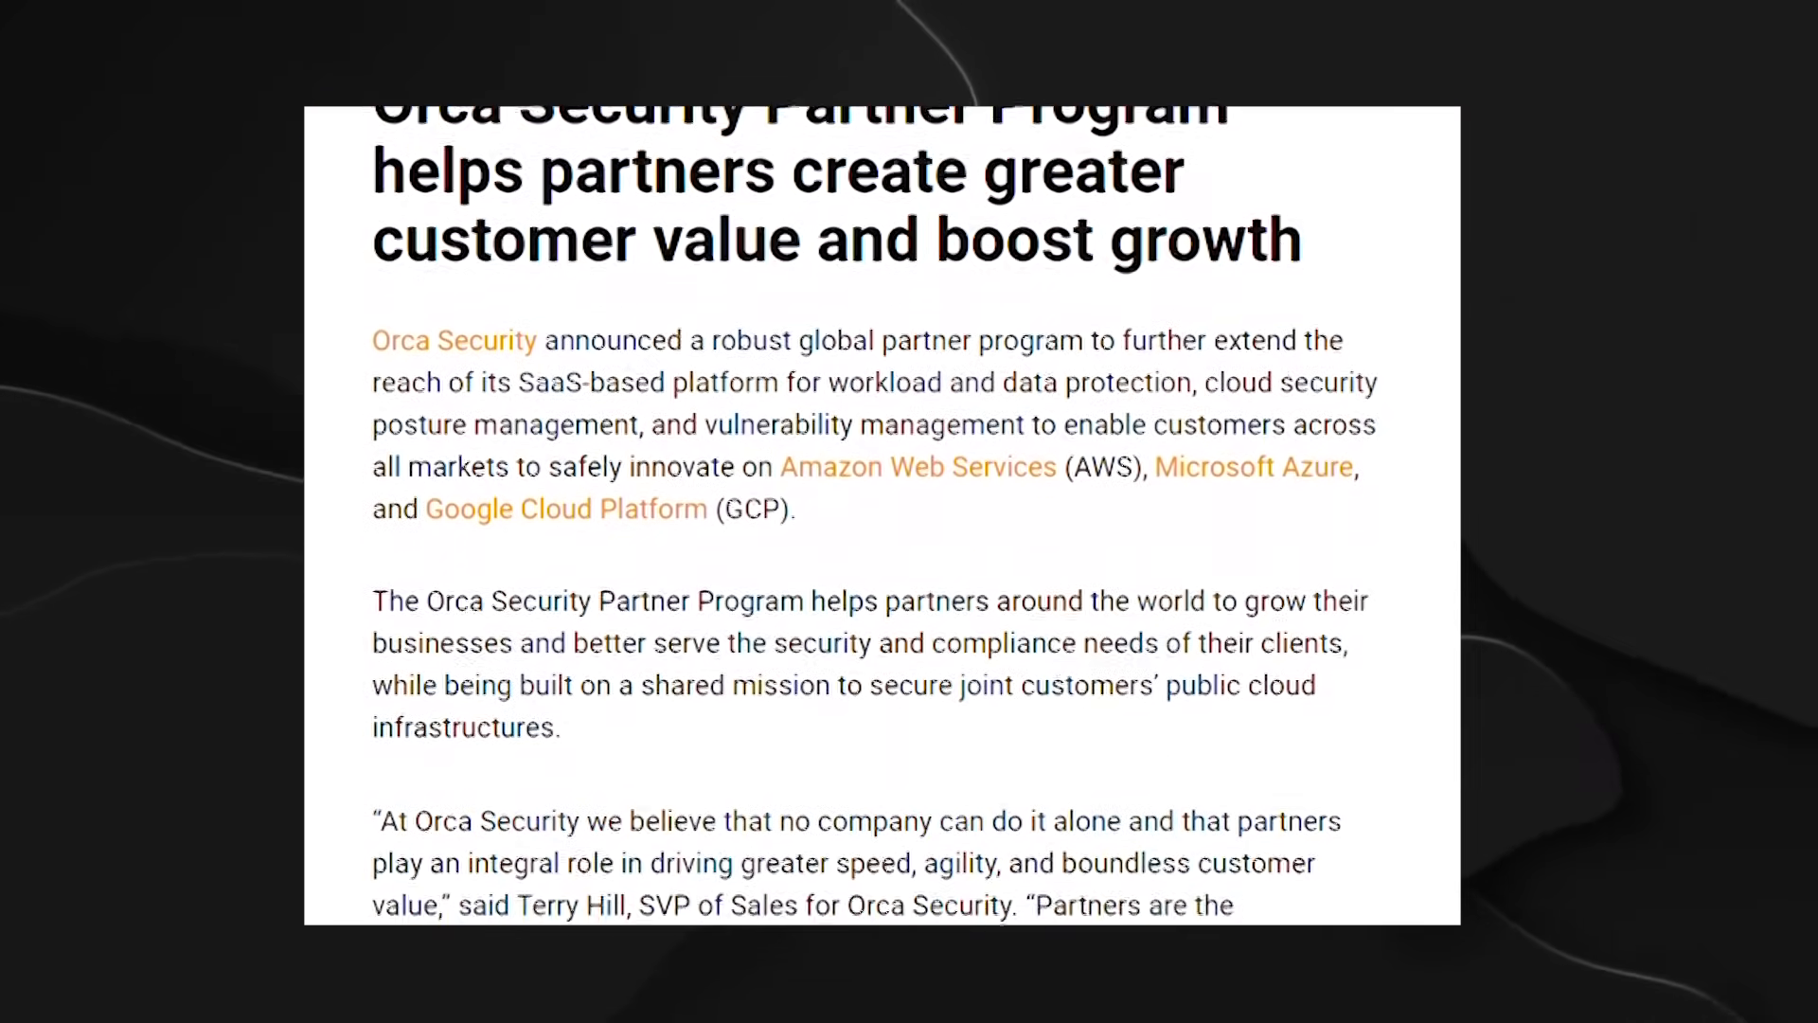
Scroll the Orca Security partner program article down to 'Solution partners'.
{"action": "scroll", "scroll_direction": "down", "scroll_amount": 3}
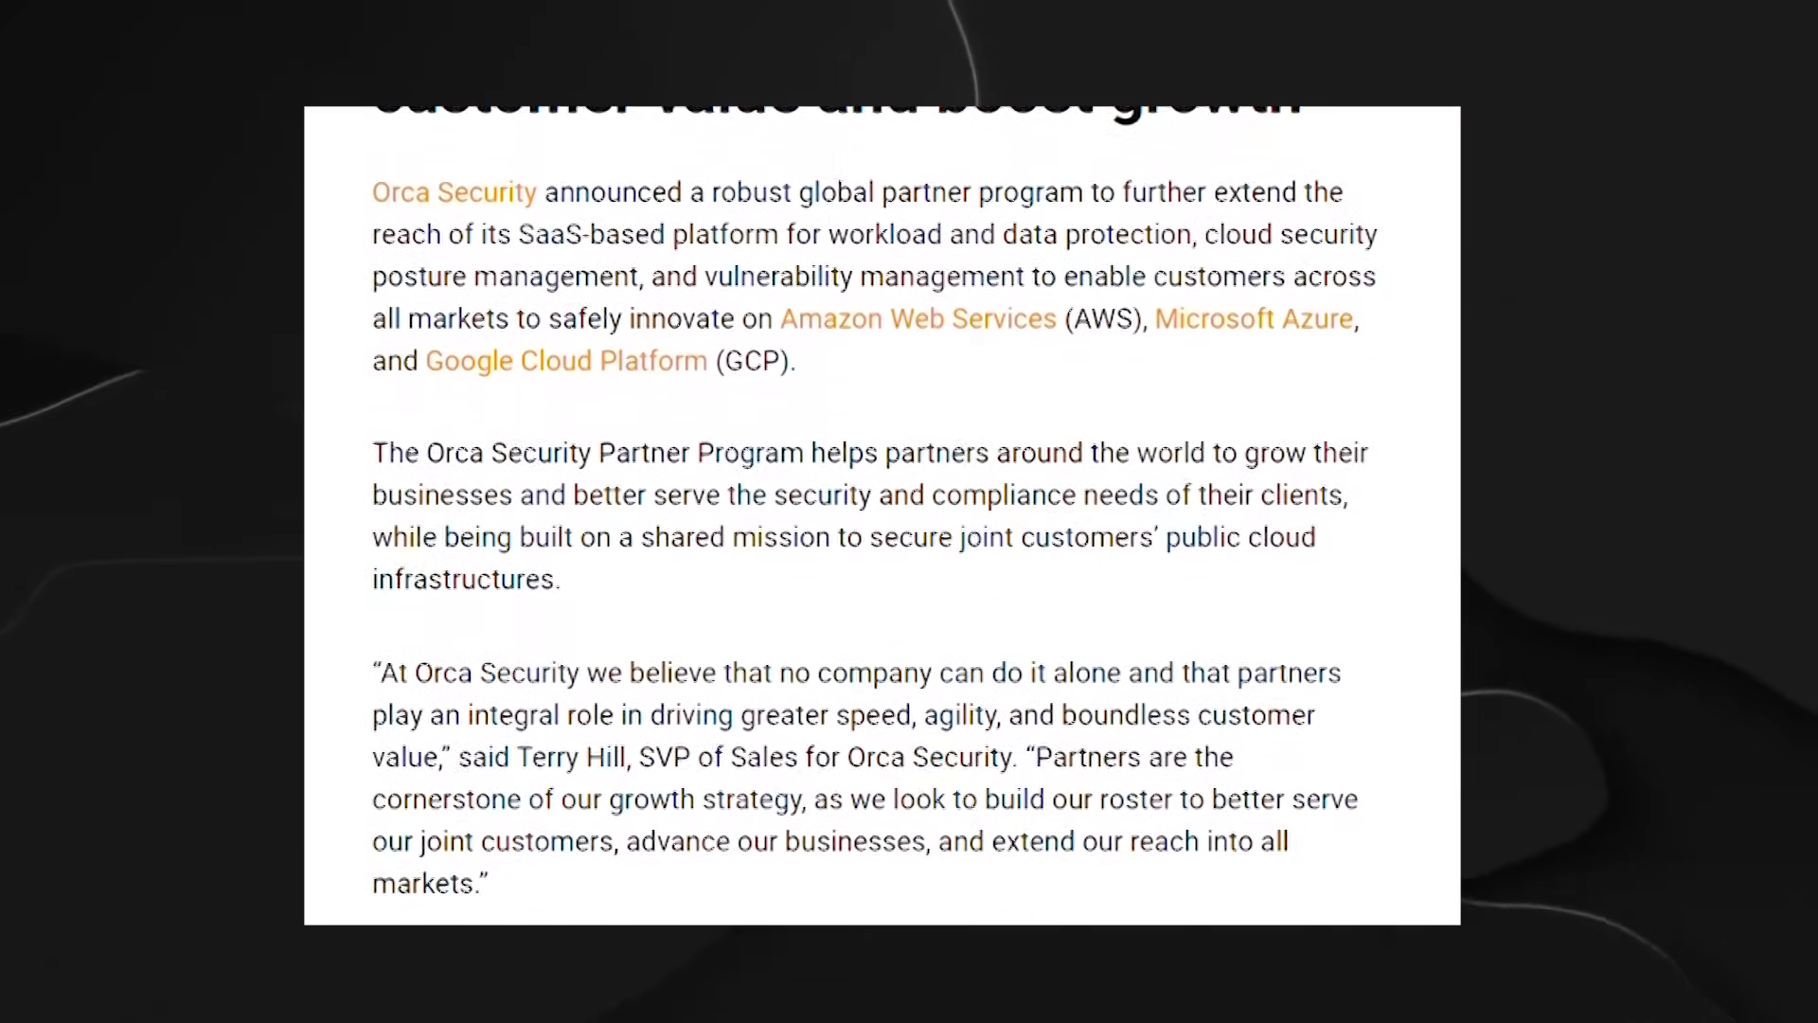
{"action": "scroll", "scroll_direction": "down", "scroll_amount": 3}
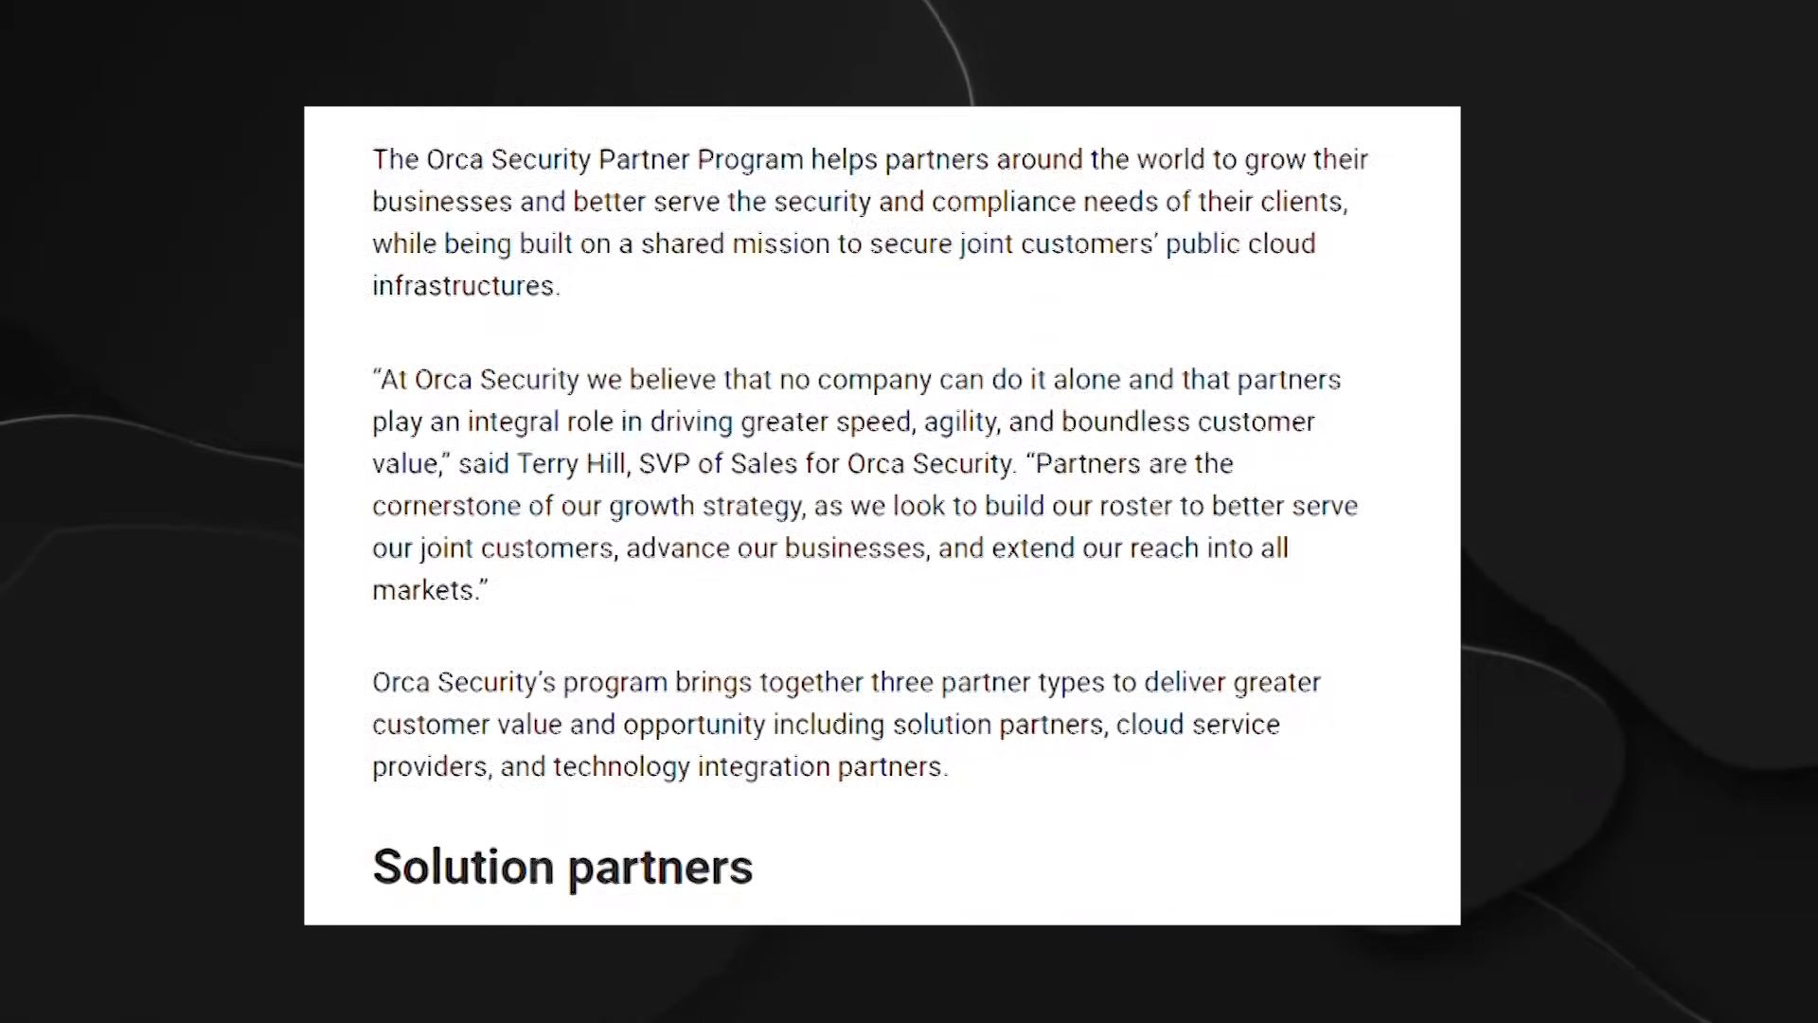
{"action": "scroll", "scroll_direction": "down", "scroll_amount": 3}
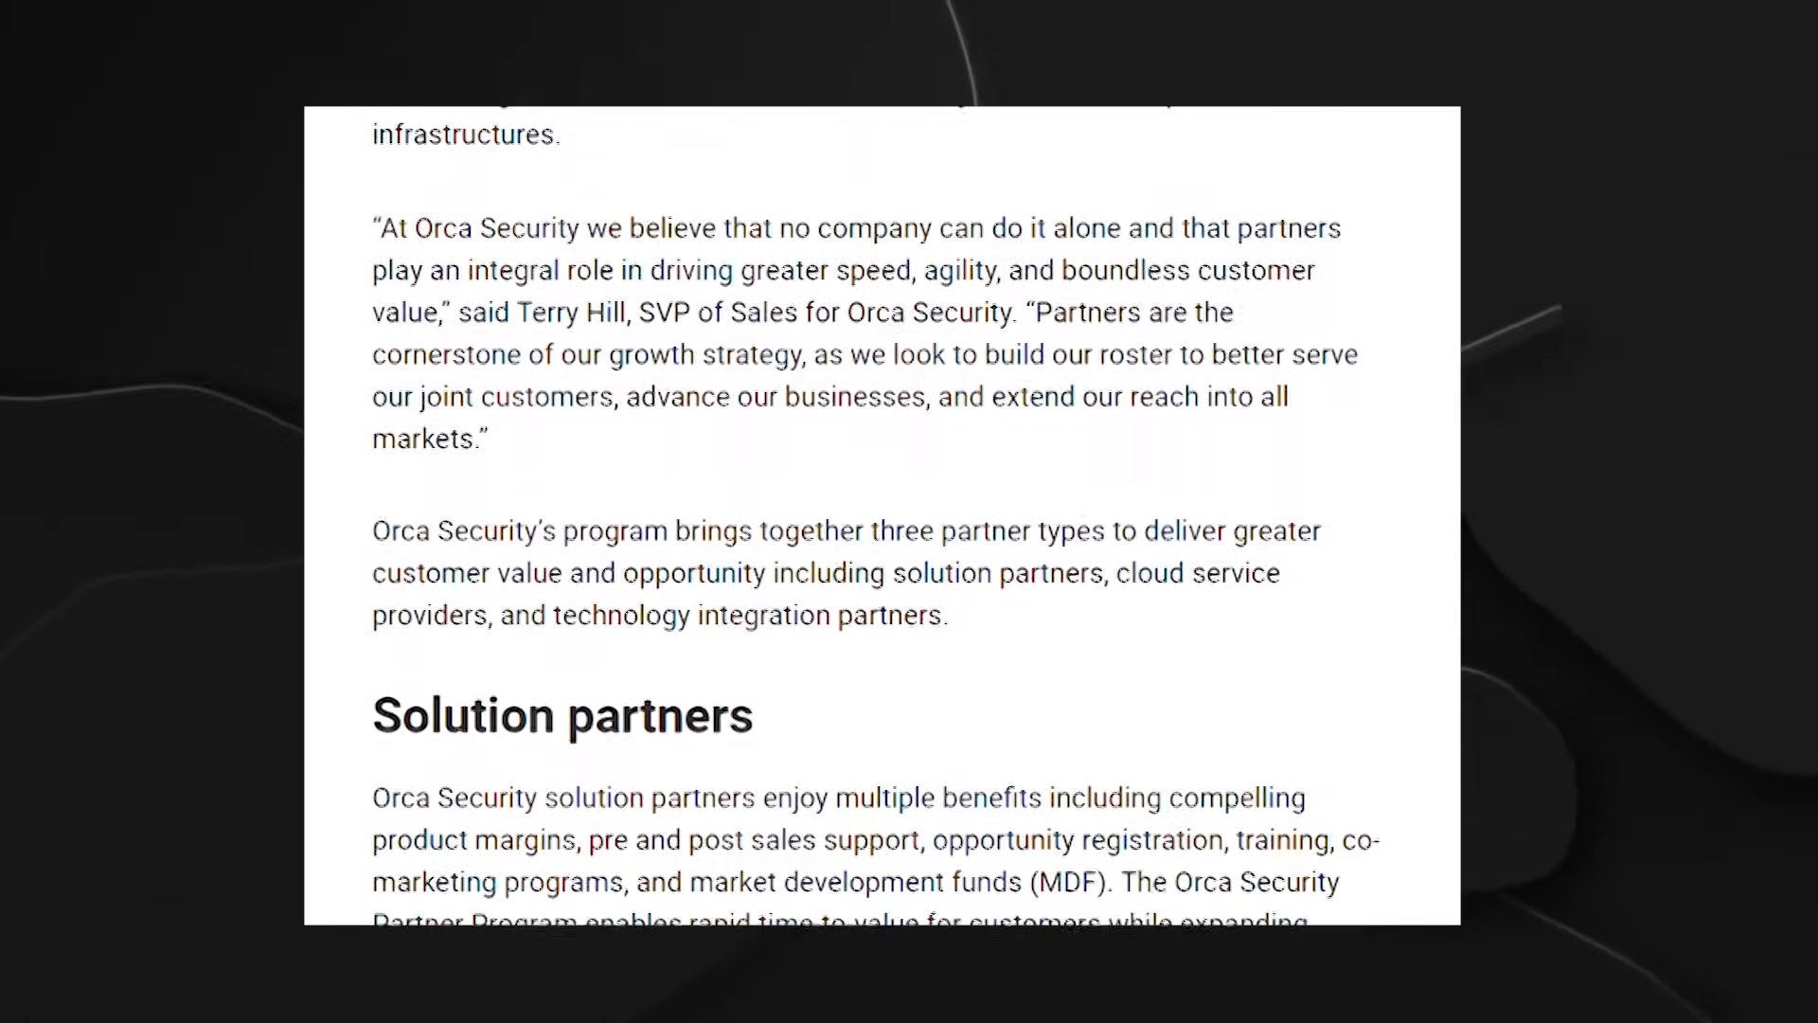
{"action": "scroll", "scroll_direction": "down", "scroll_amount": 3}
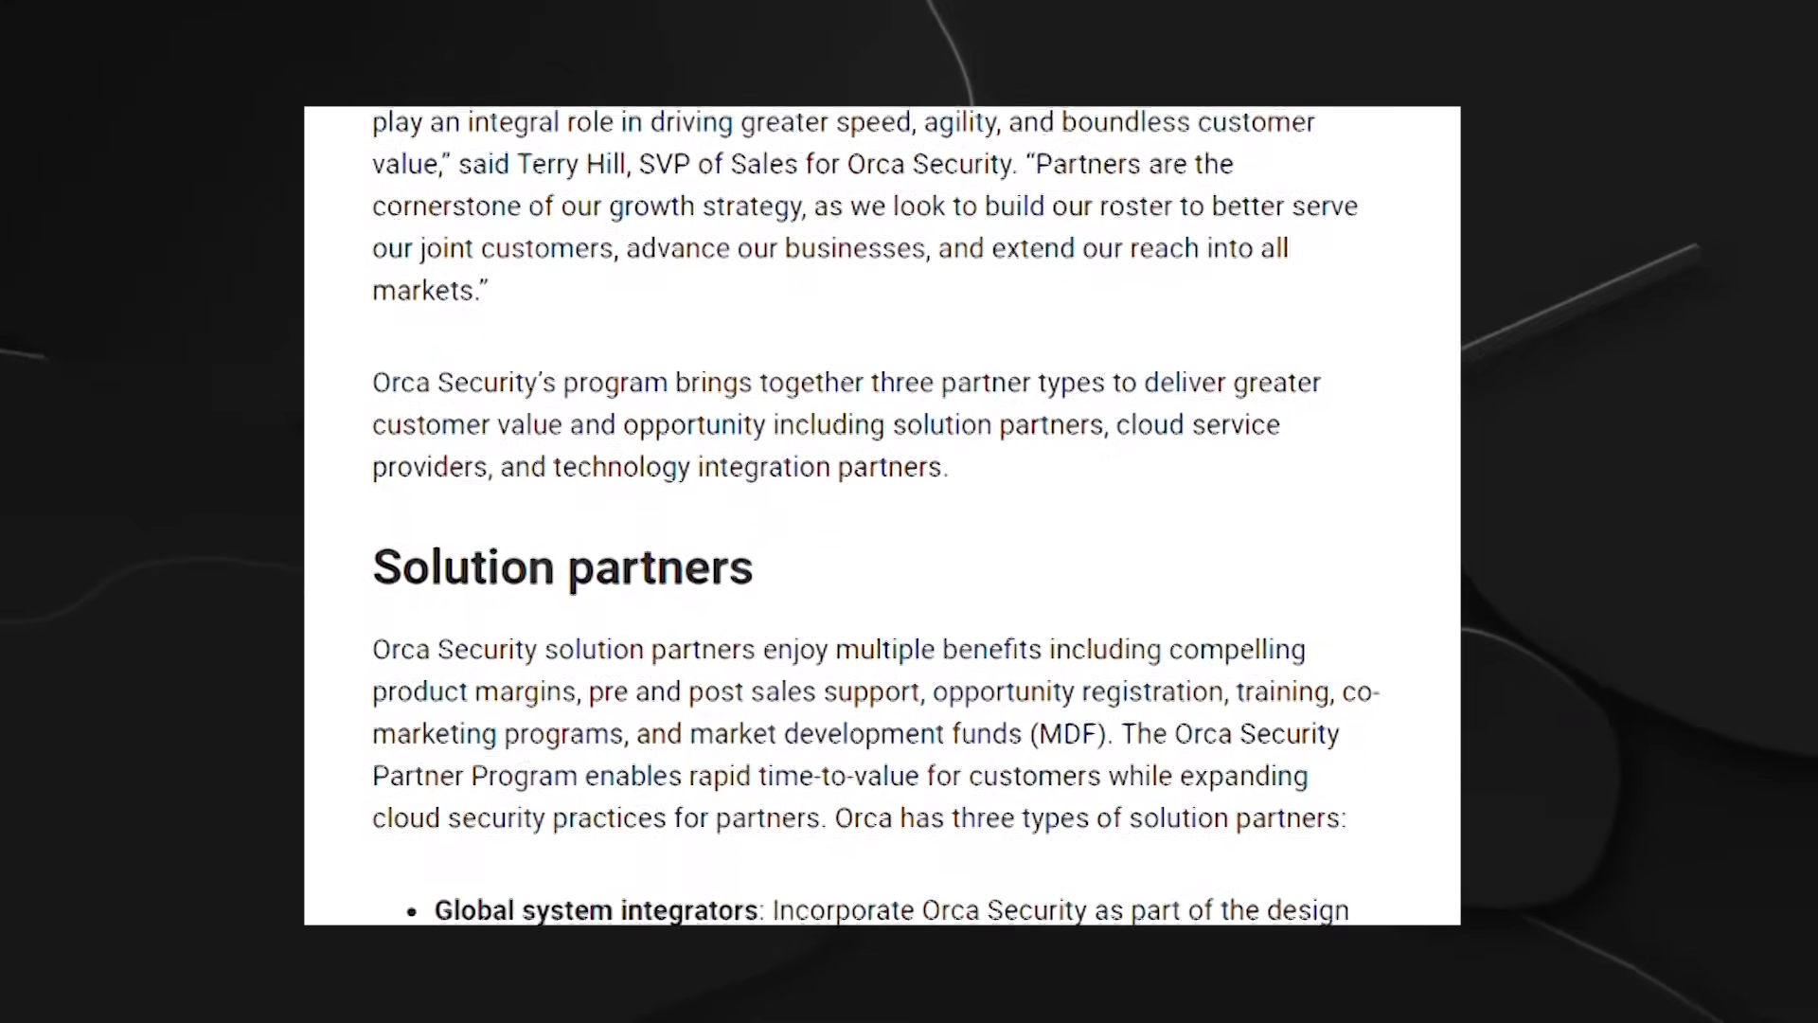
{"action": "scroll", "scroll_direction": "down", "scroll_amount": 3}
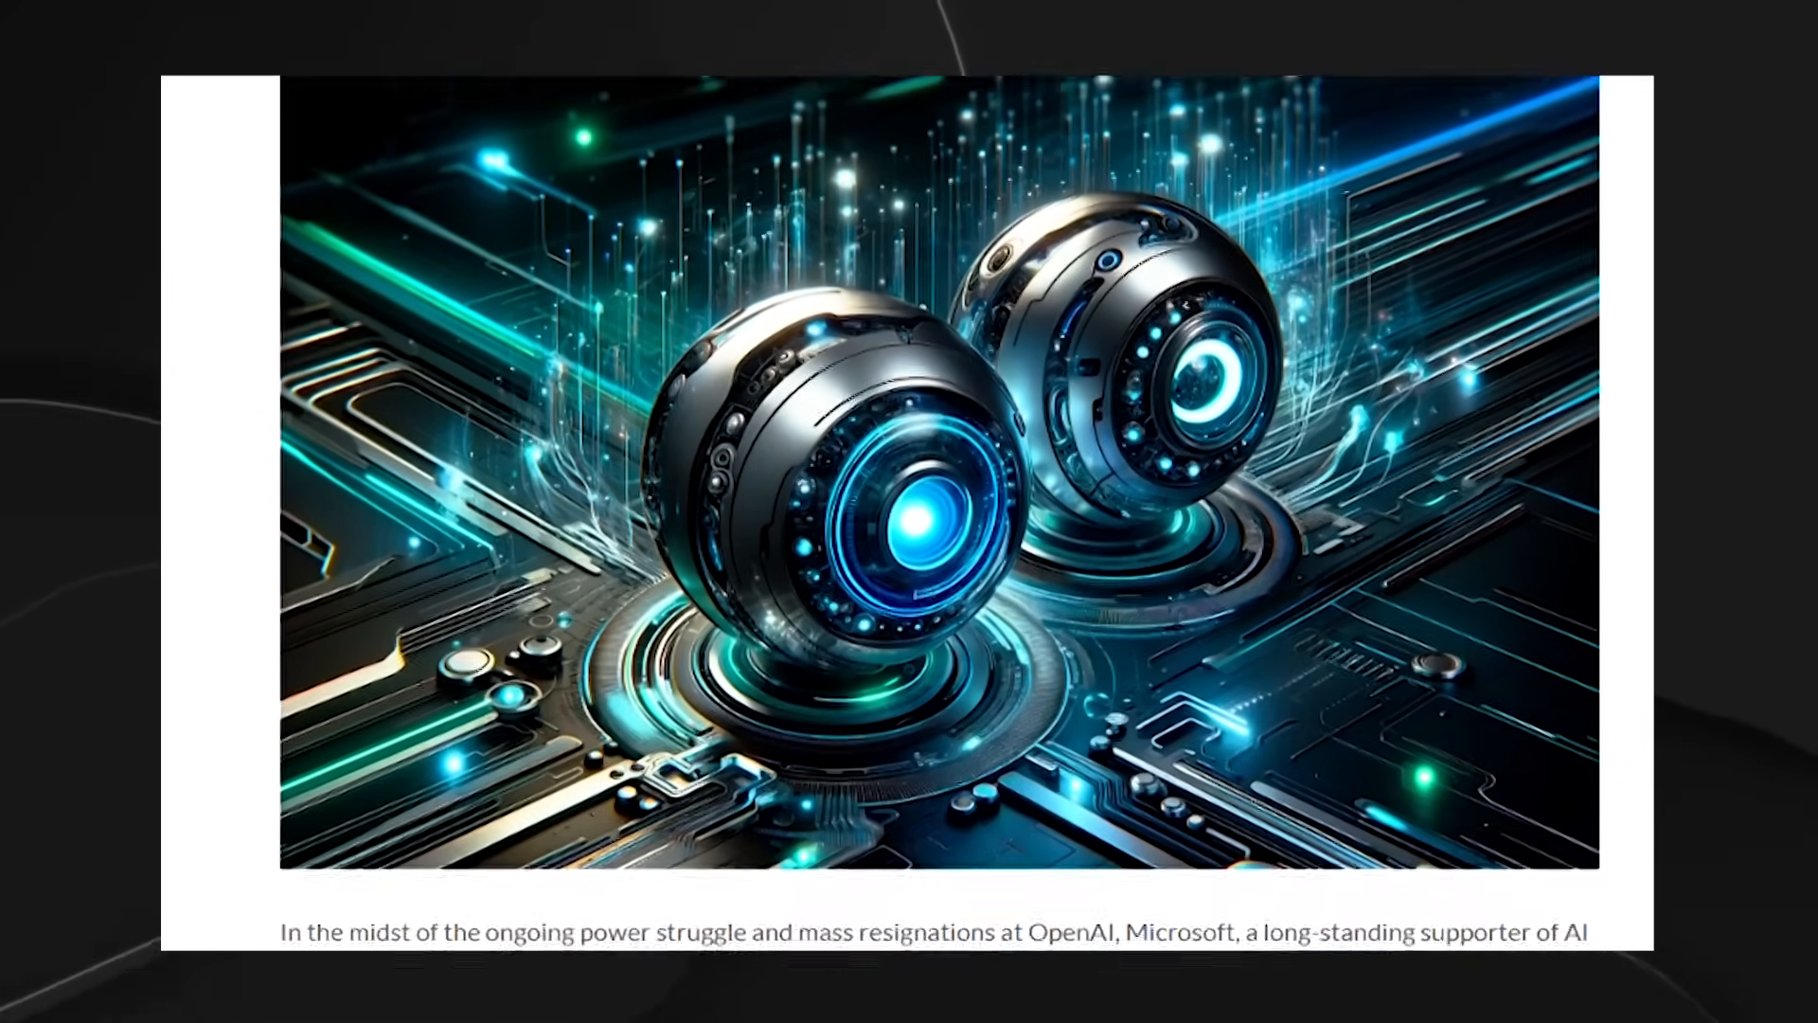
{"action": "scroll", "scroll_direction": "down", "scroll_amount": 3}
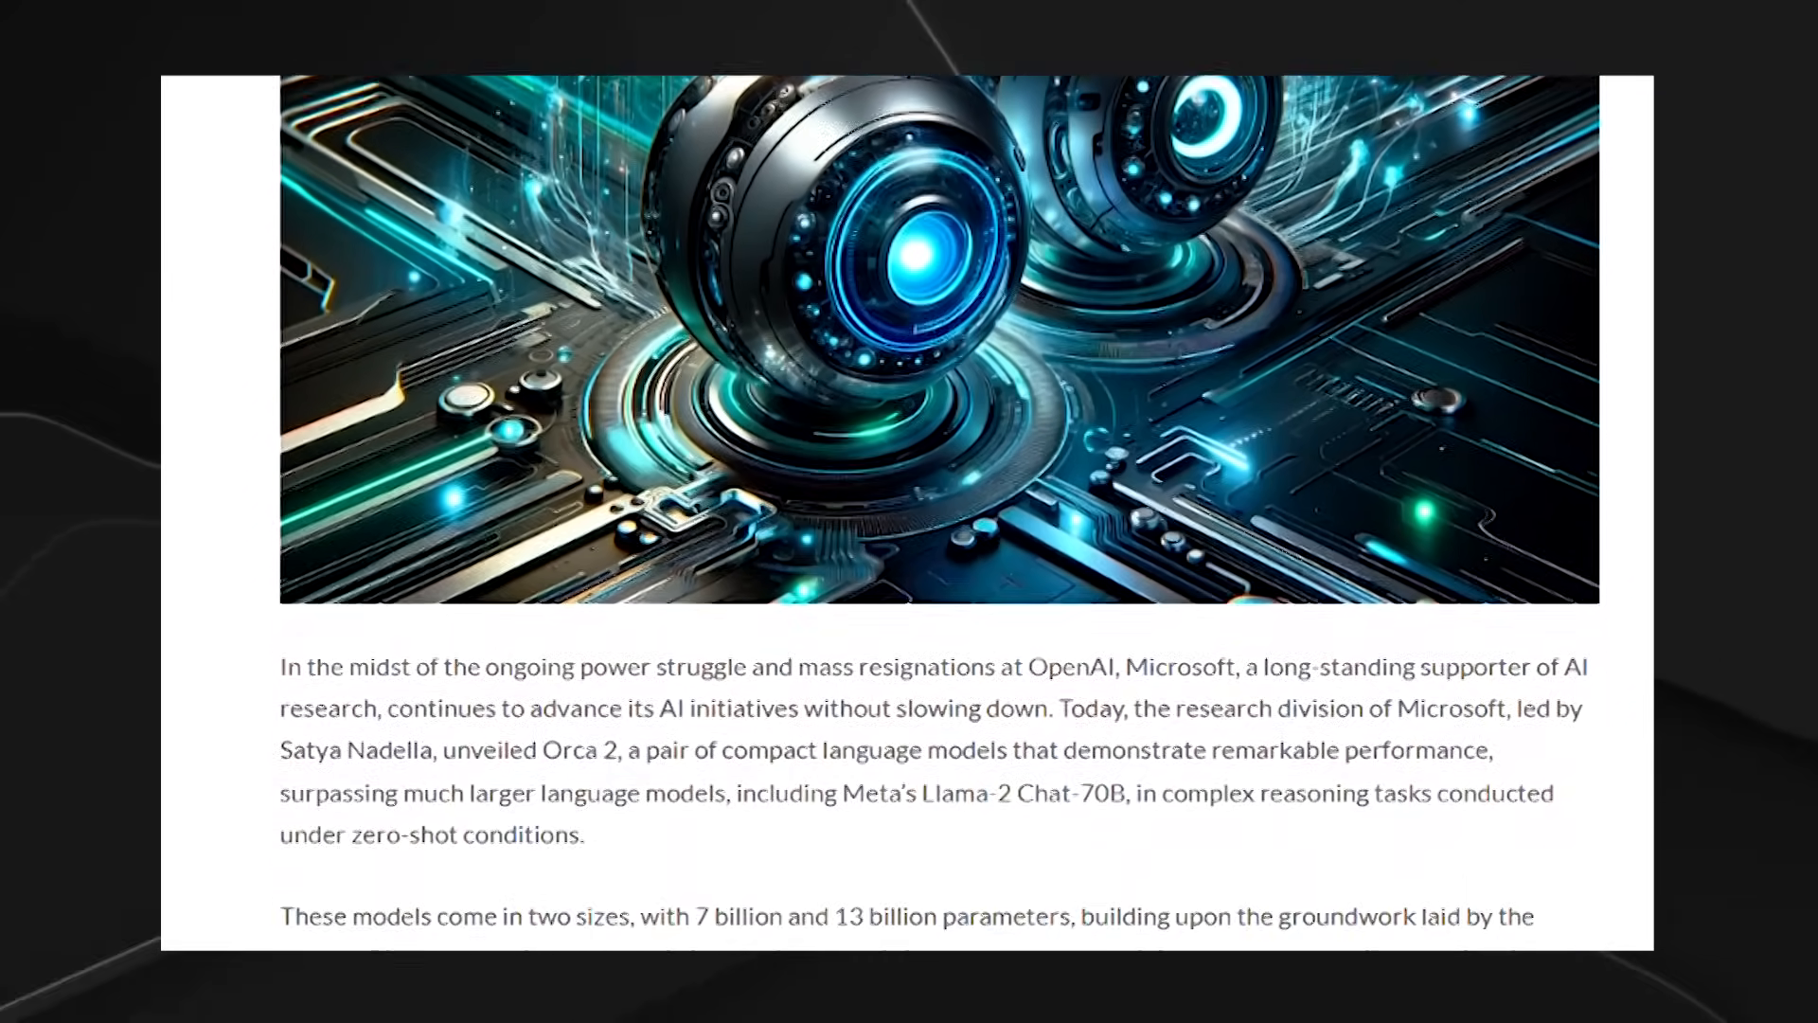
{"action": "scroll", "scroll_direction": "down", "scroll_amount": 3}
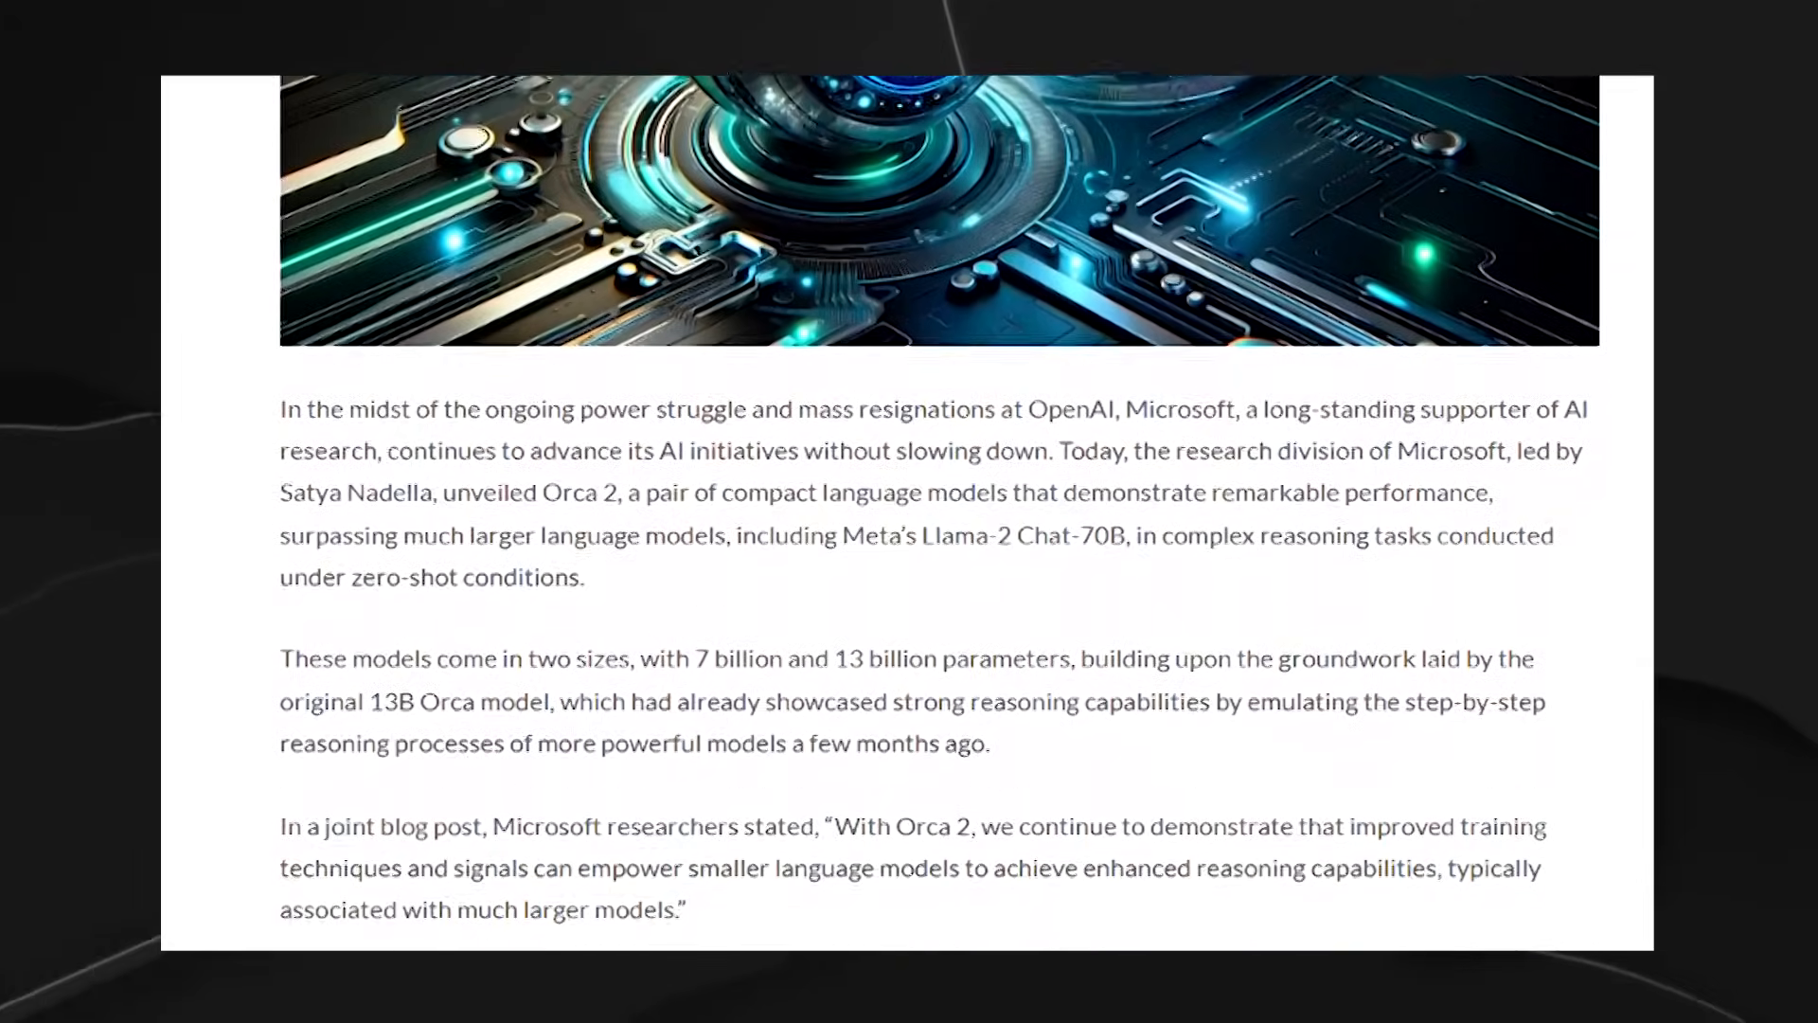
{"action": "scroll", "scroll_direction": "down", "scroll_amount": 3}
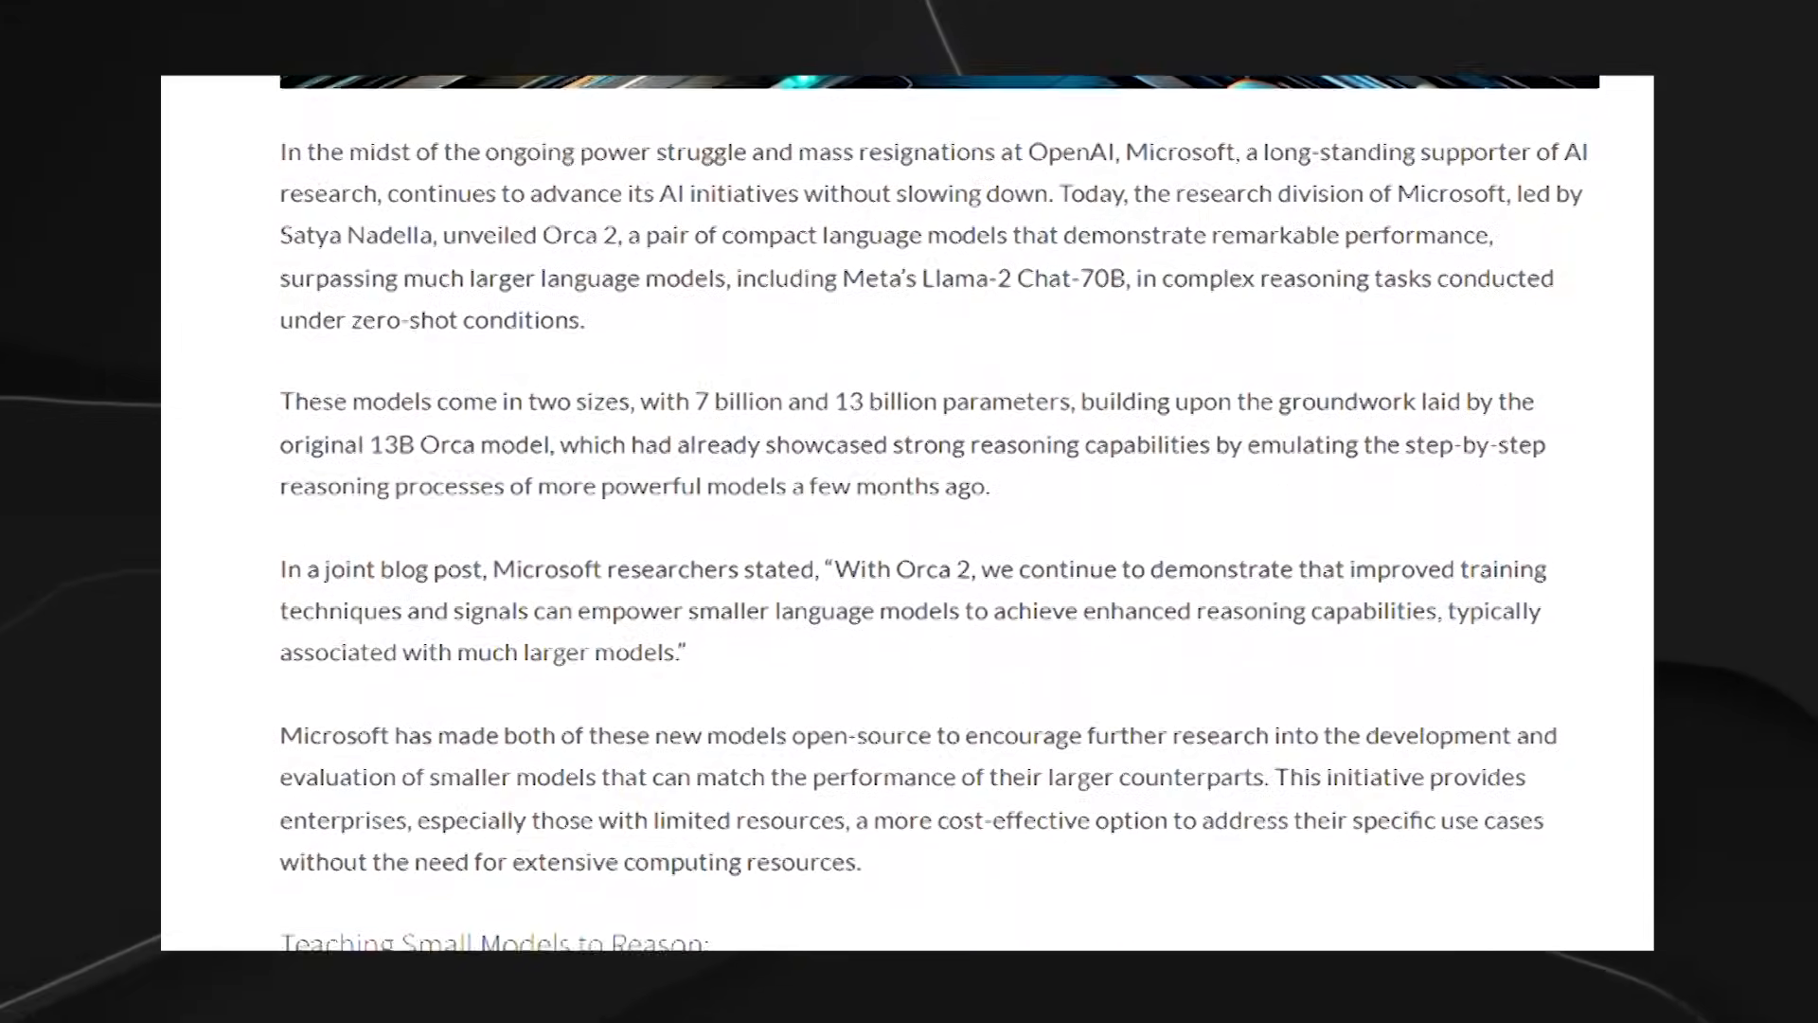
{"action": "scroll", "scroll_direction": "down", "scroll_amount": 3}
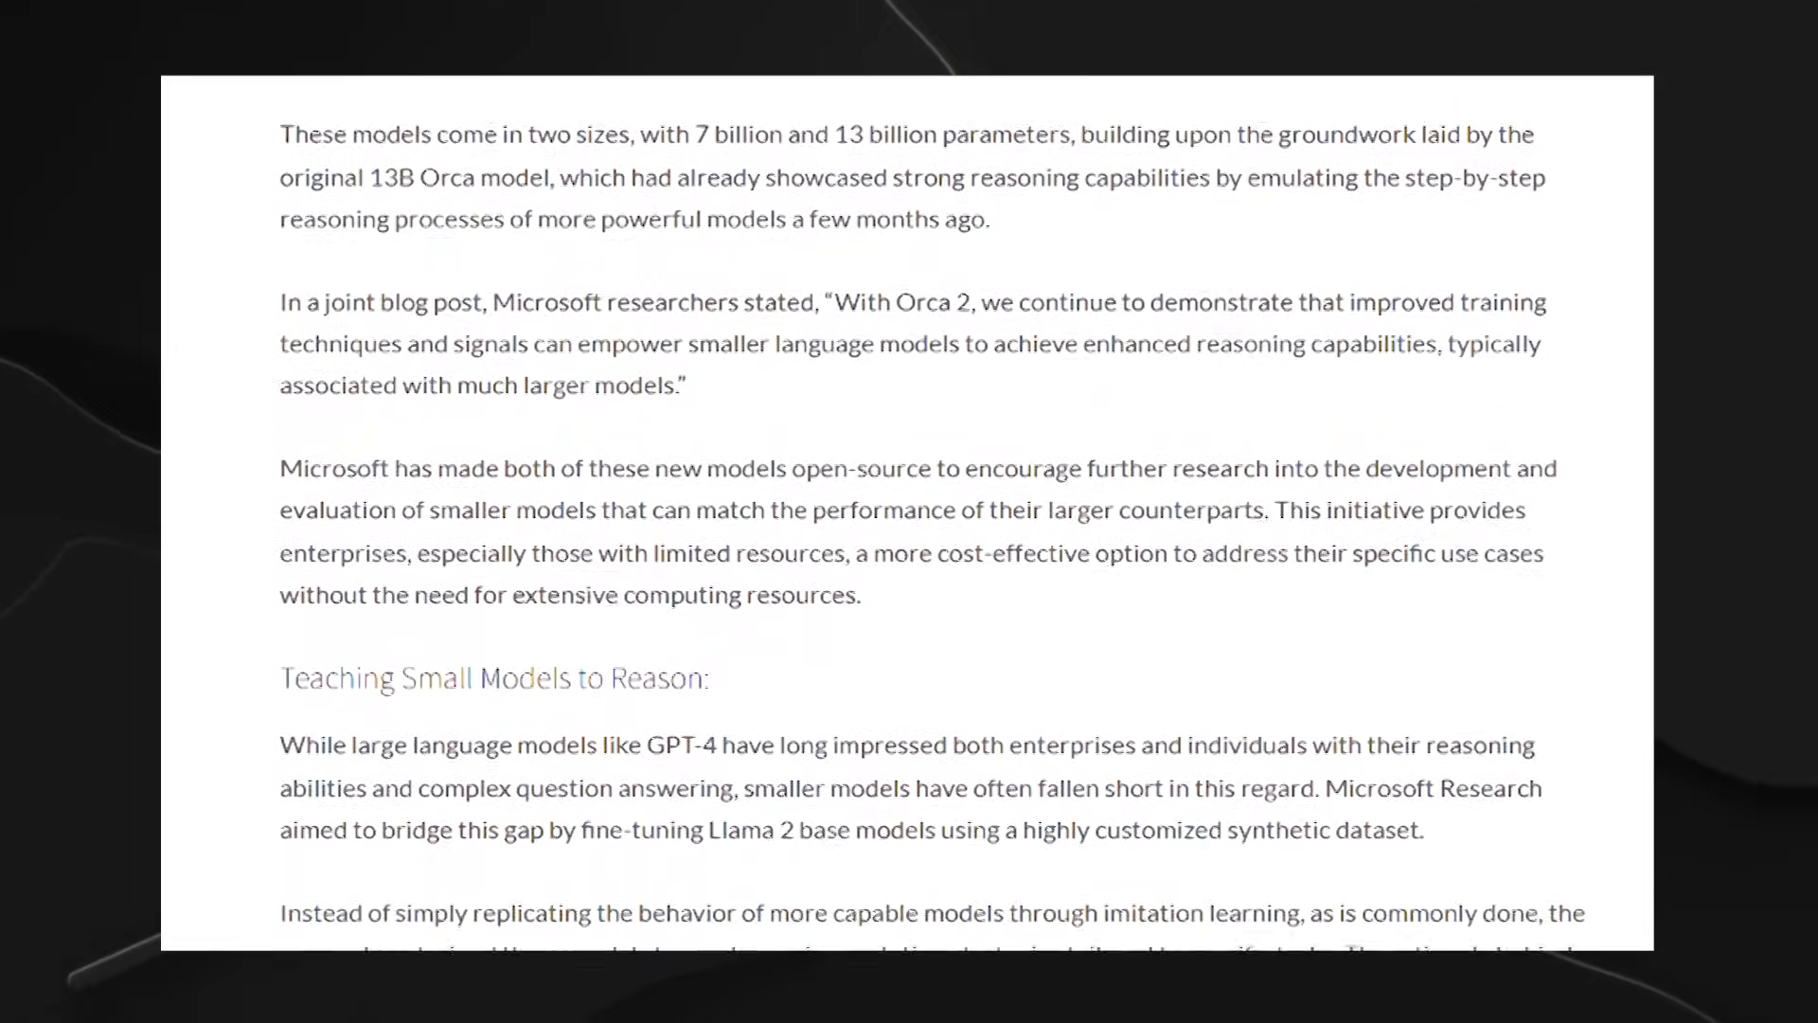
{"action": "scroll", "scroll_direction": "down", "scroll_amount": 3}
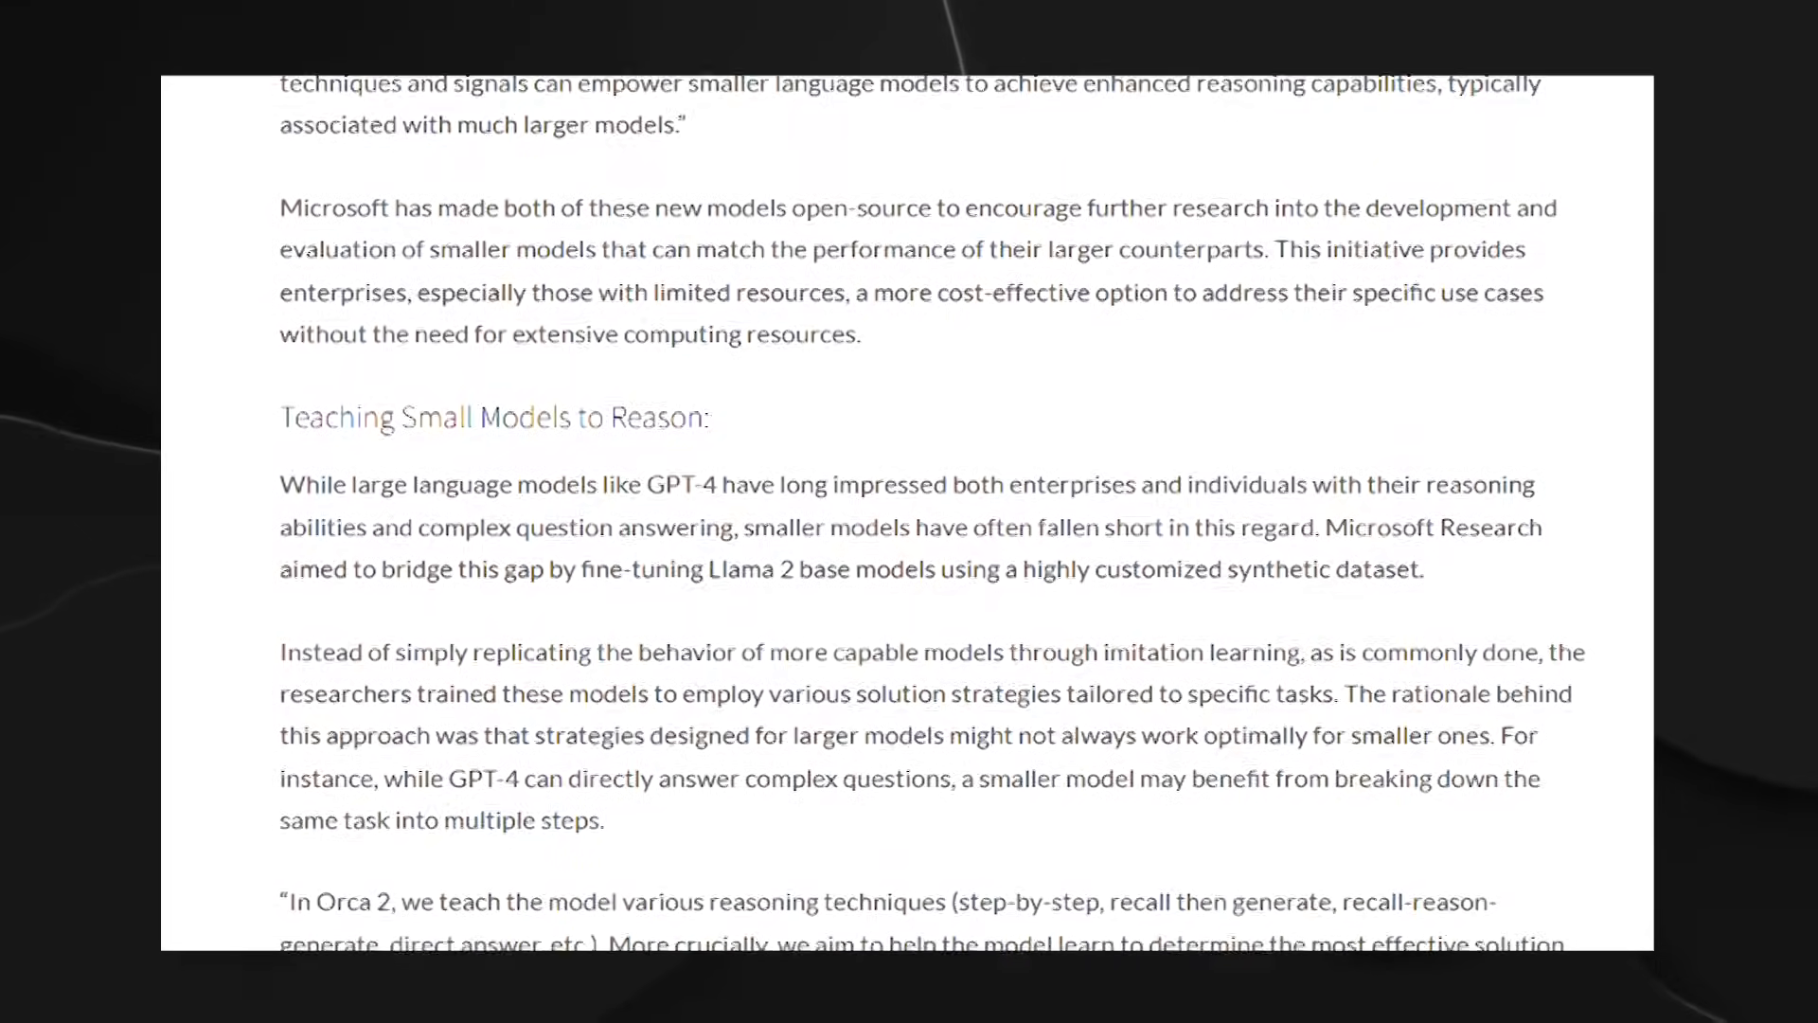
Scroll through the Orca 2 and LFMs research articles to their end.
{"action": "scroll", "scroll_direction": "down", "scroll_amount": 3}
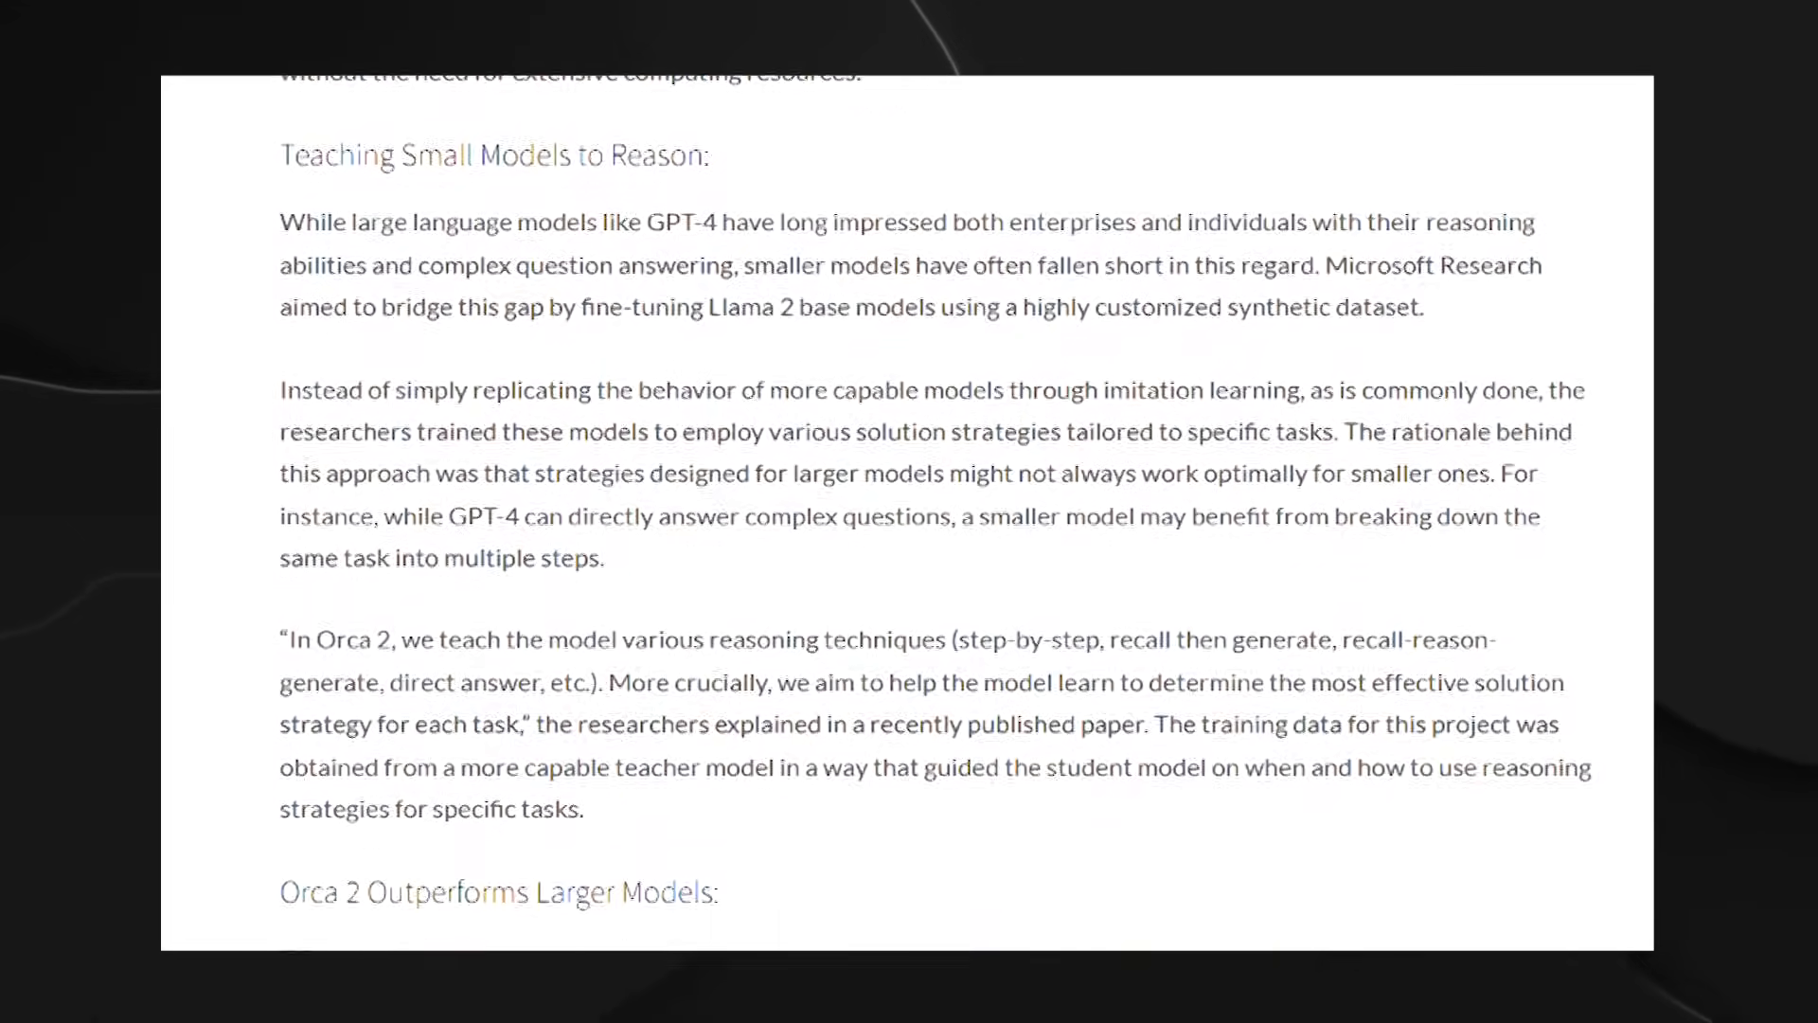
{"action": "scroll", "scroll_direction": "down", "scroll_amount": 3}
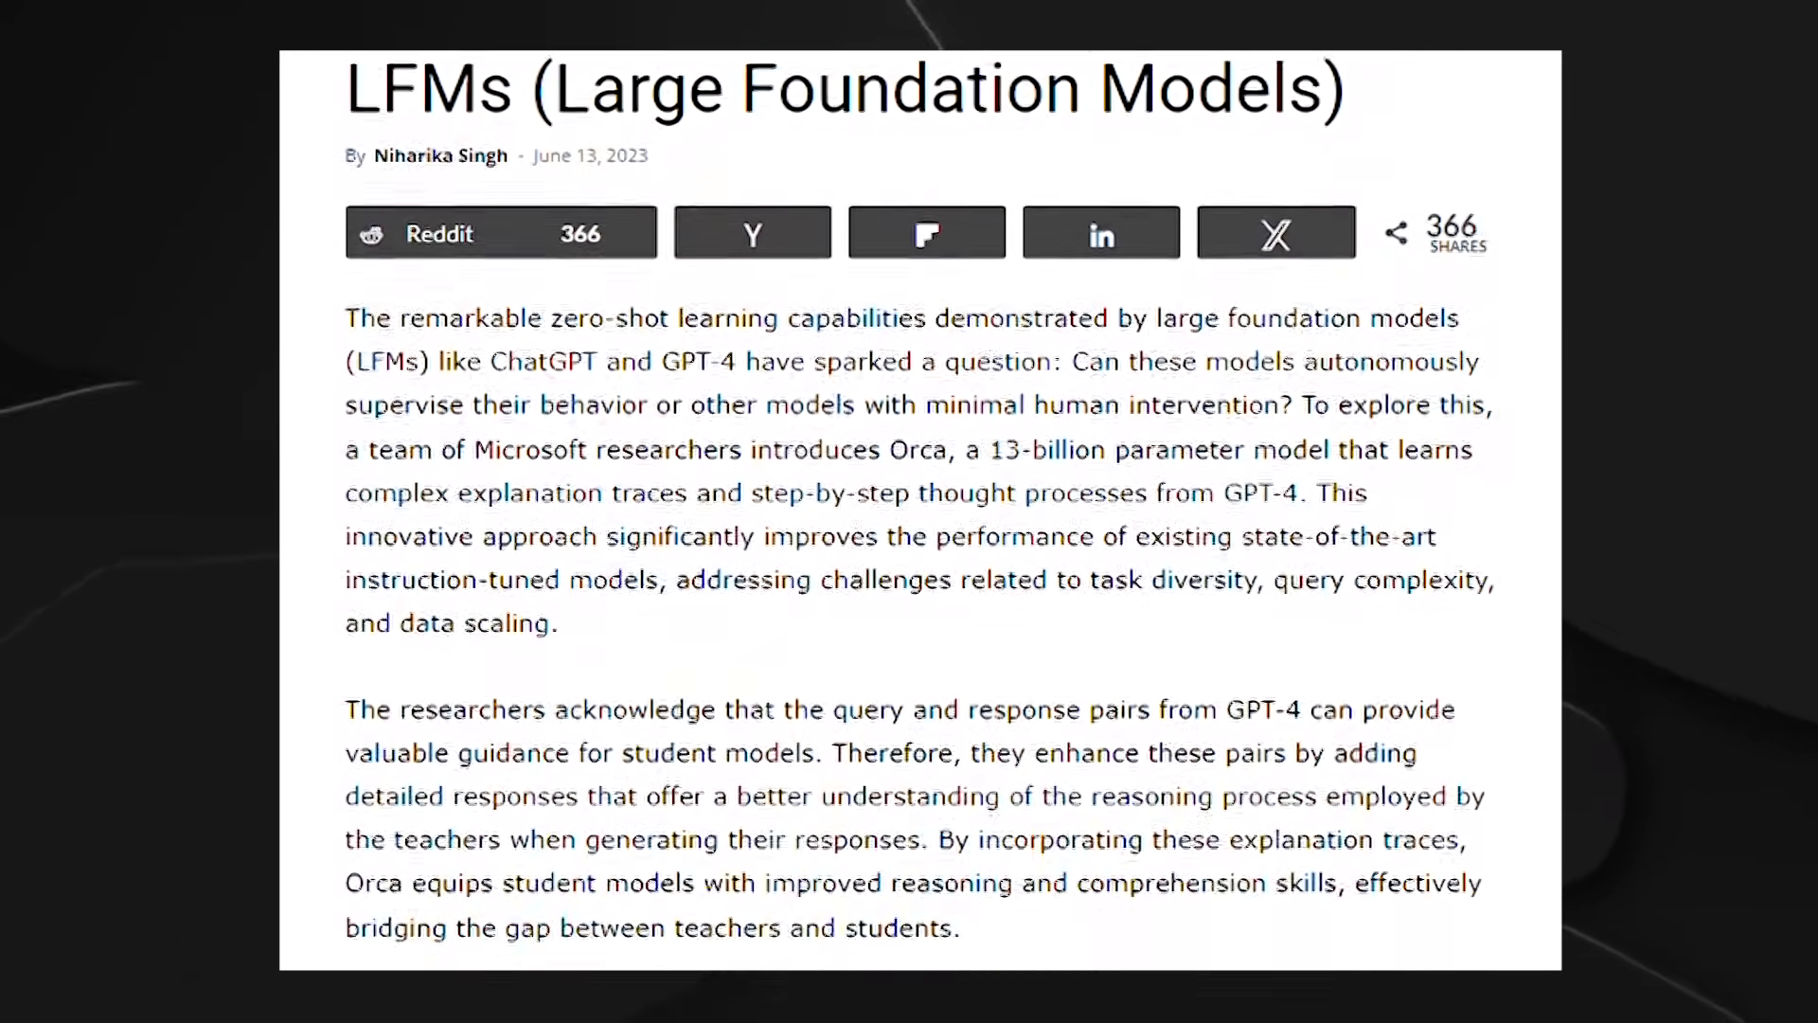
{"action": "scroll", "scroll_direction": "down", "scroll_amount": 3}
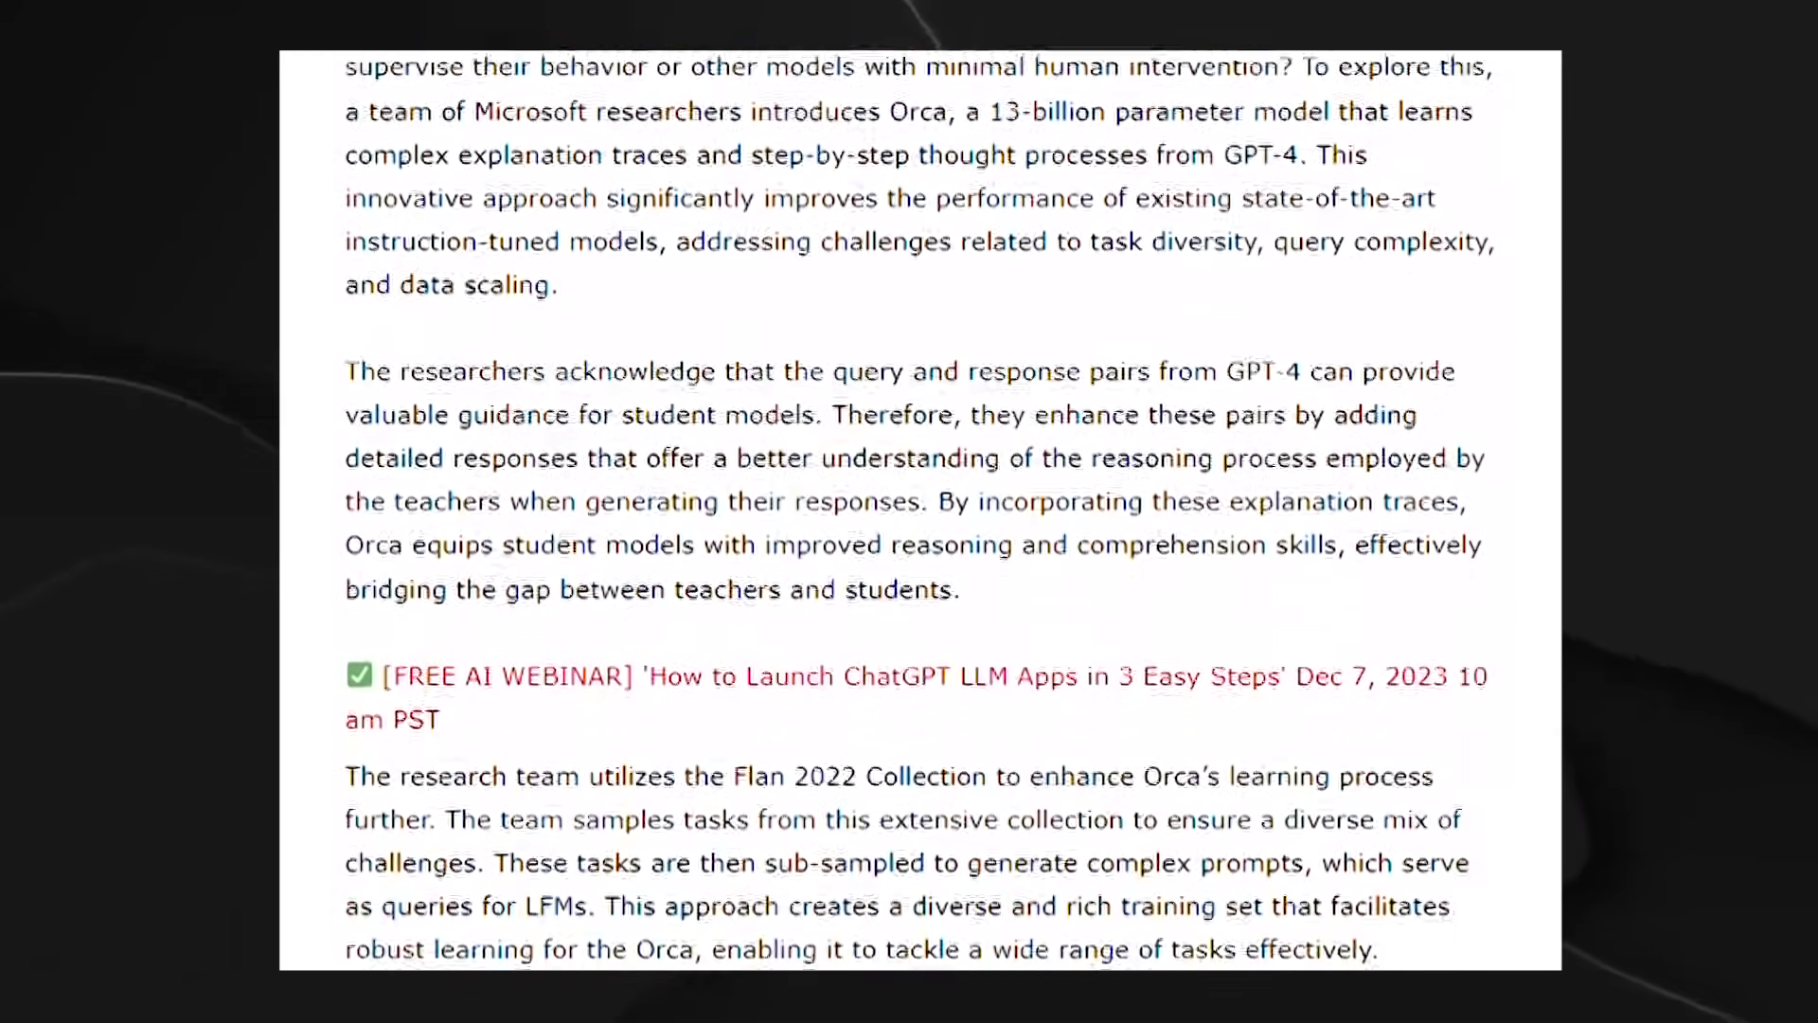
{"action": "scroll", "scroll_direction": "down", "scroll_amount": 3}
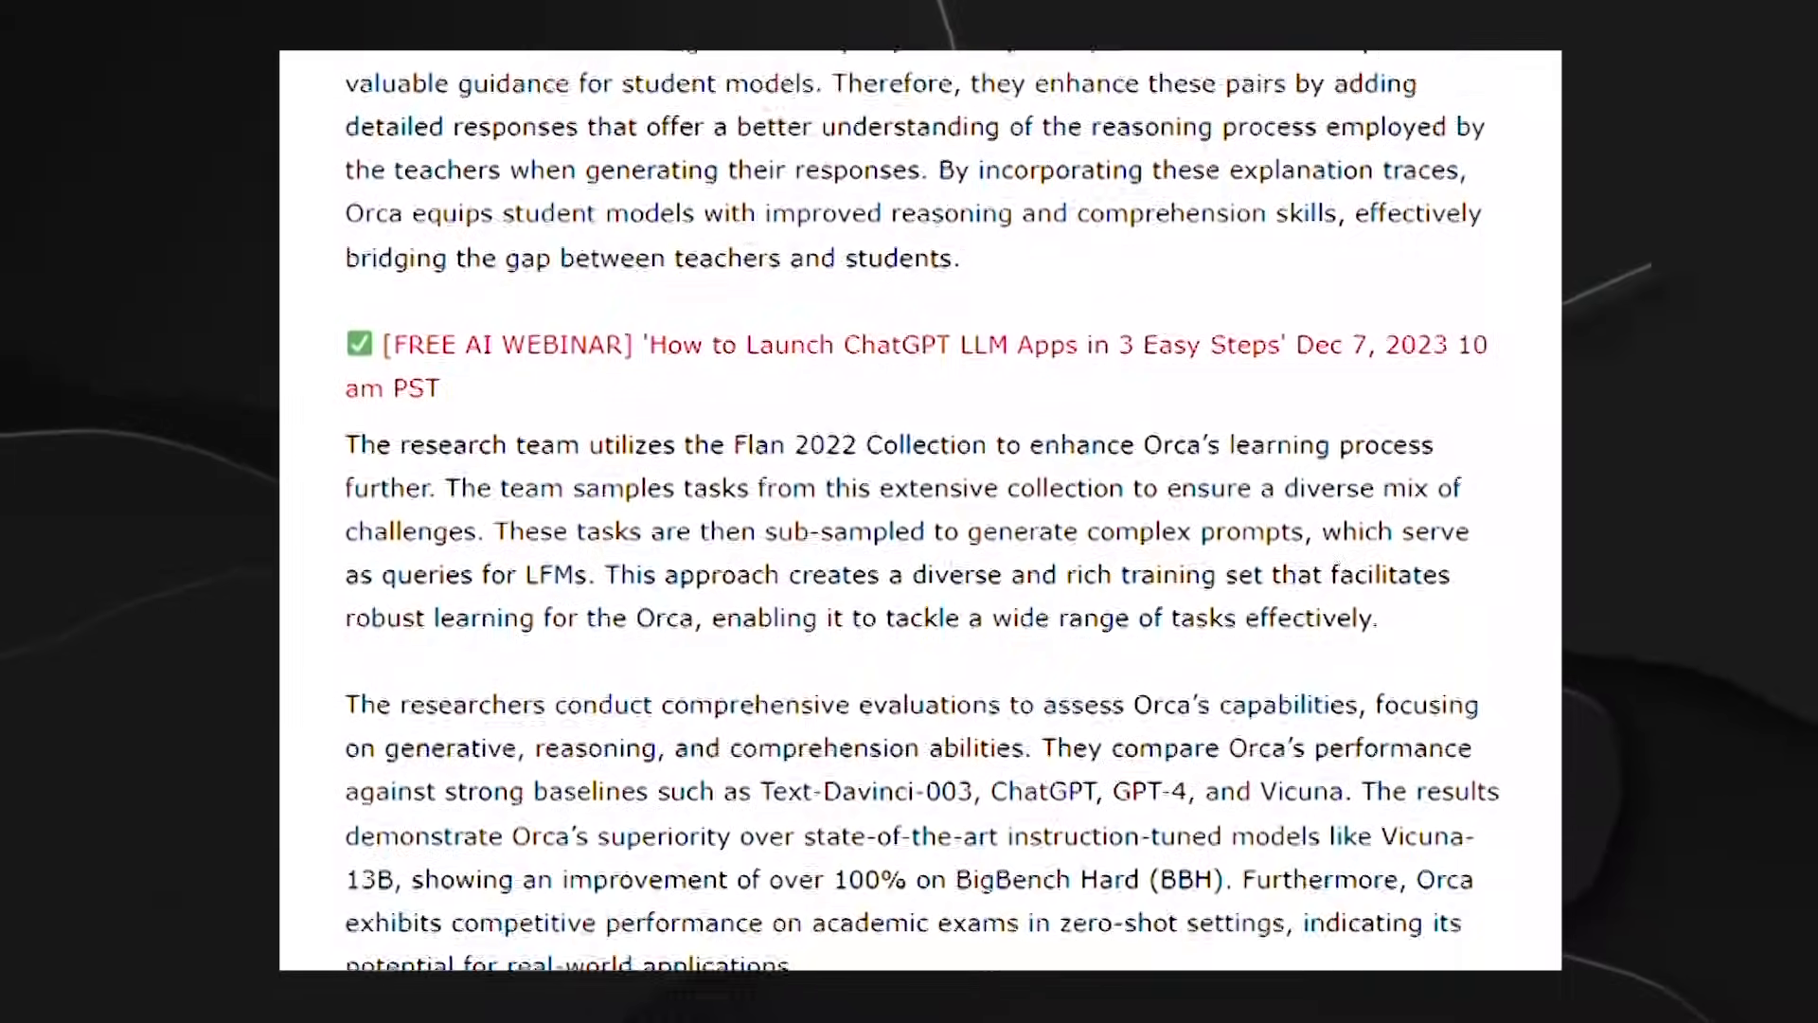
{"action": "scroll", "scroll_direction": "down", "scroll_amount": 3}
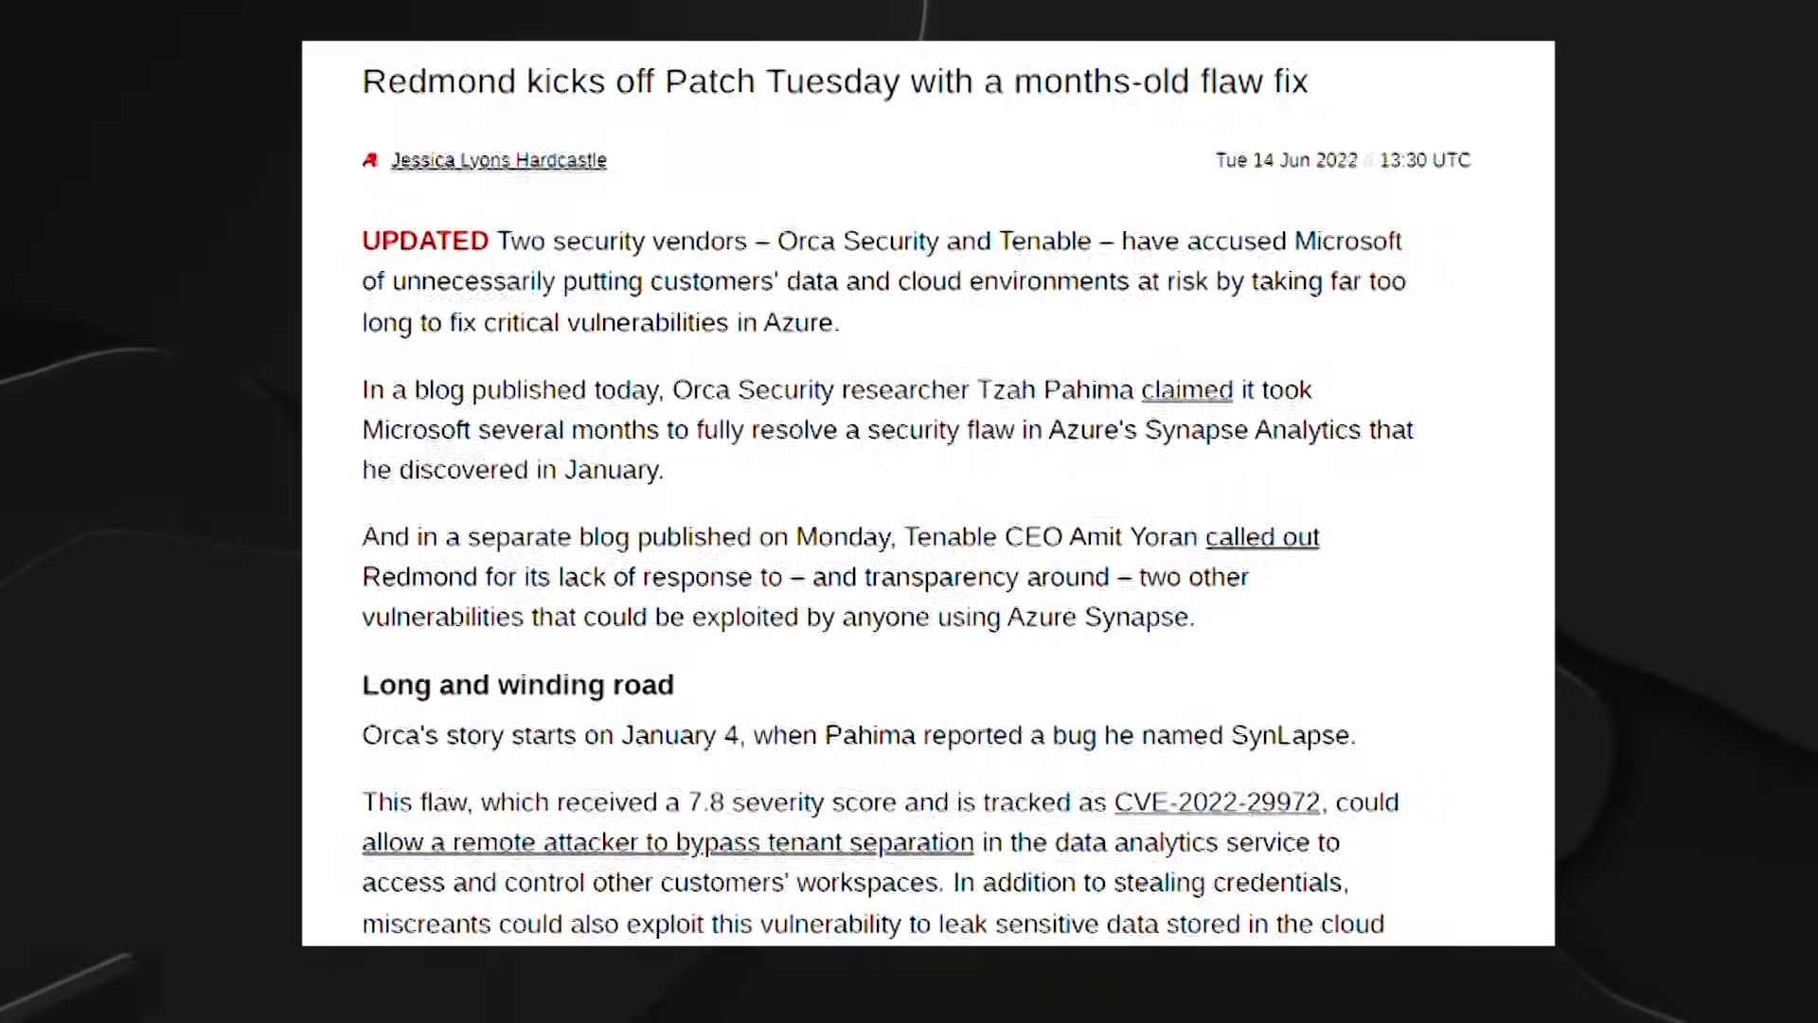
Scroll down the Patch Tuesday article past the 'More Context' section.
{"action": "scroll", "scroll_direction": "down", "scroll_amount": 3}
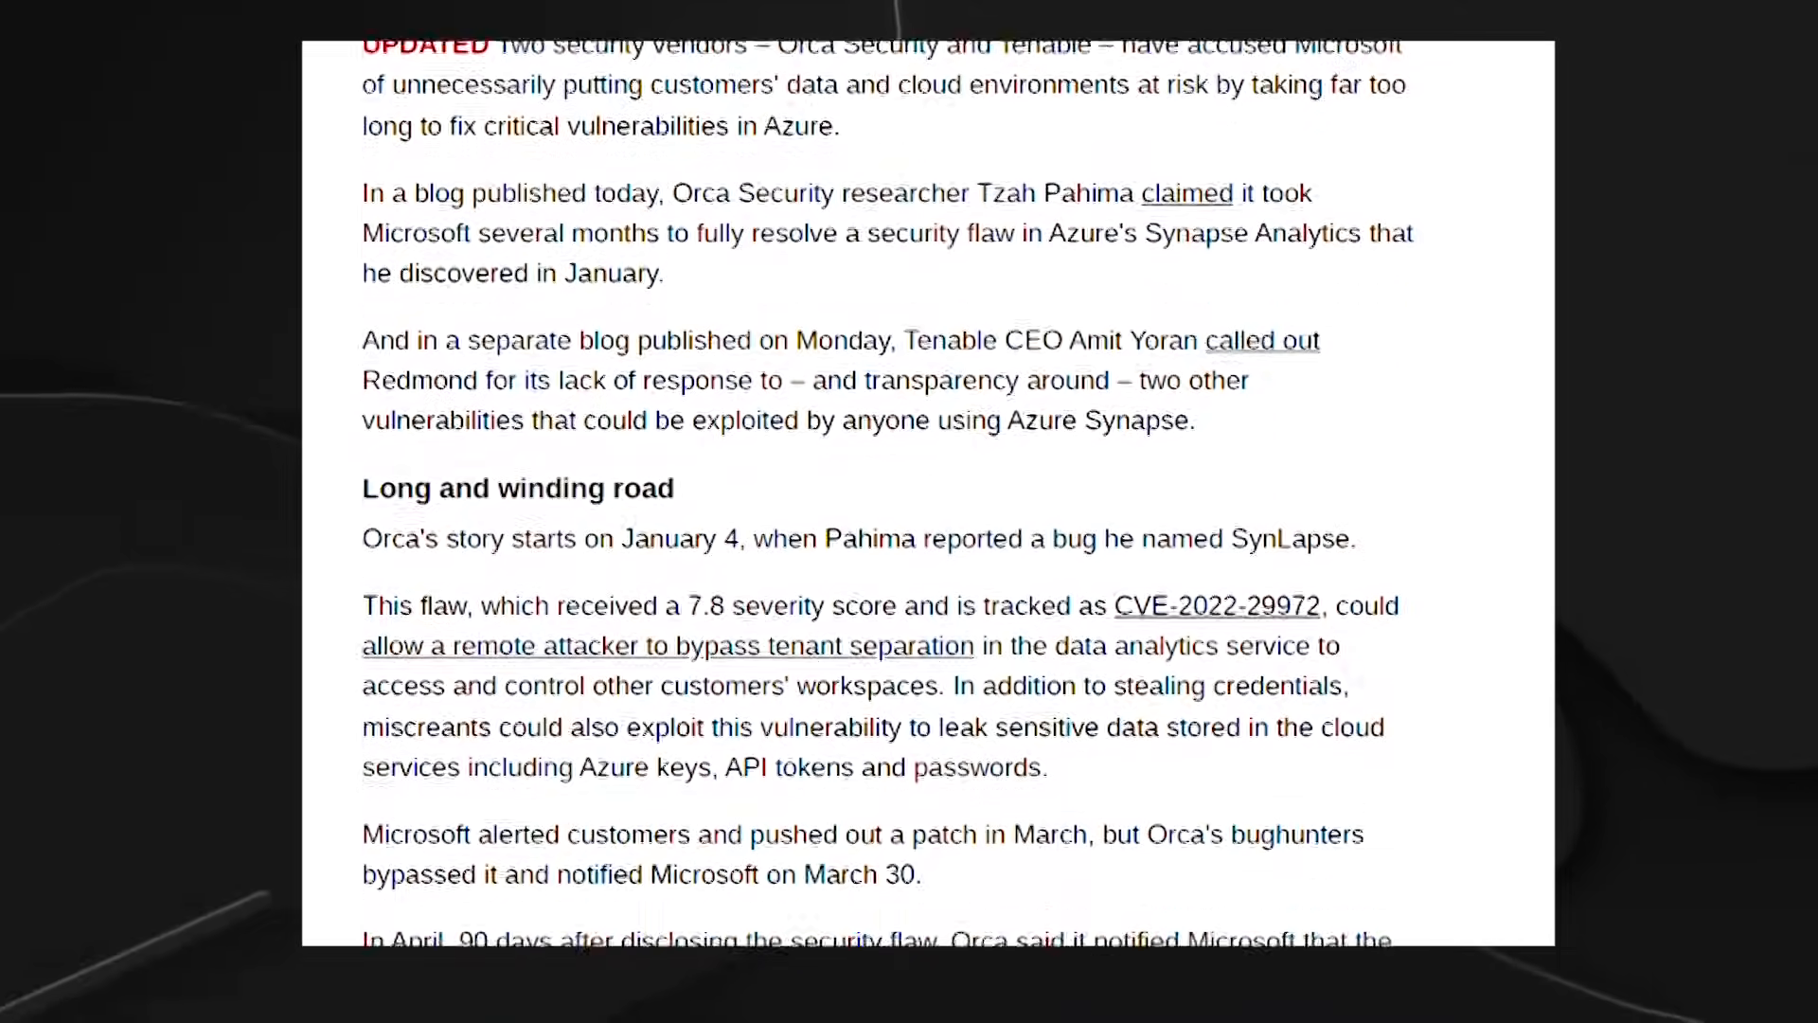
{"action": "scroll", "scroll_direction": "down", "scroll_amount": 3}
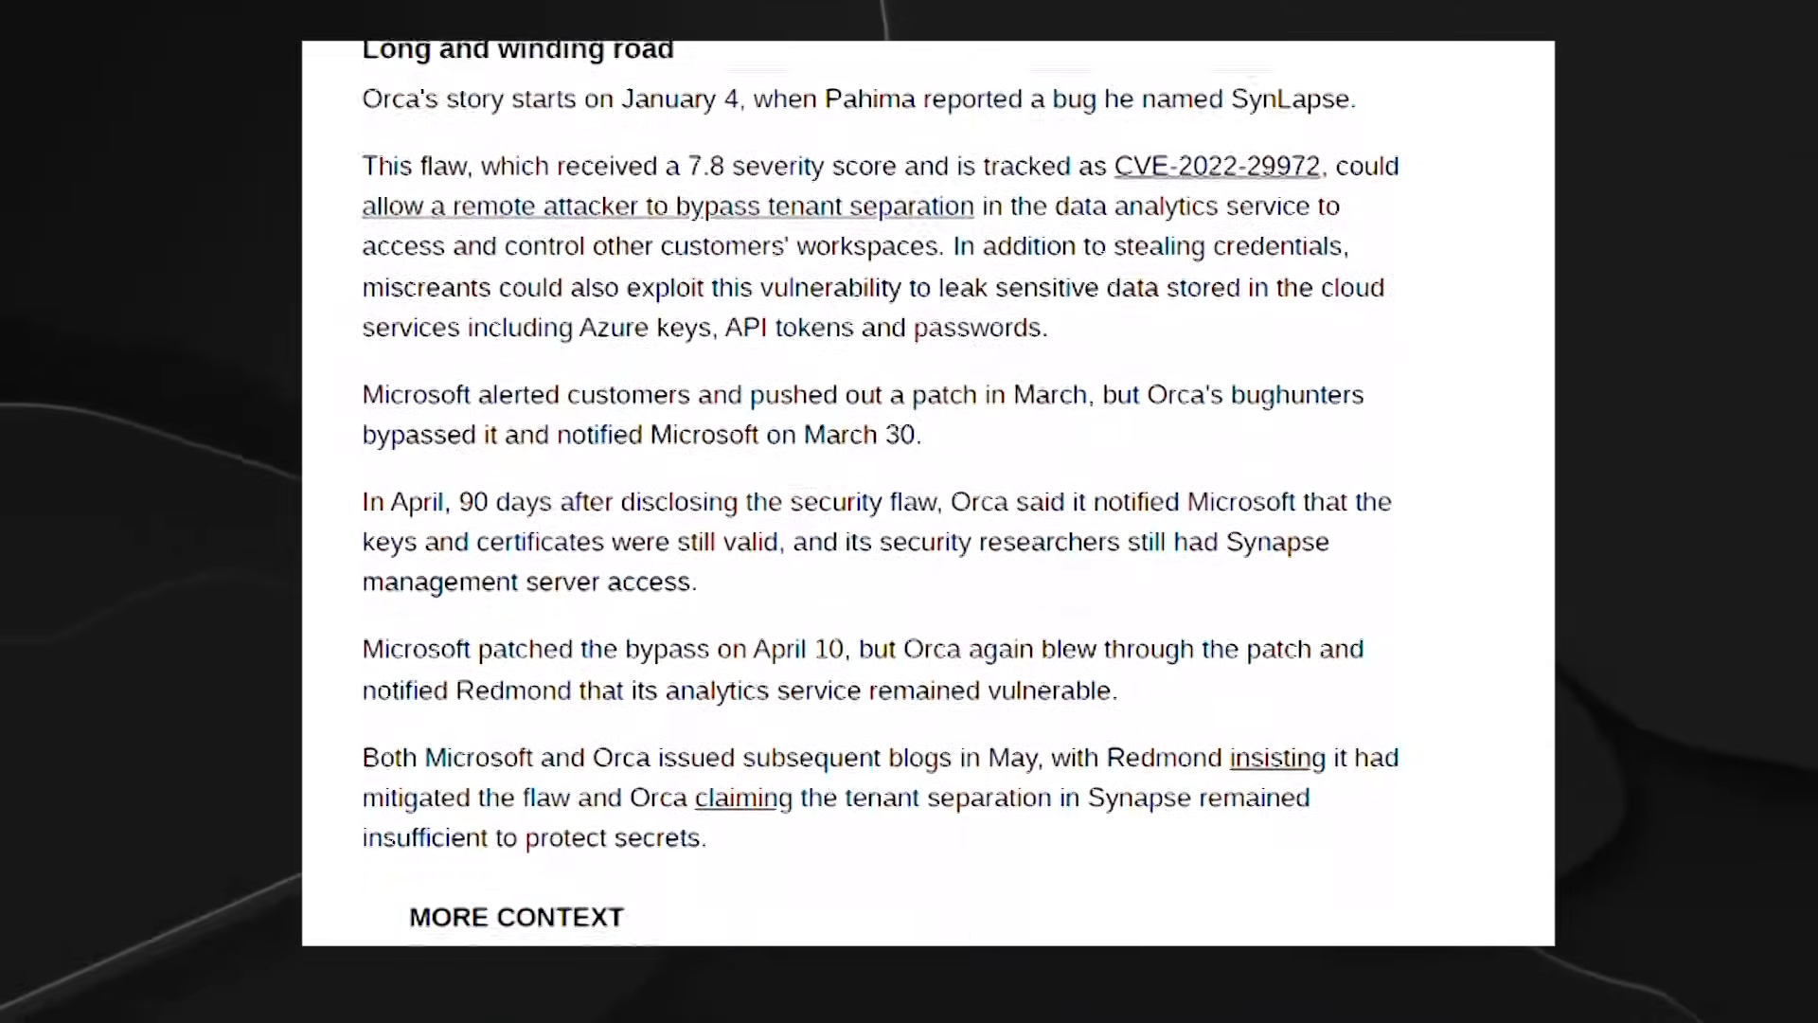
{"action": "scroll", "scroll_direction": "down", "scroll_amount": 3}
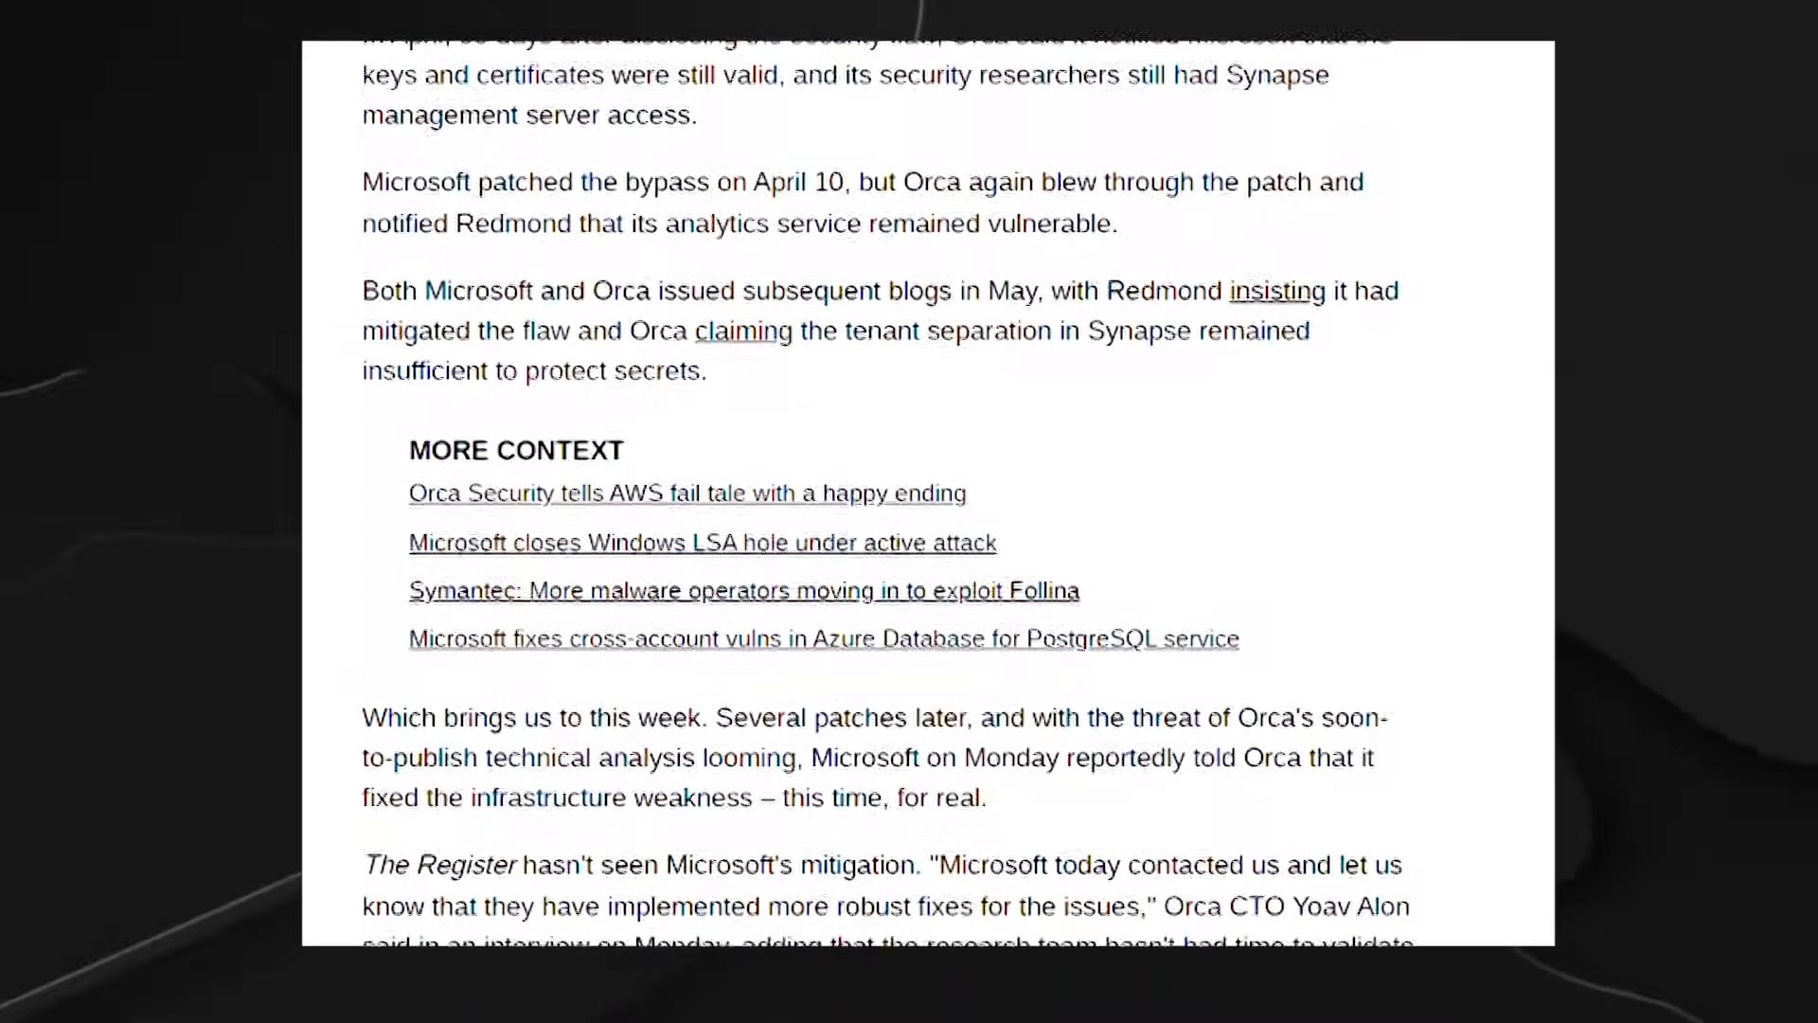
{"action": "scroll", "scroll_direction": "down", "scroll_amount": 3}
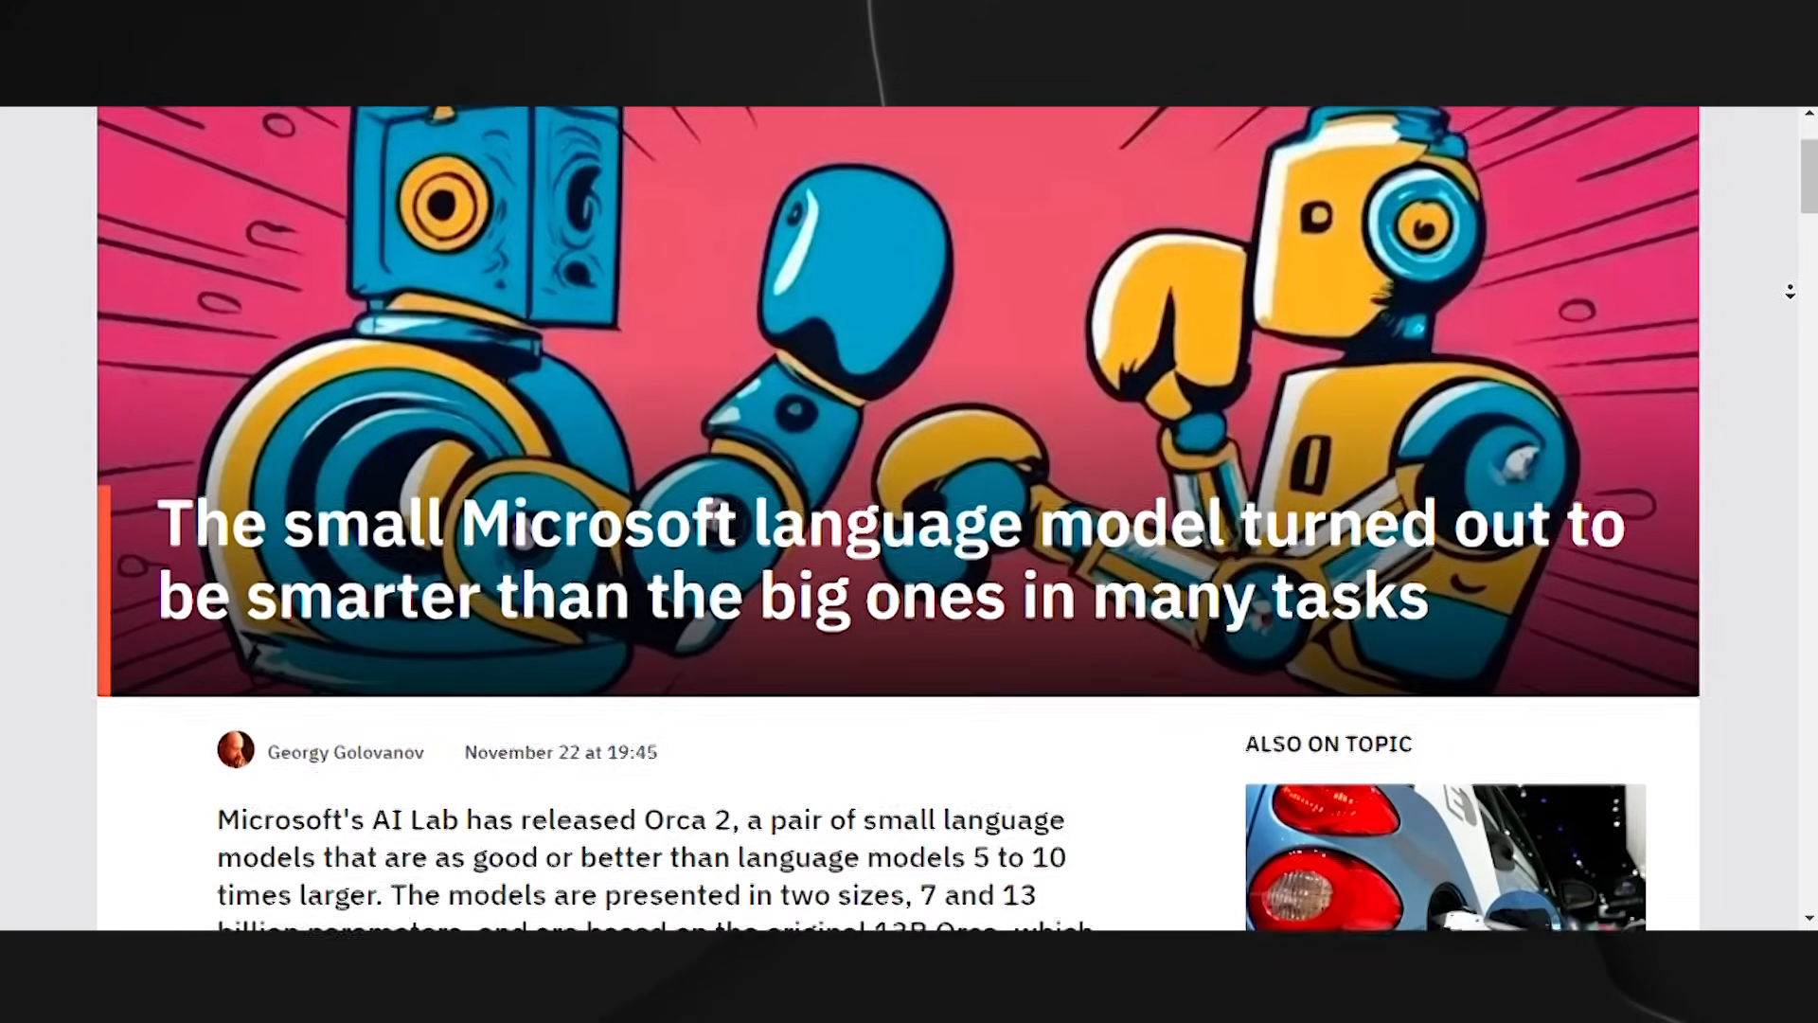
Scroll through the small Microsoft language model article to its end.
{"action": "scroll", "scroll_direction": "down", "scroll_amount": 3}
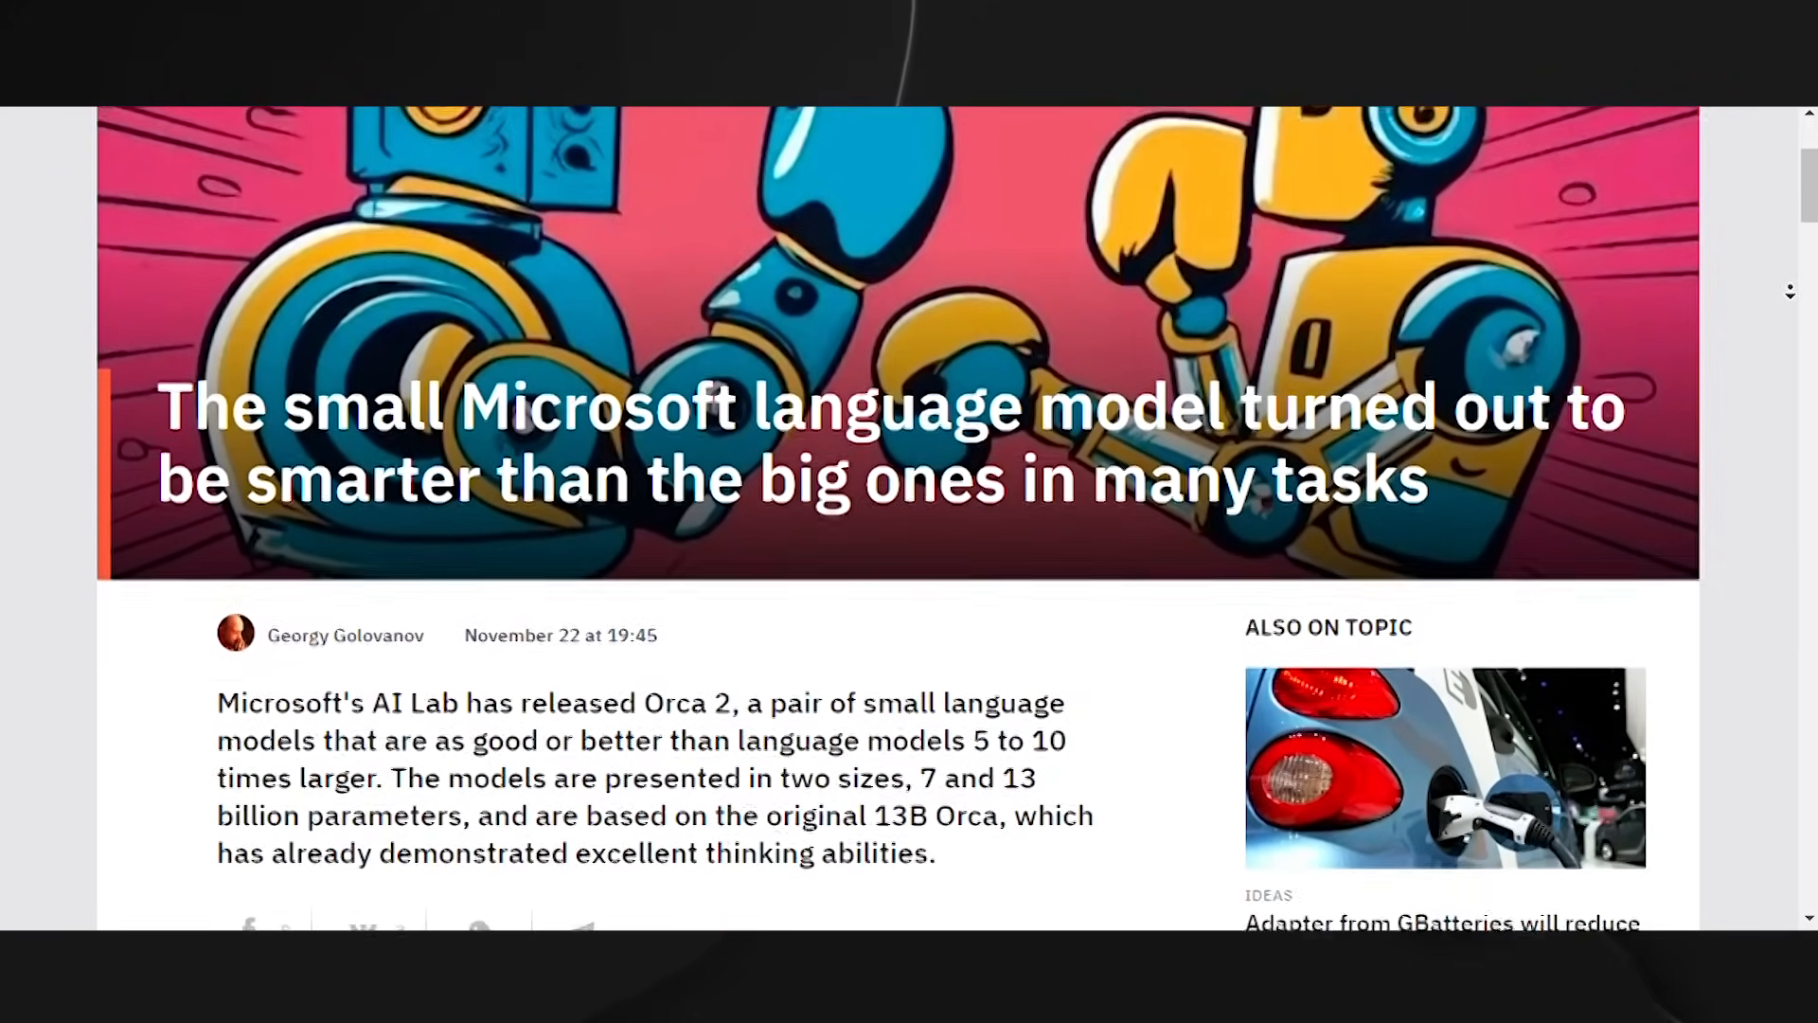
{"action": "scroll", "scroll_direction": "down", "scroll_amount": 3}
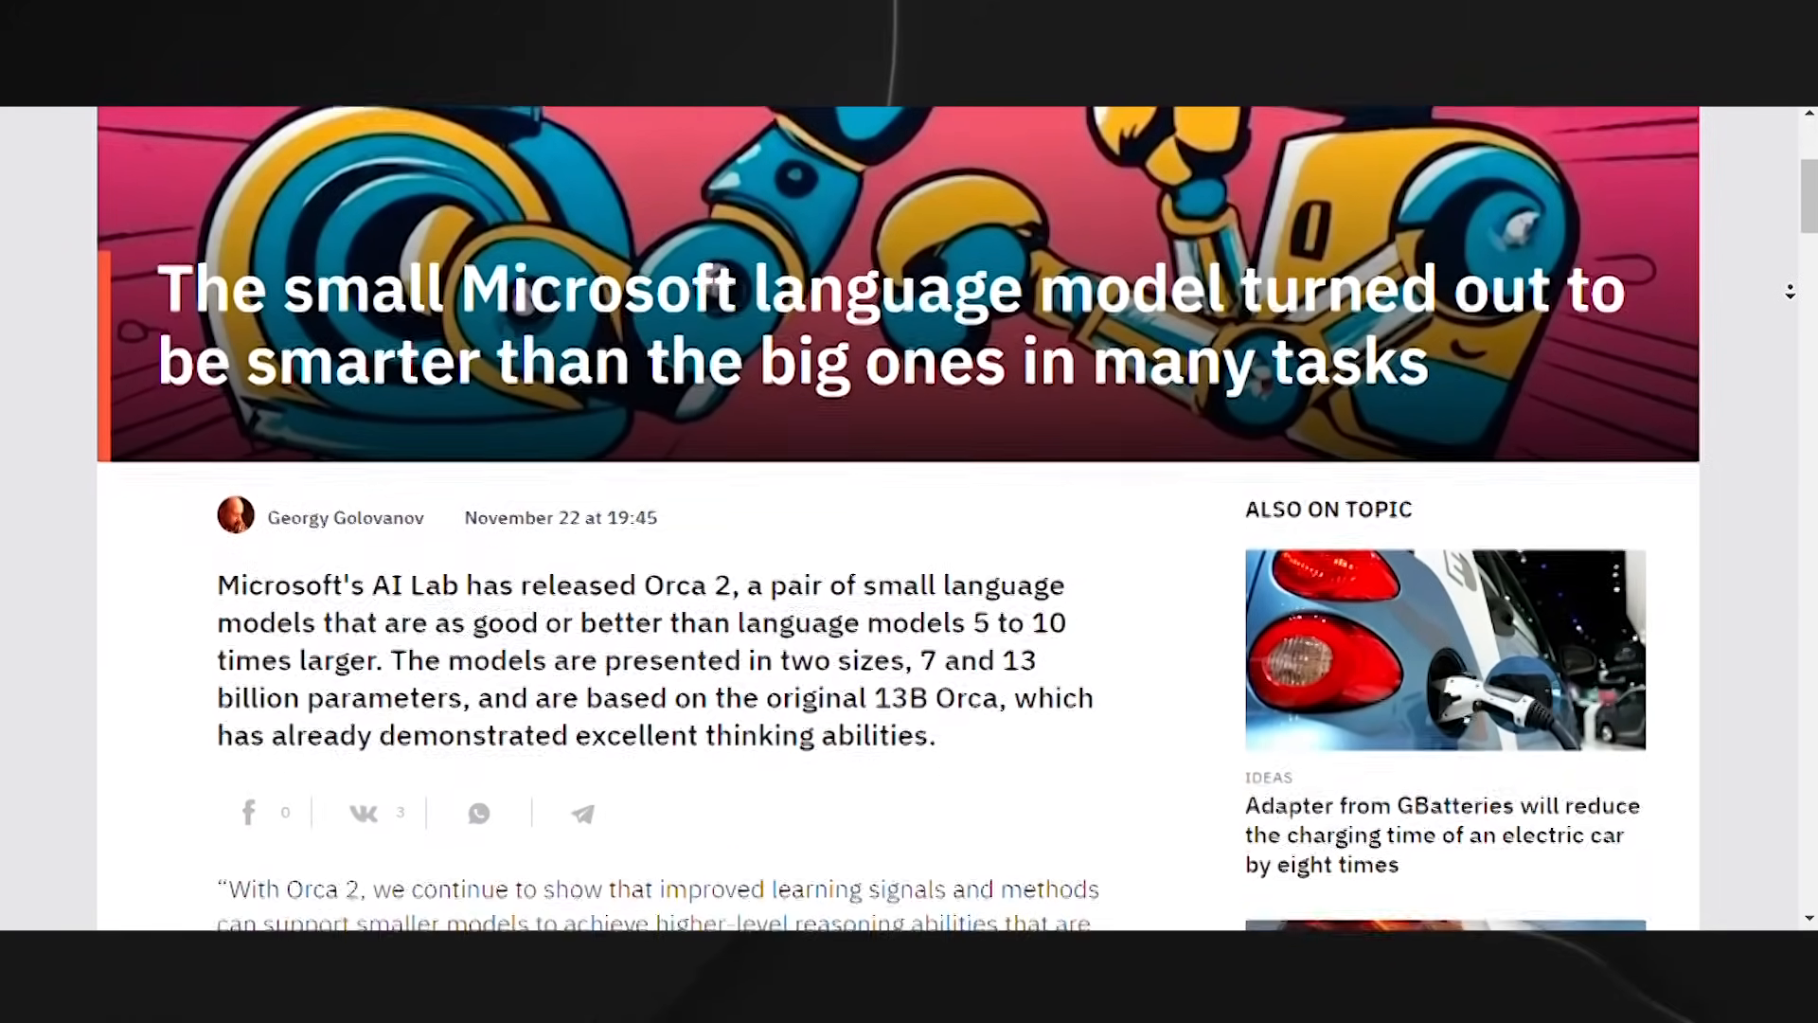
{"action": "scroll", "scroll_direction": "down", "scroll_amount": 3}
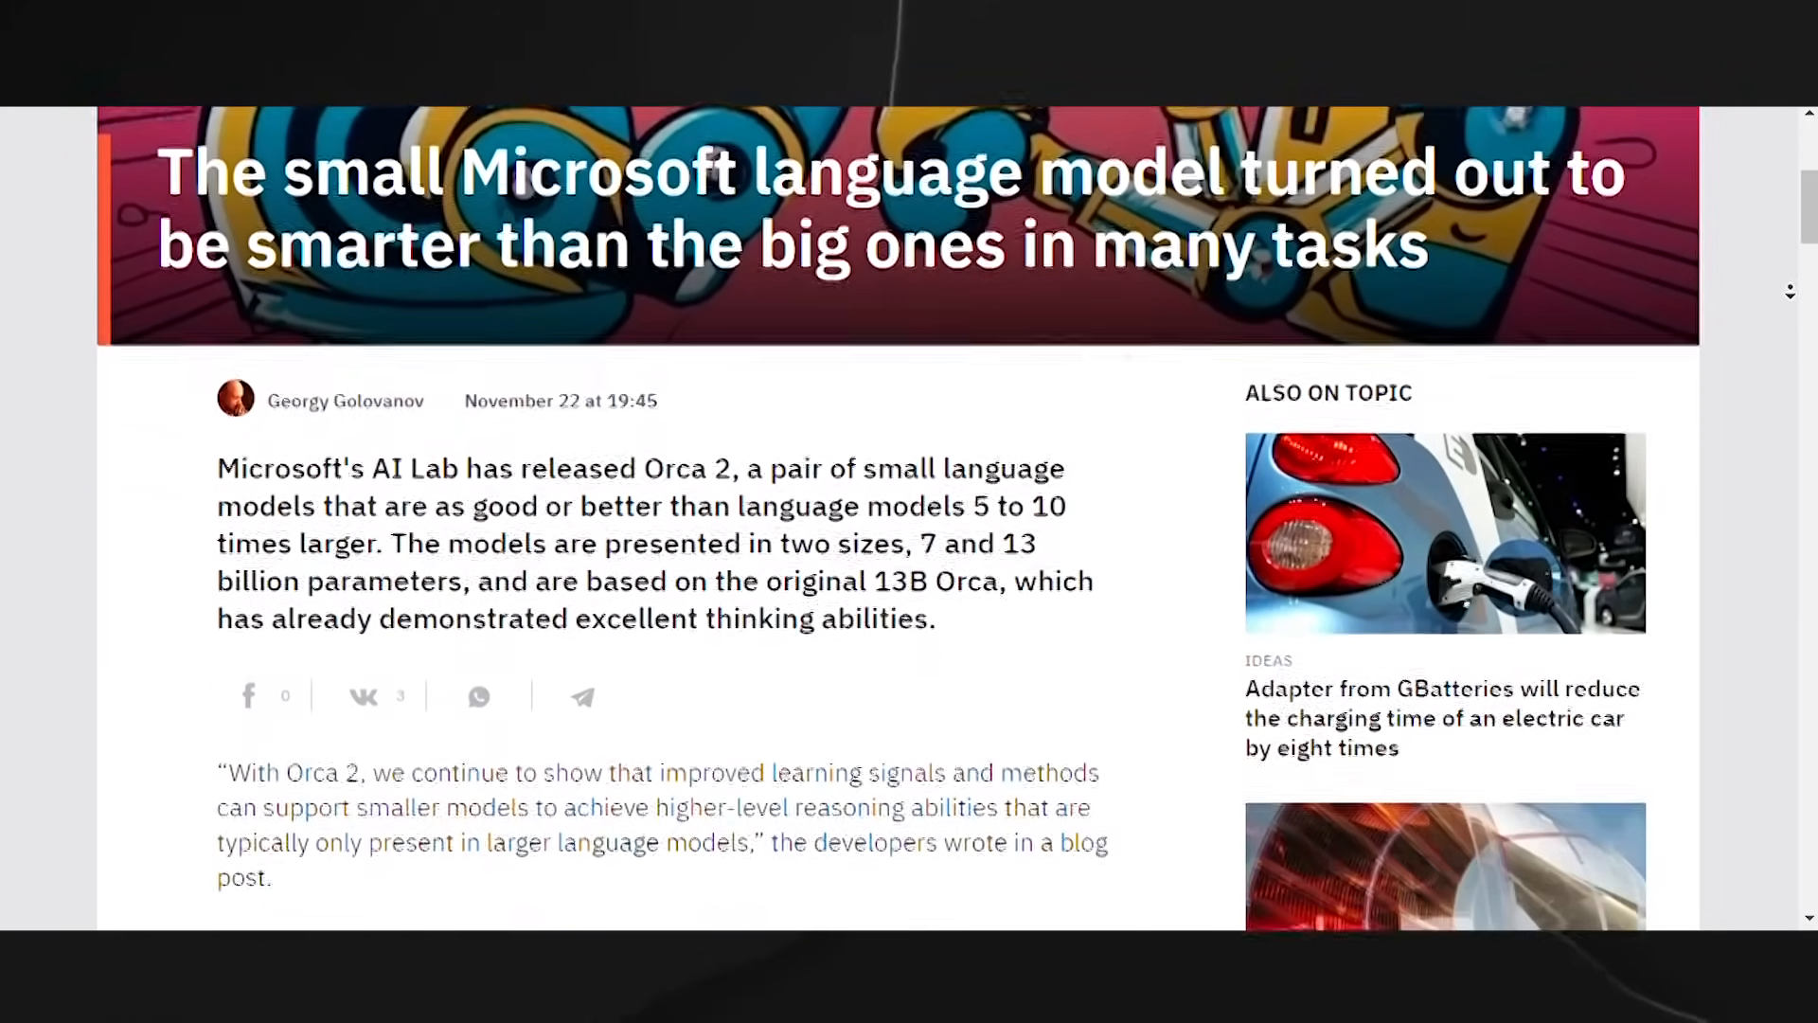
{"action": "scroll", "scroll_direction": "down", "scroll_amount": 3}
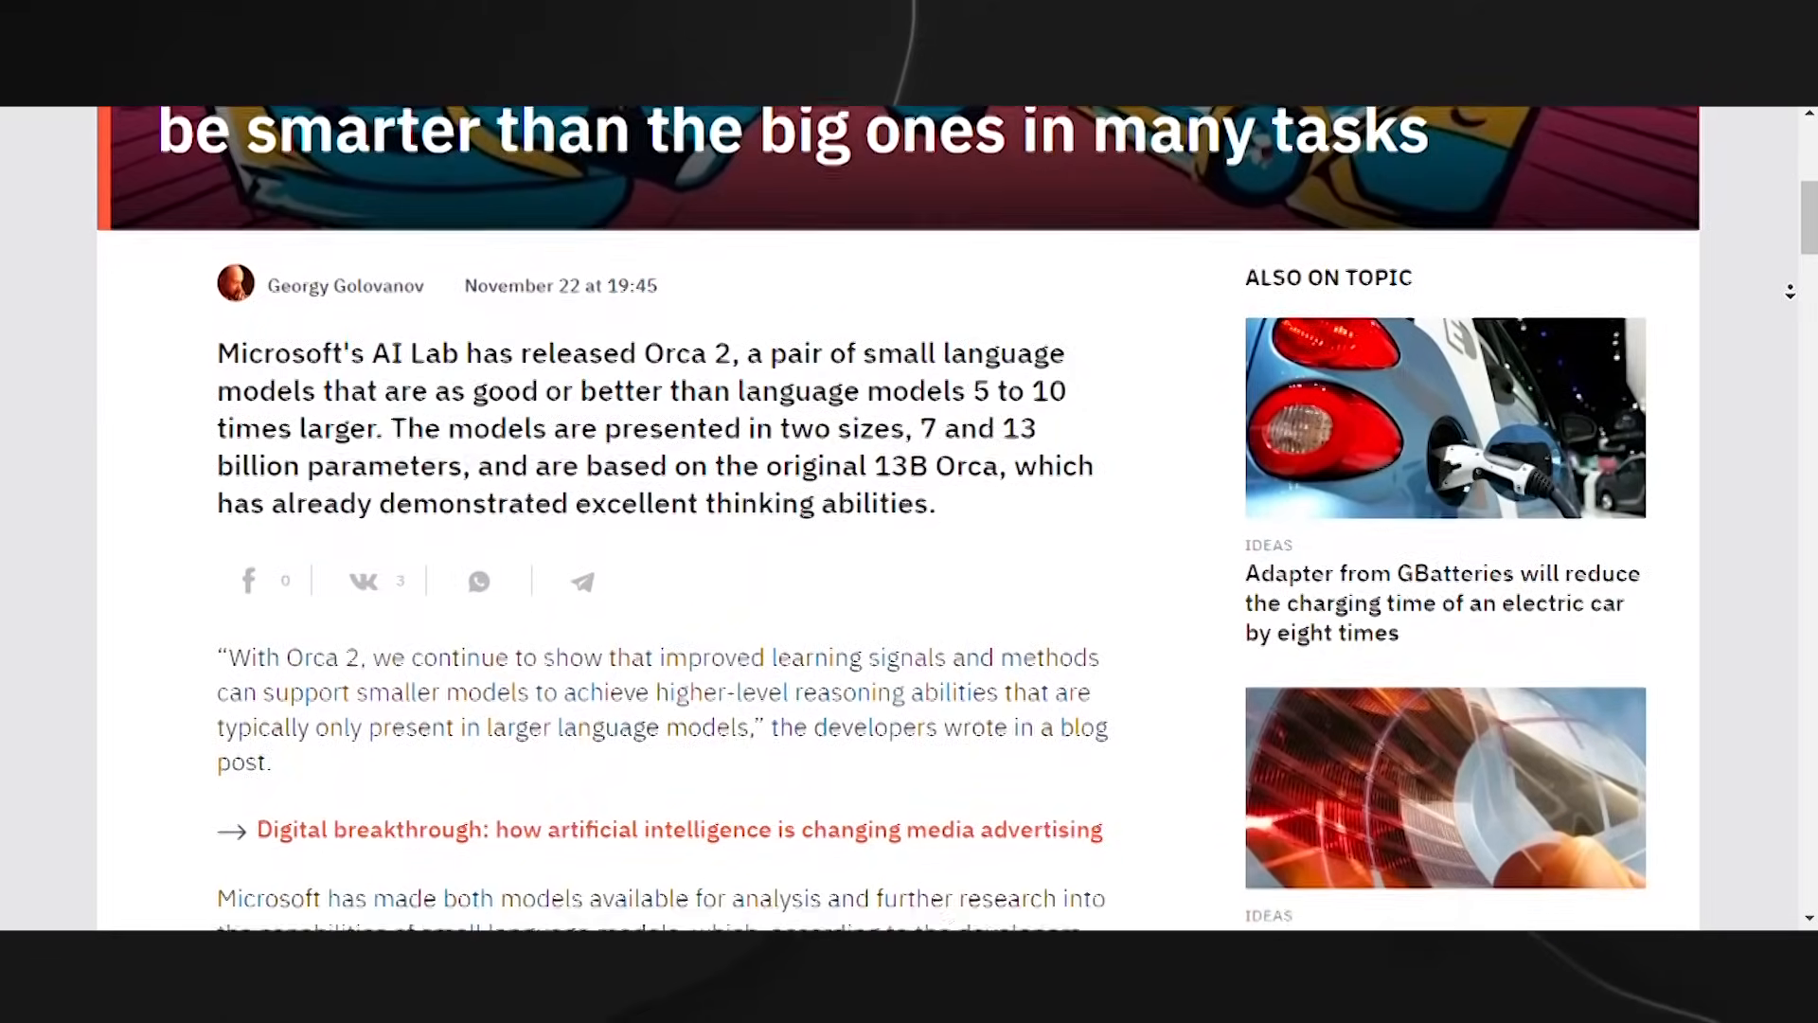
{"action": "scroll", "scroll_direction": "down", "scroll_amount": 3}
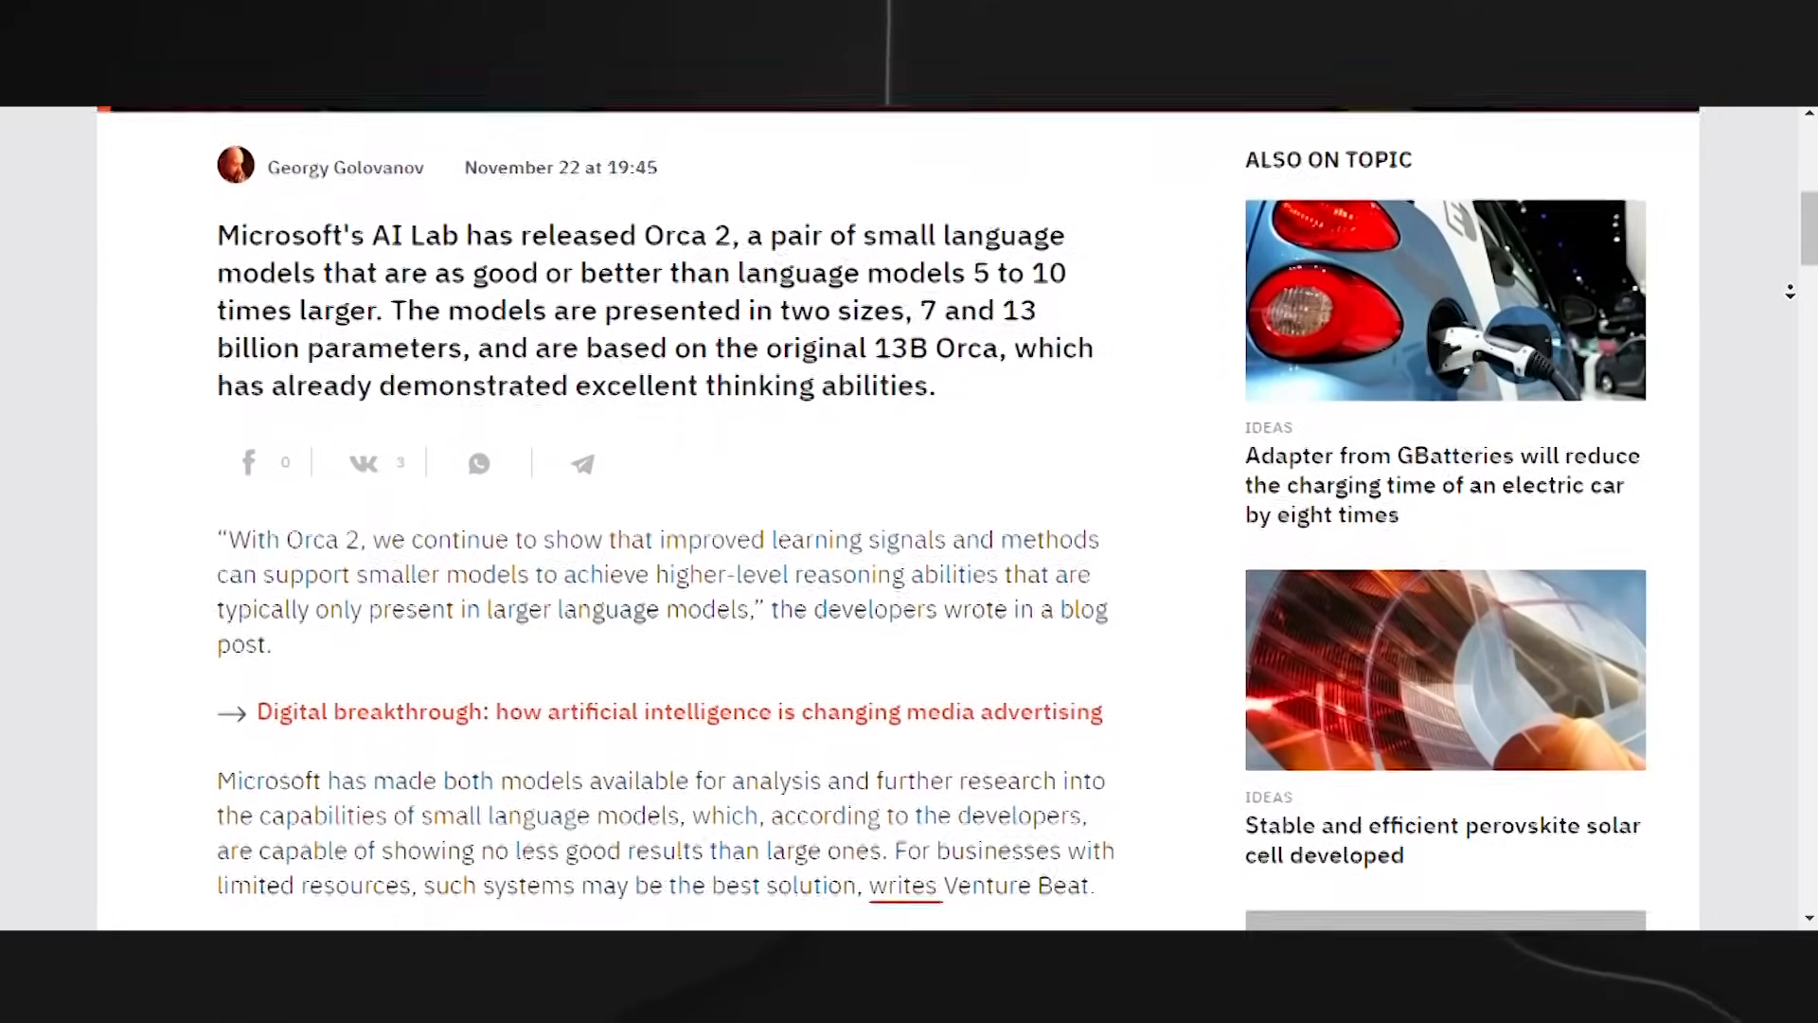
{"action": "scroll", "scroll_direction": "down", "scroll_amount": 3}
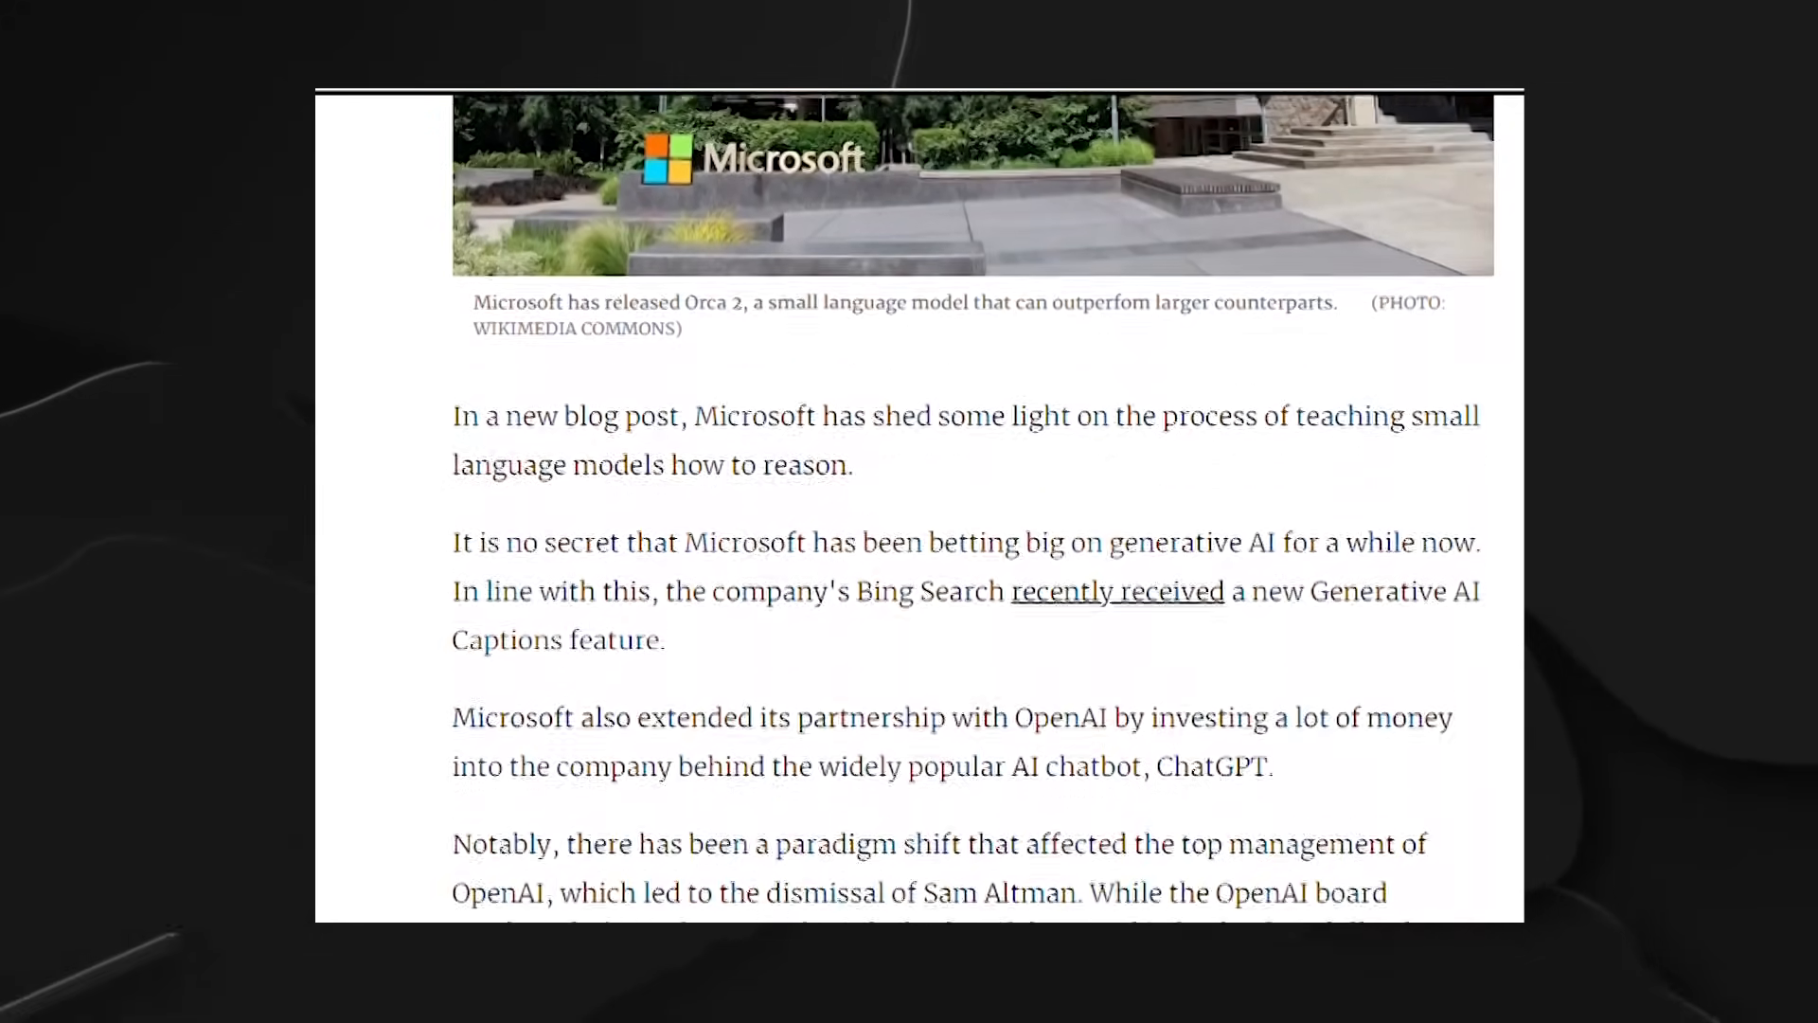
Scroll the Orca 2 article down to the embedded benchmark post with its Orca 13B score table.
{"action": "scroll", "scroll_direction": "down", "scroll_amount": 3}
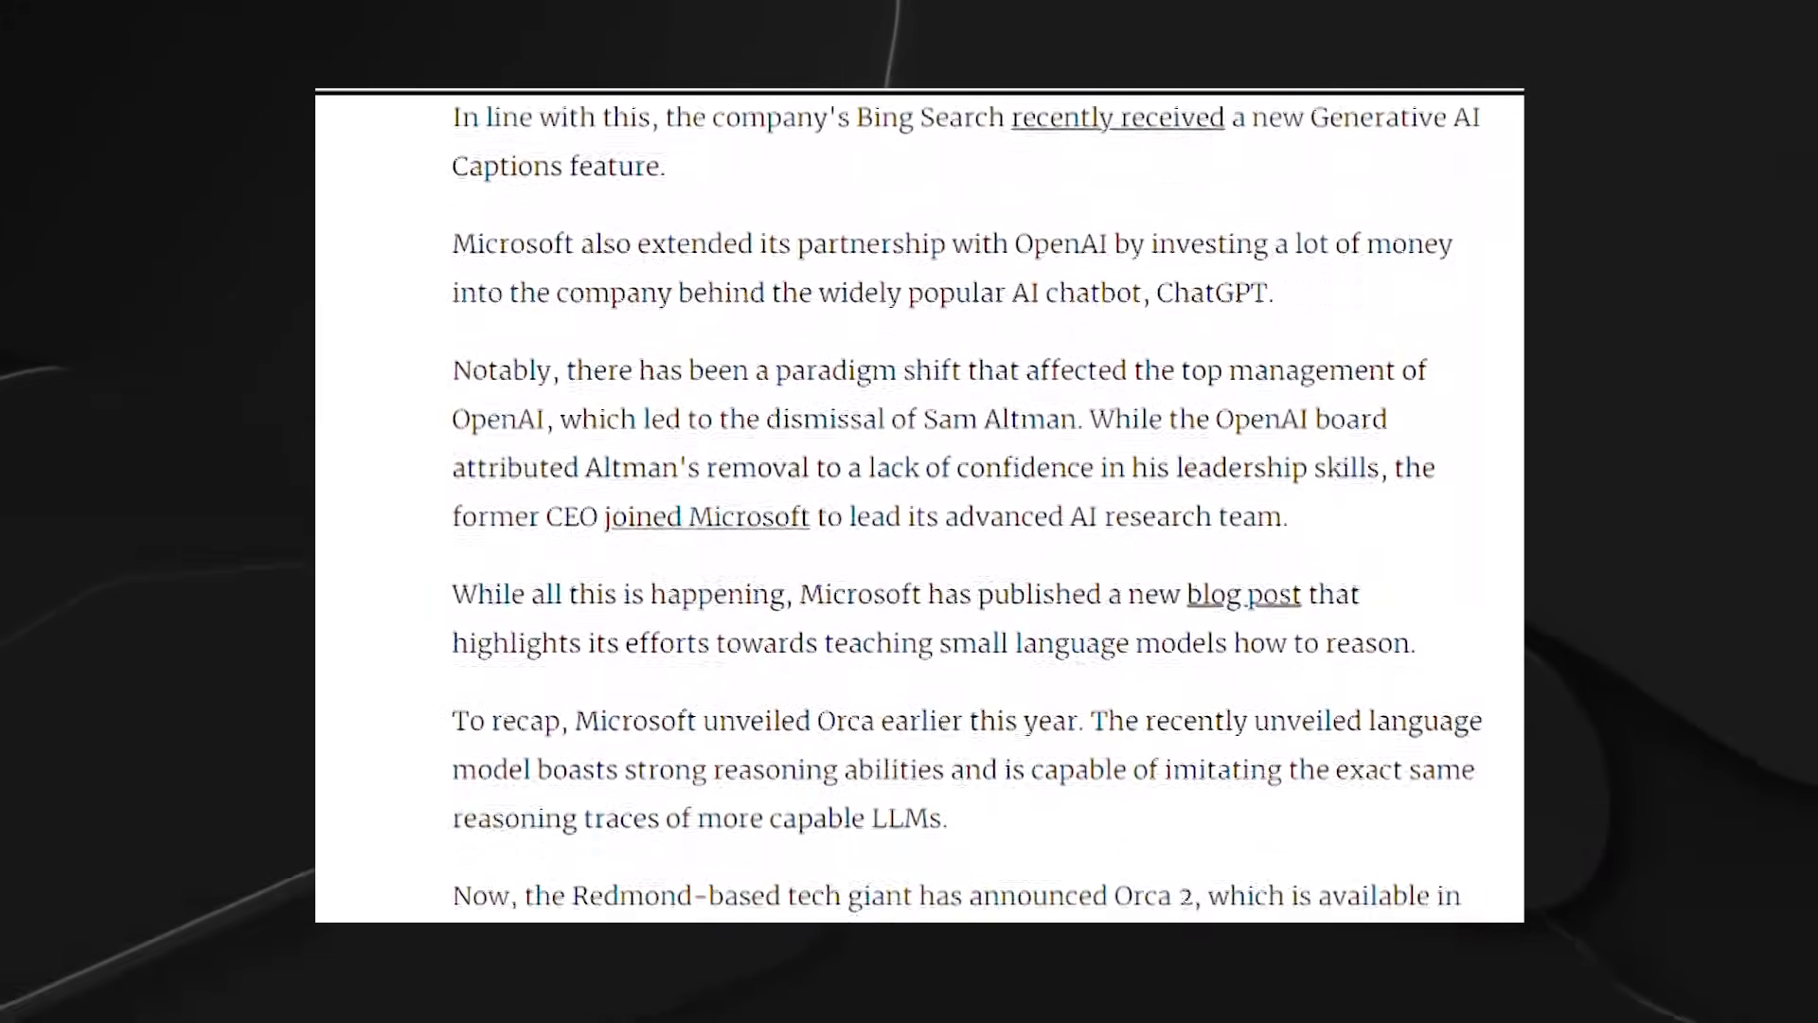
{"action": "scroll", "scroll_direction": "down", "scroll_amount": 3}
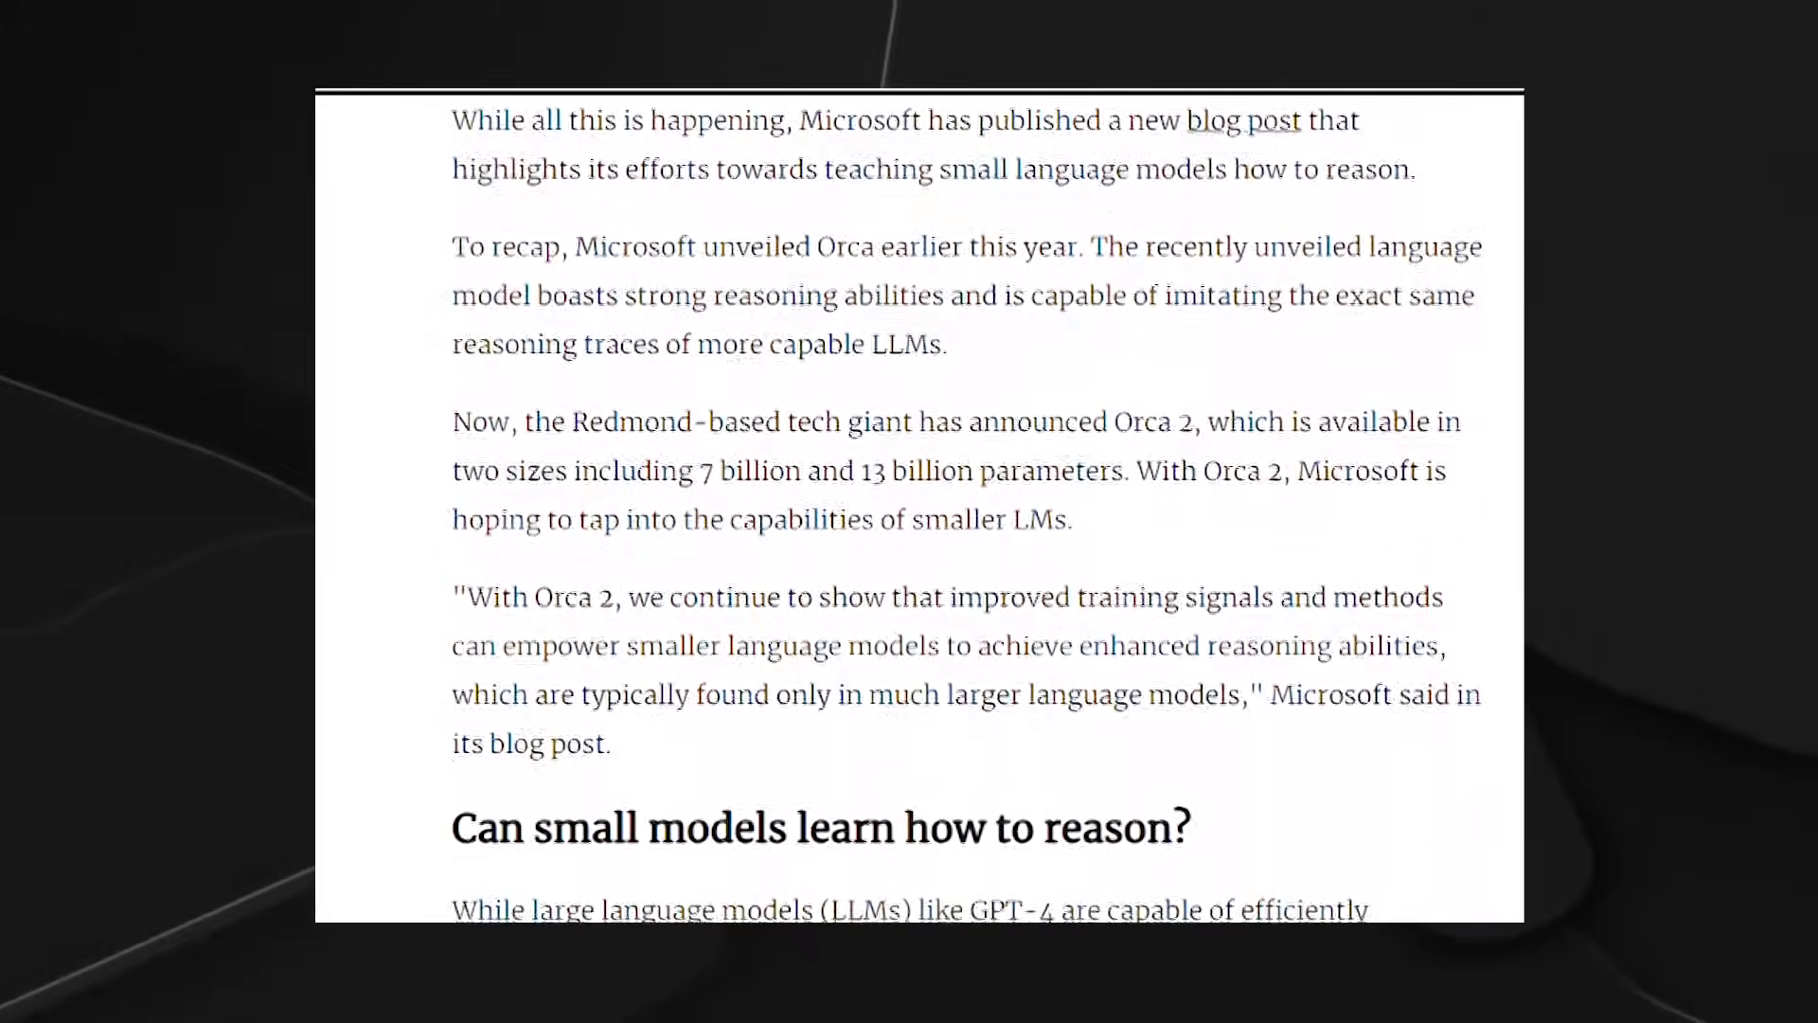
{"action": "scroll", "scroll_direction": "down", "scroll_amount": 3}
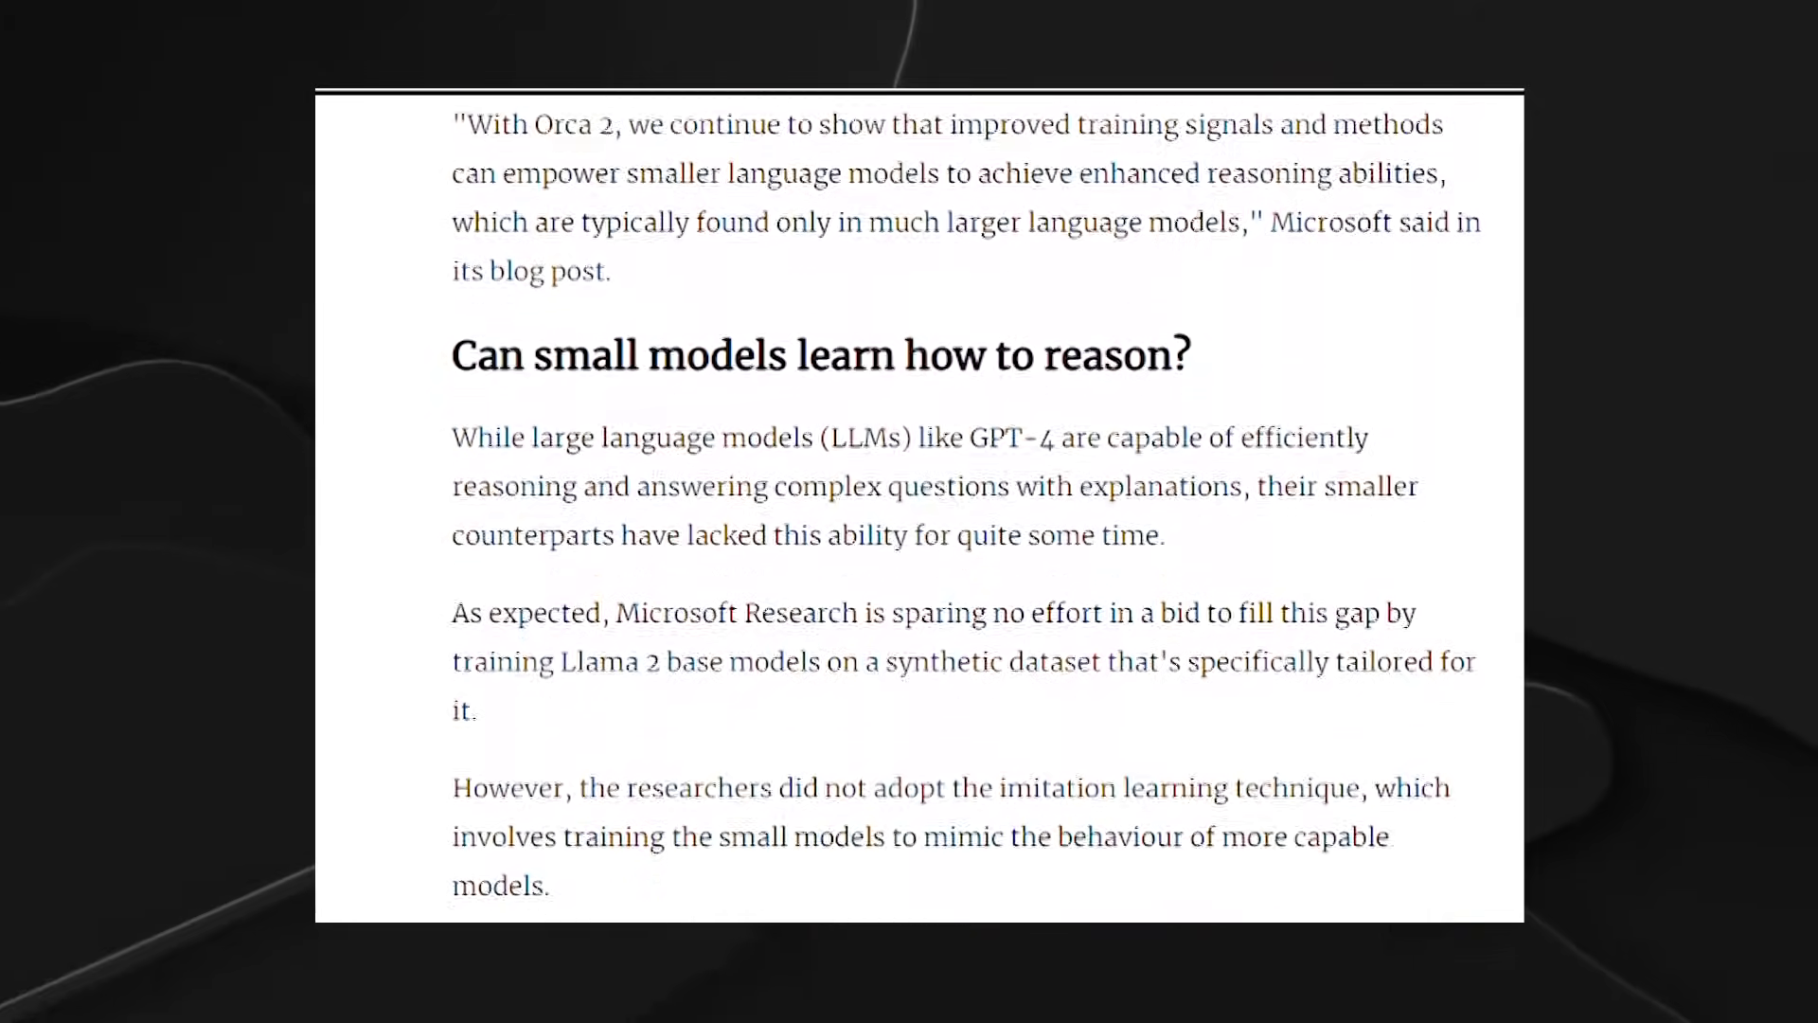
{"action": "scroll", "scroll_direction": "down", "scroll_amount": 3}
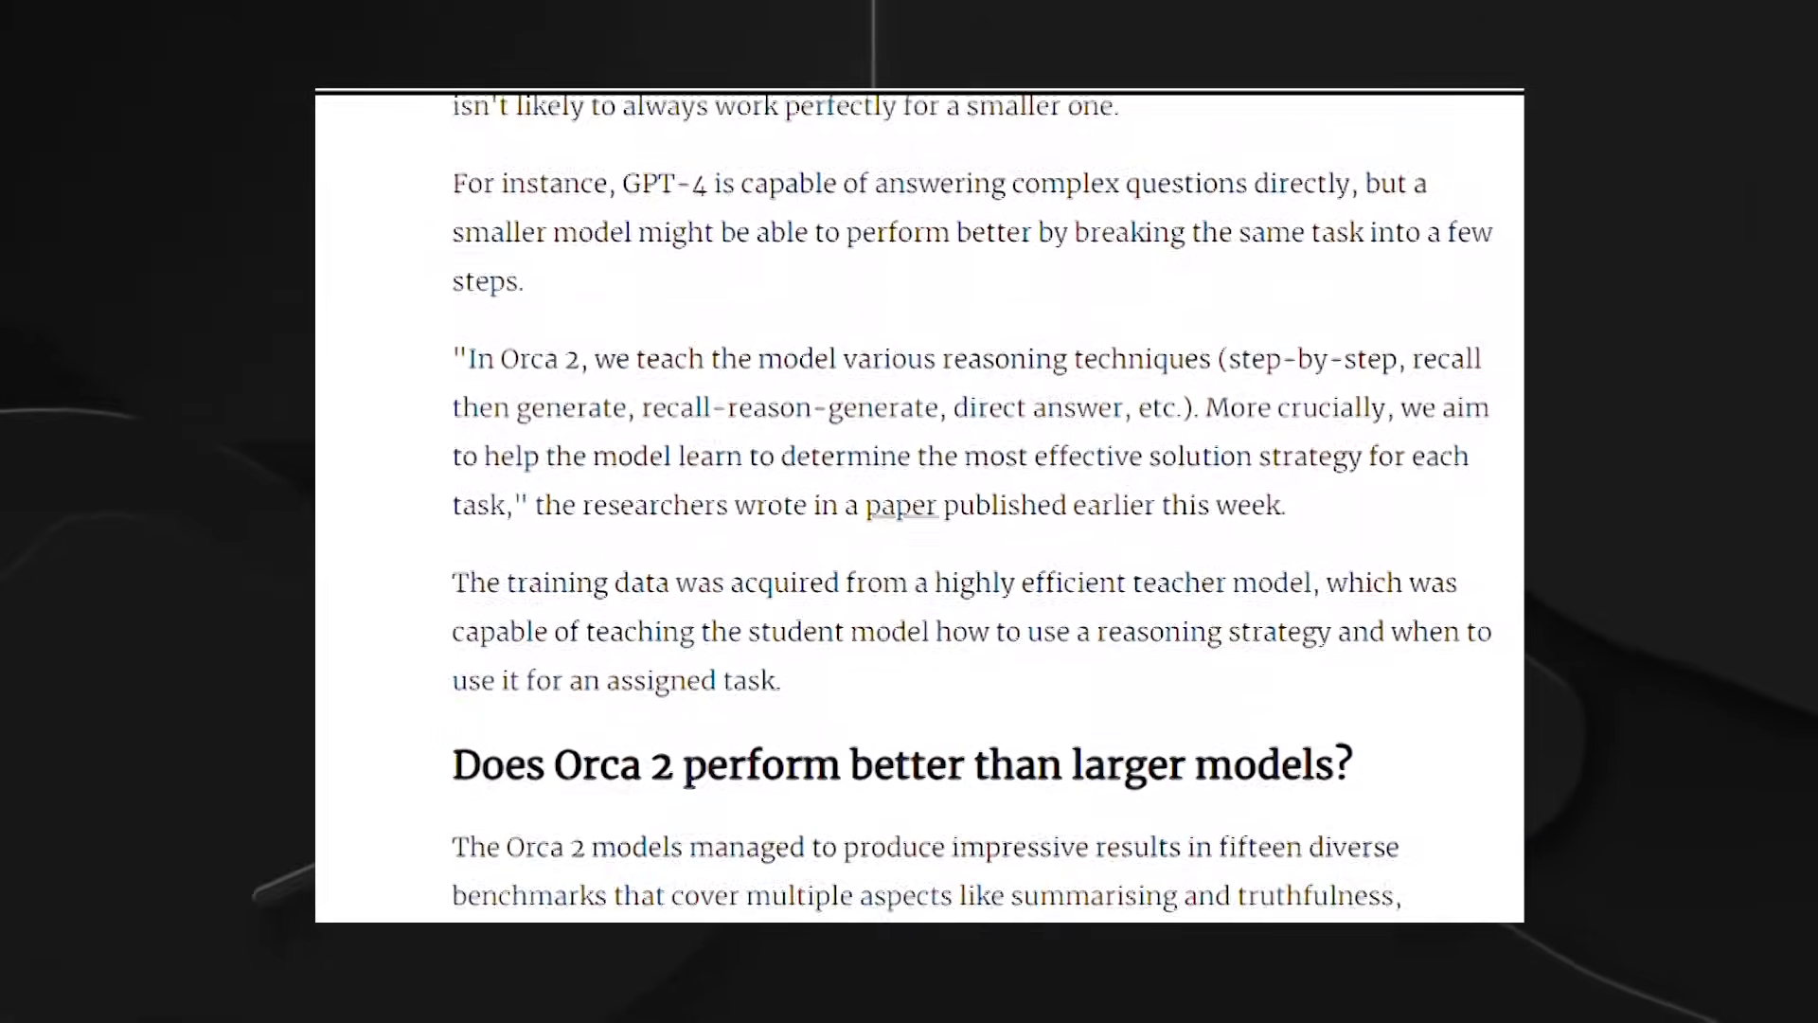
{"action": "scroll", "scroll_direction": "down", "scroll_amount": 3}
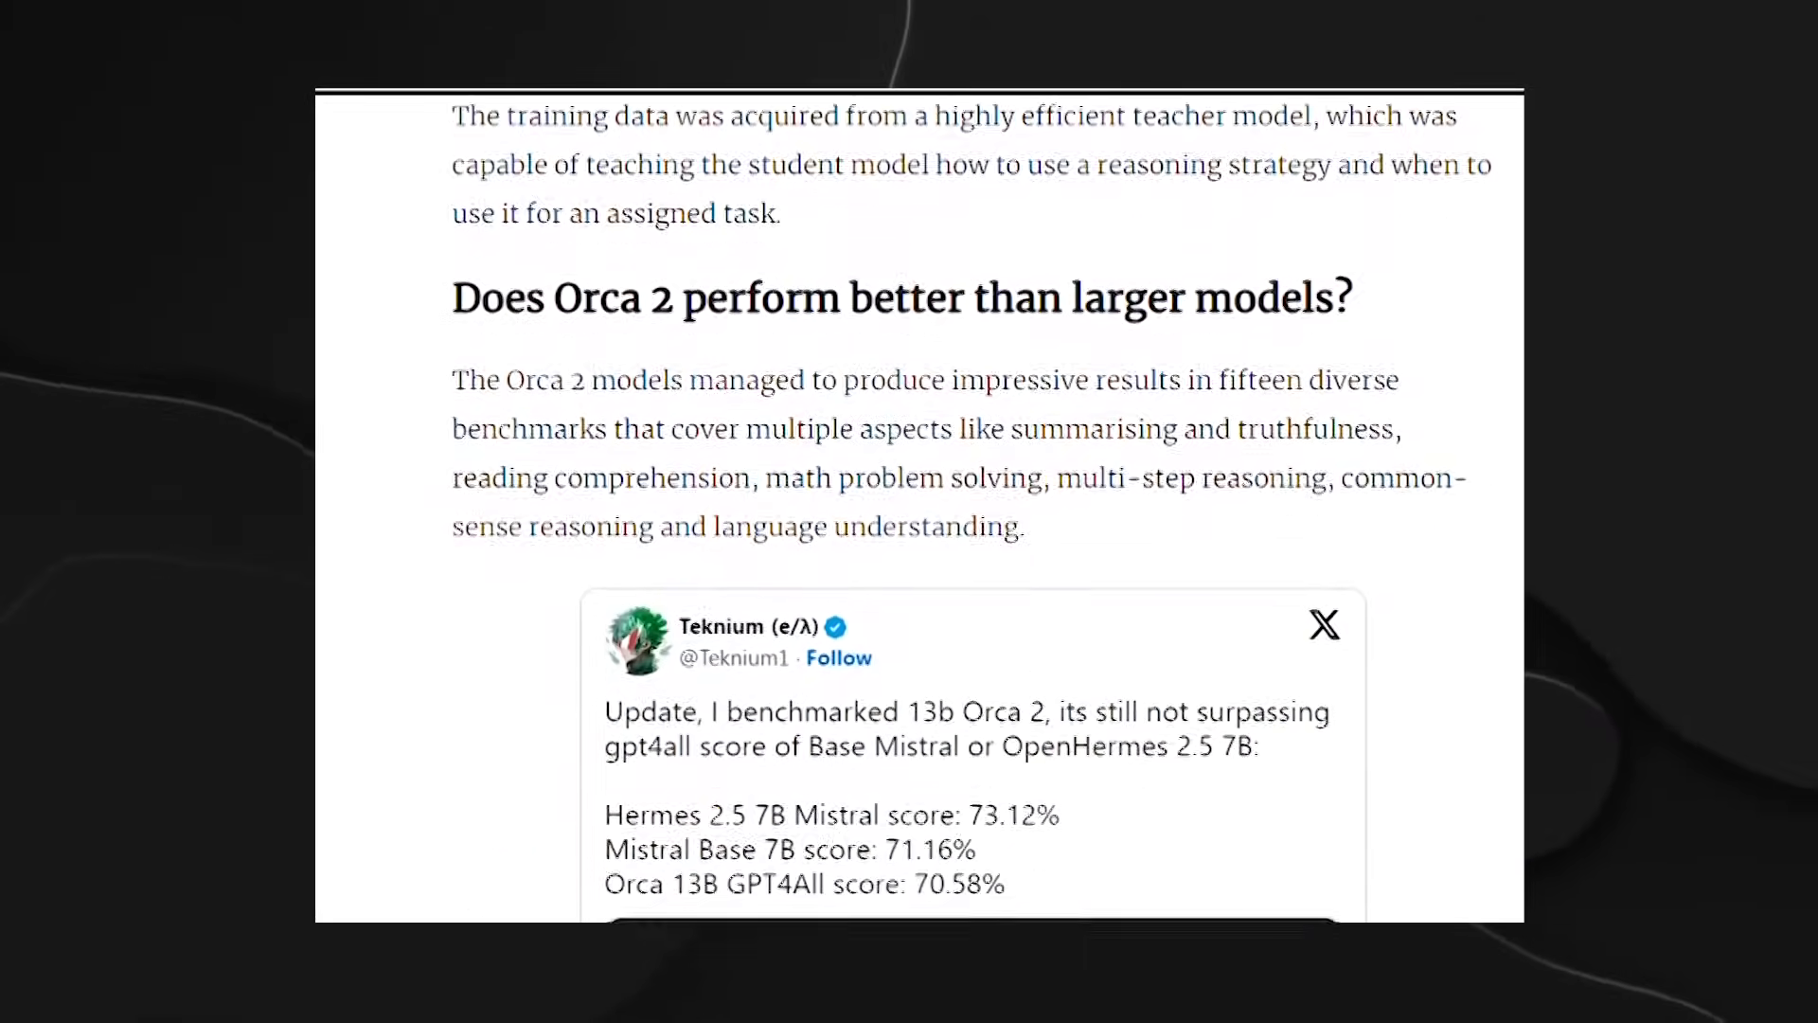
{"action": "scroll", "scroll_direction": "down", "scroll_amount": 3}
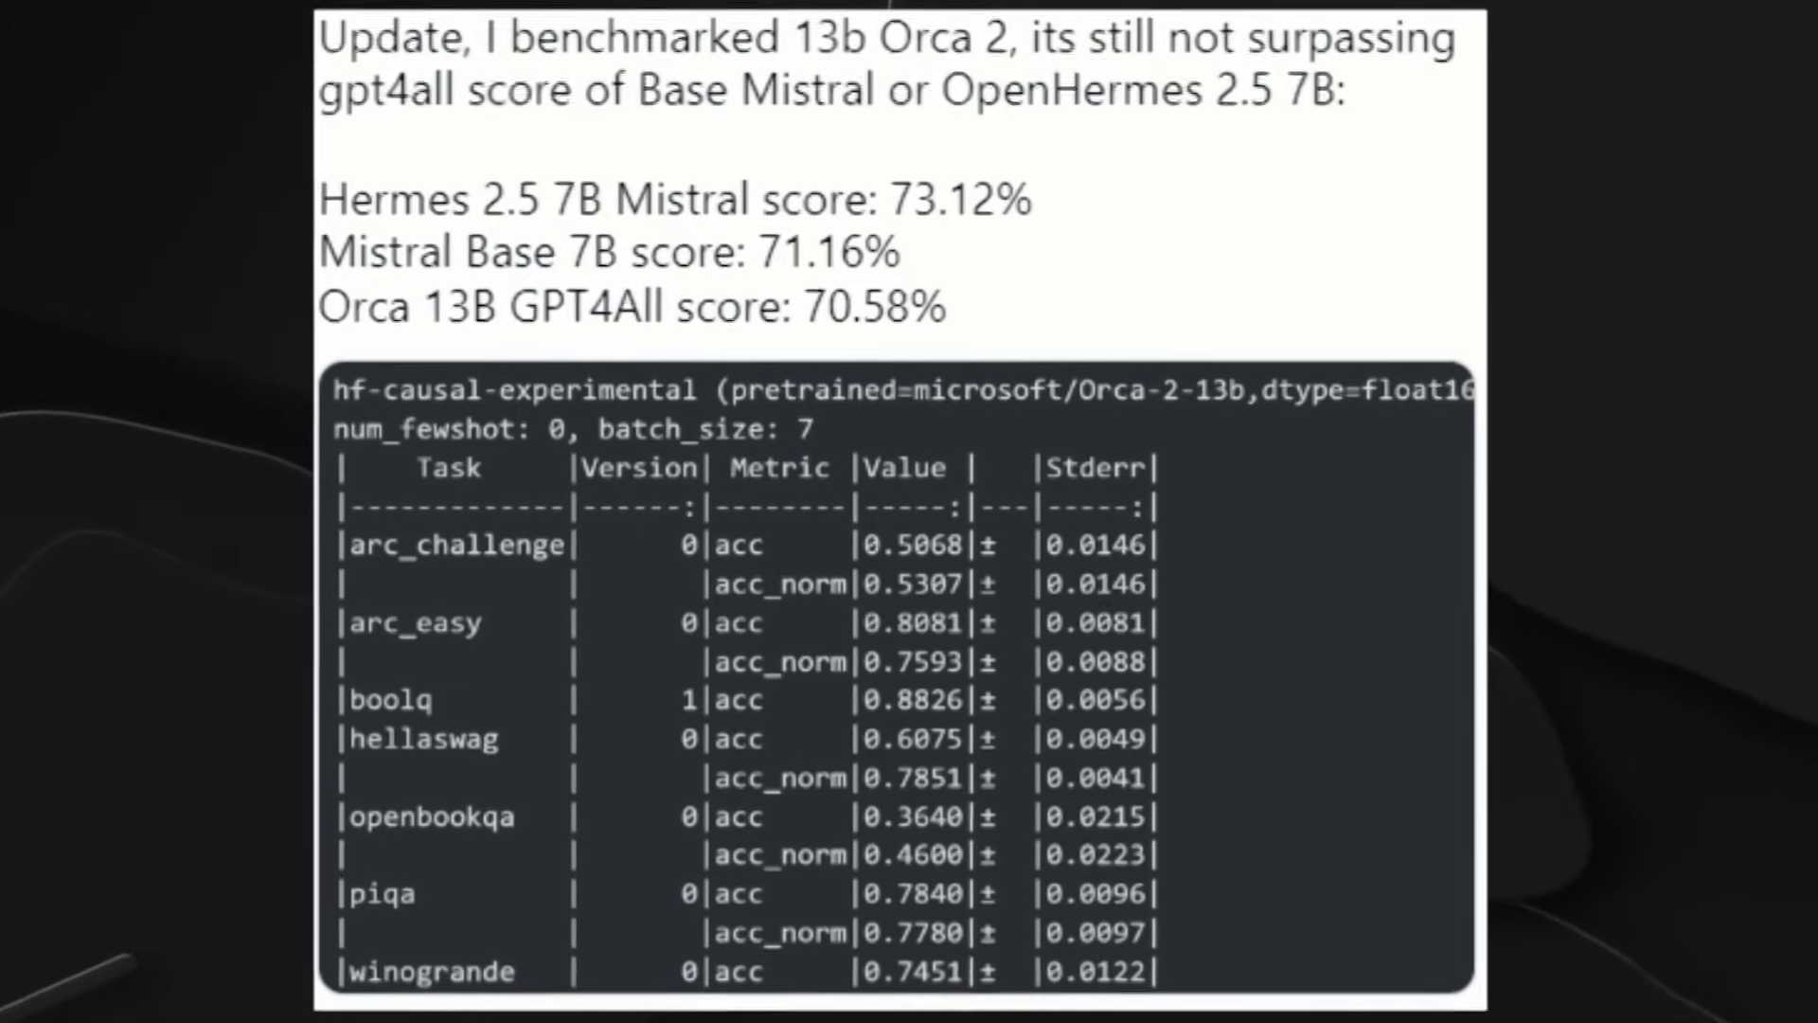
Scroll down to the article describing Orca 2 as Microsoft's latest natural language model.
{"action": "scroll", "scroll_direction": "down", "scroll_amount": 3}
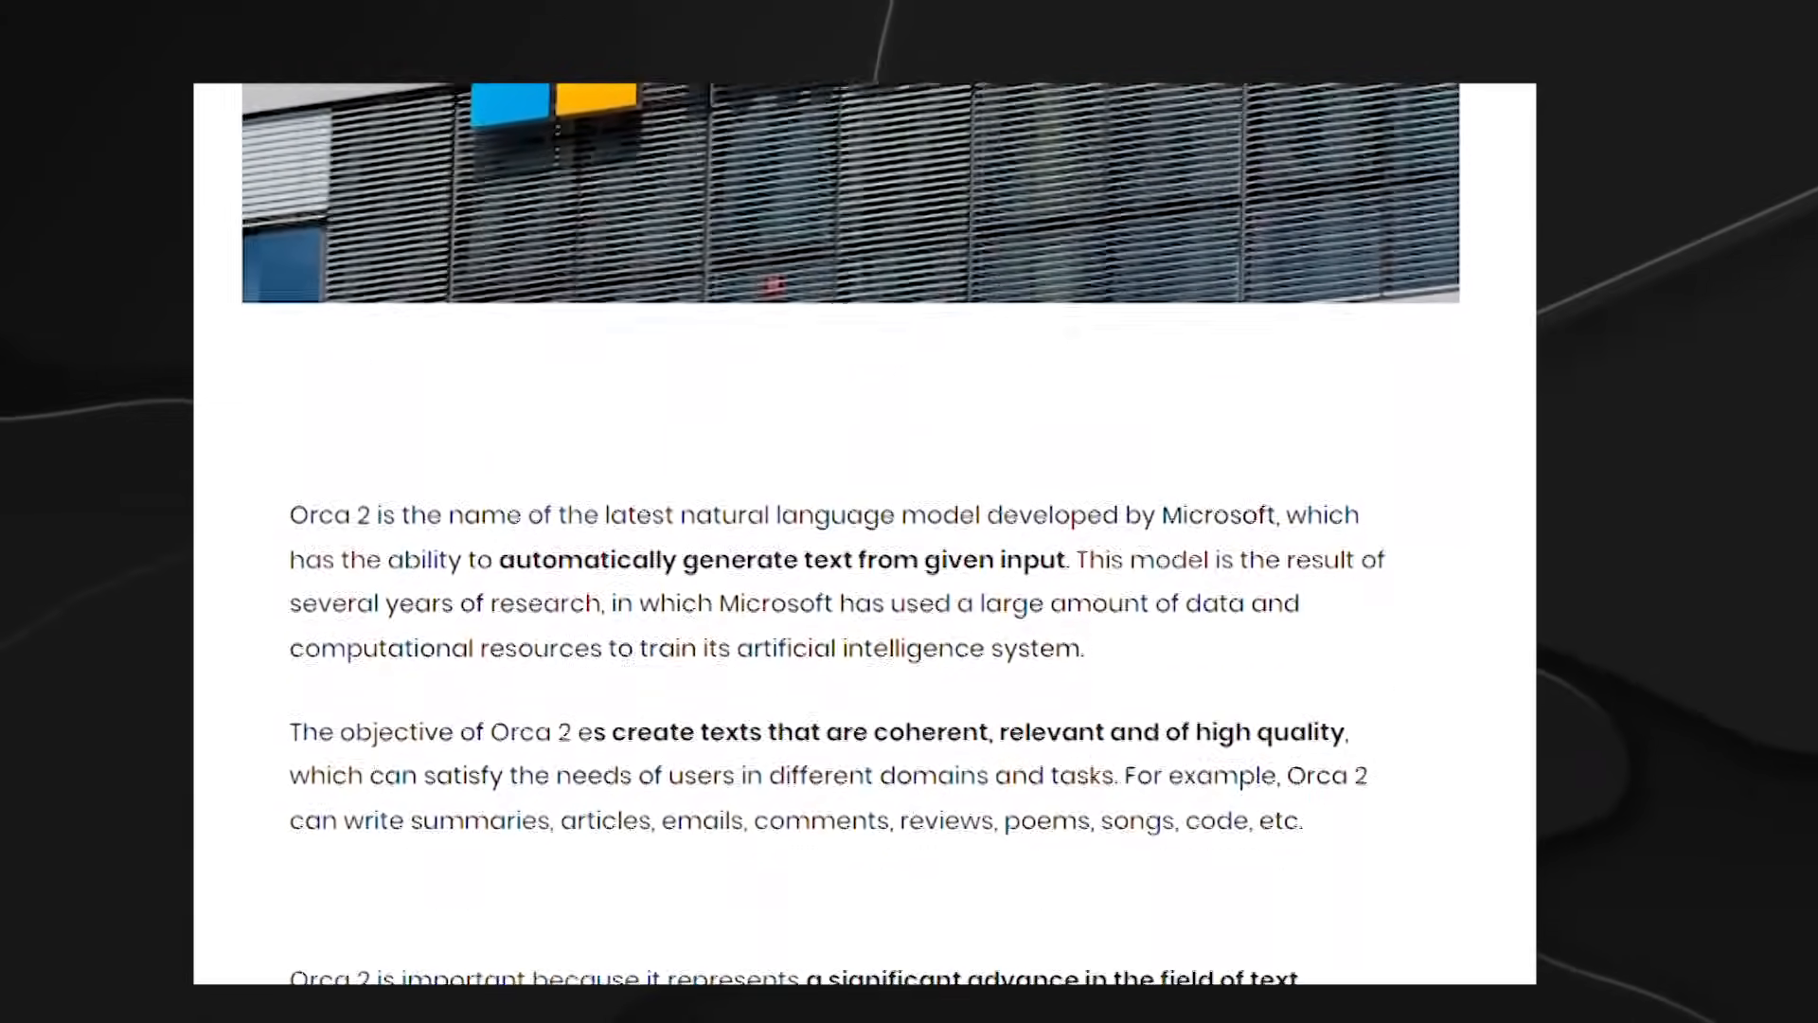
Scroll through the Orca 2 advantages article to Related Posts and the 'Strengthening smaller models' section.
{"action": "scroll", "scroll_direction": "down", "scroll_amount": 3}
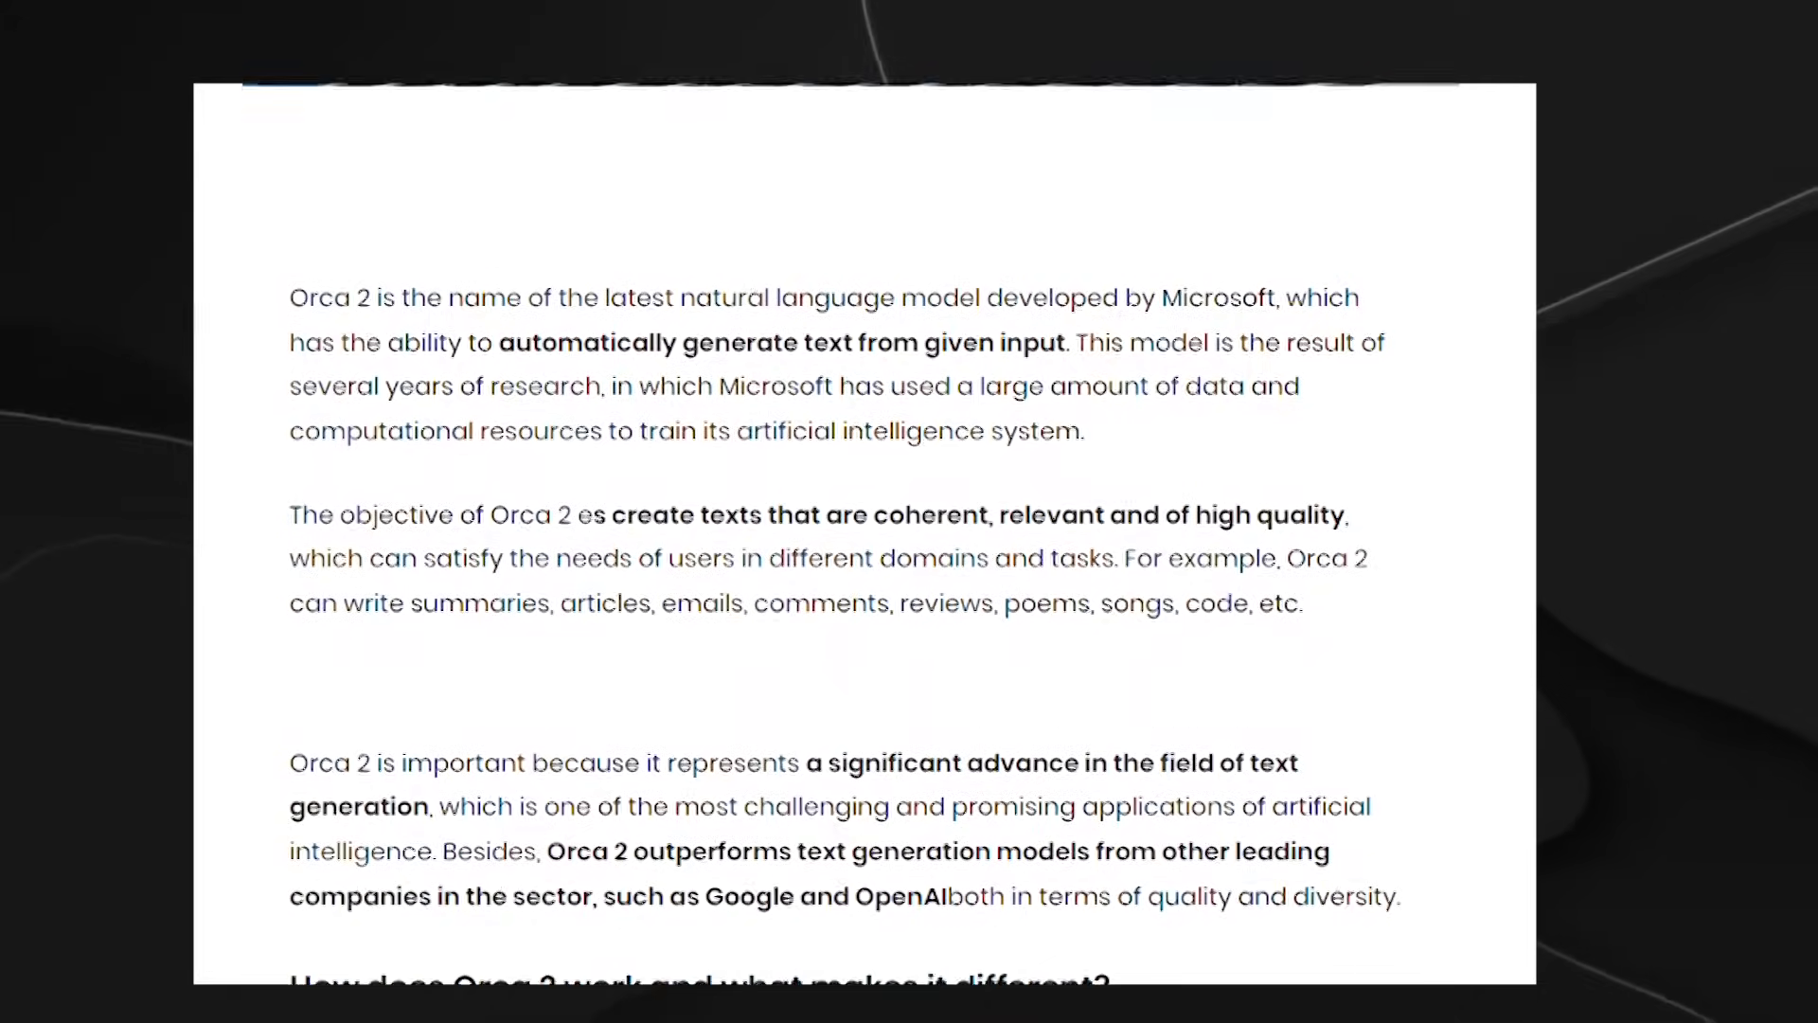
{"action": "scroll", "scroll_direction": "down", "scroll_amount": 3}
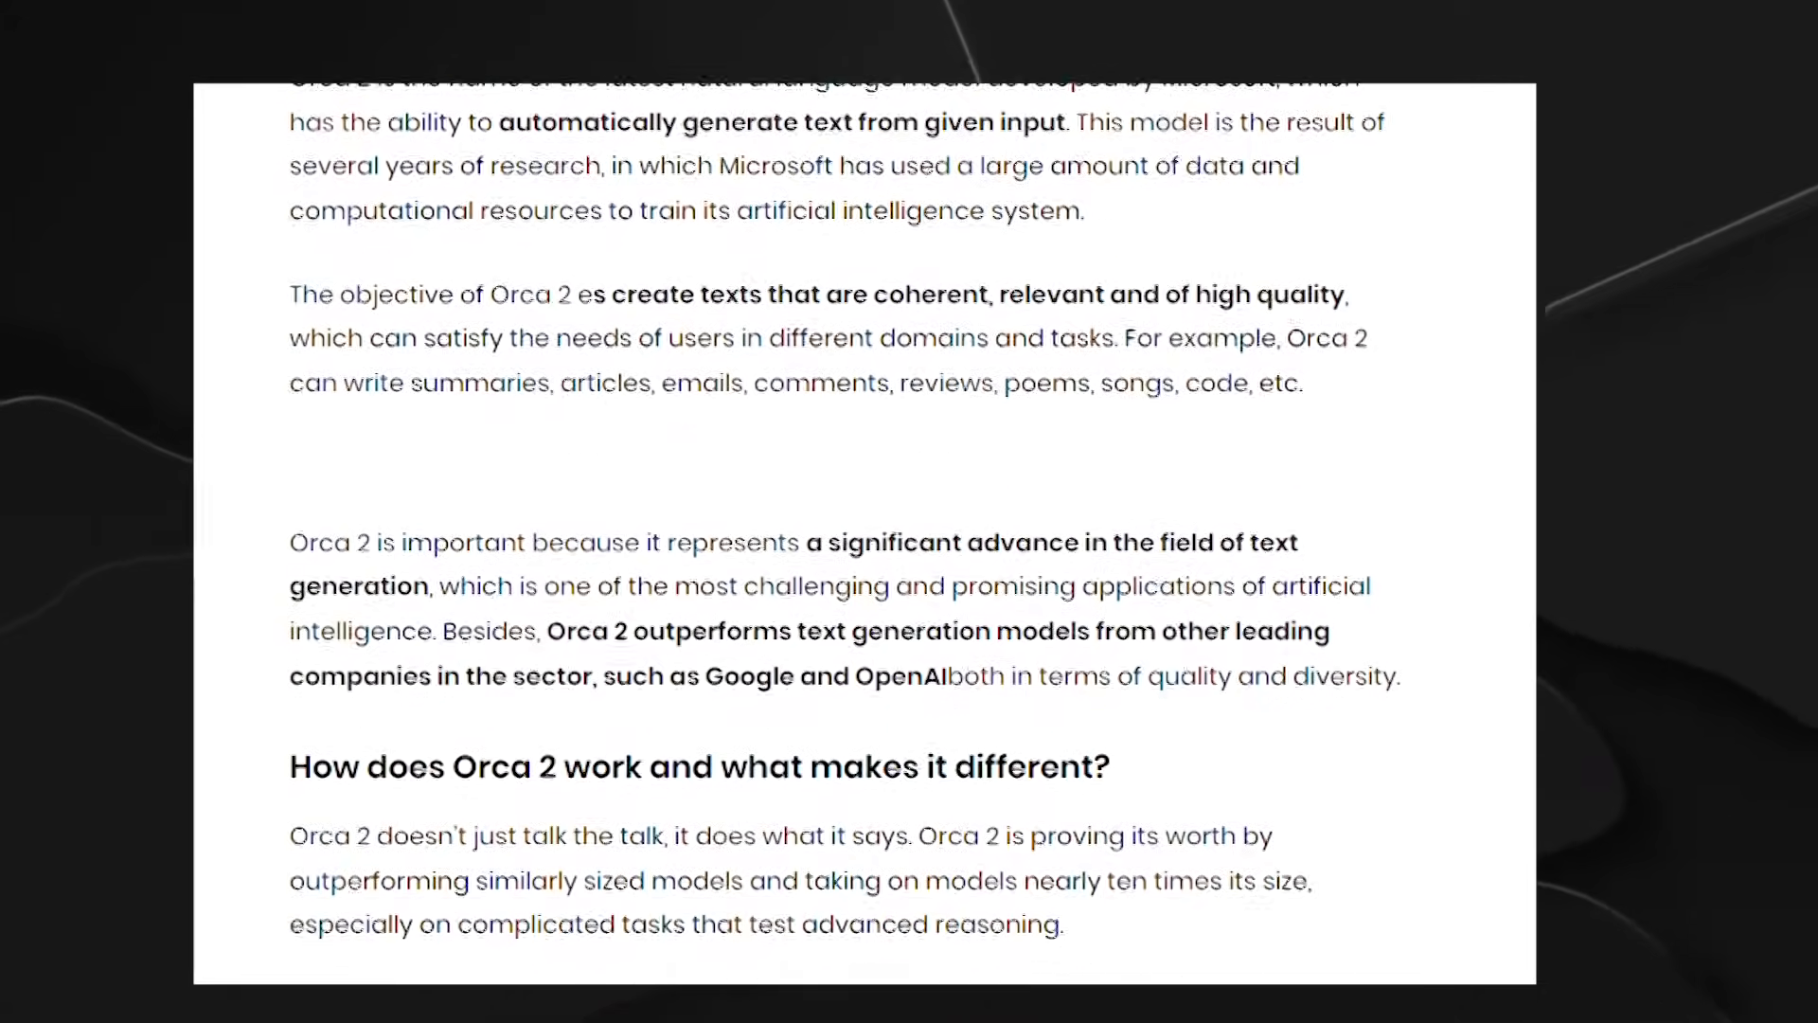
{"action": "scroll", "scroll_direction": "down", "scroll_amount": 3}
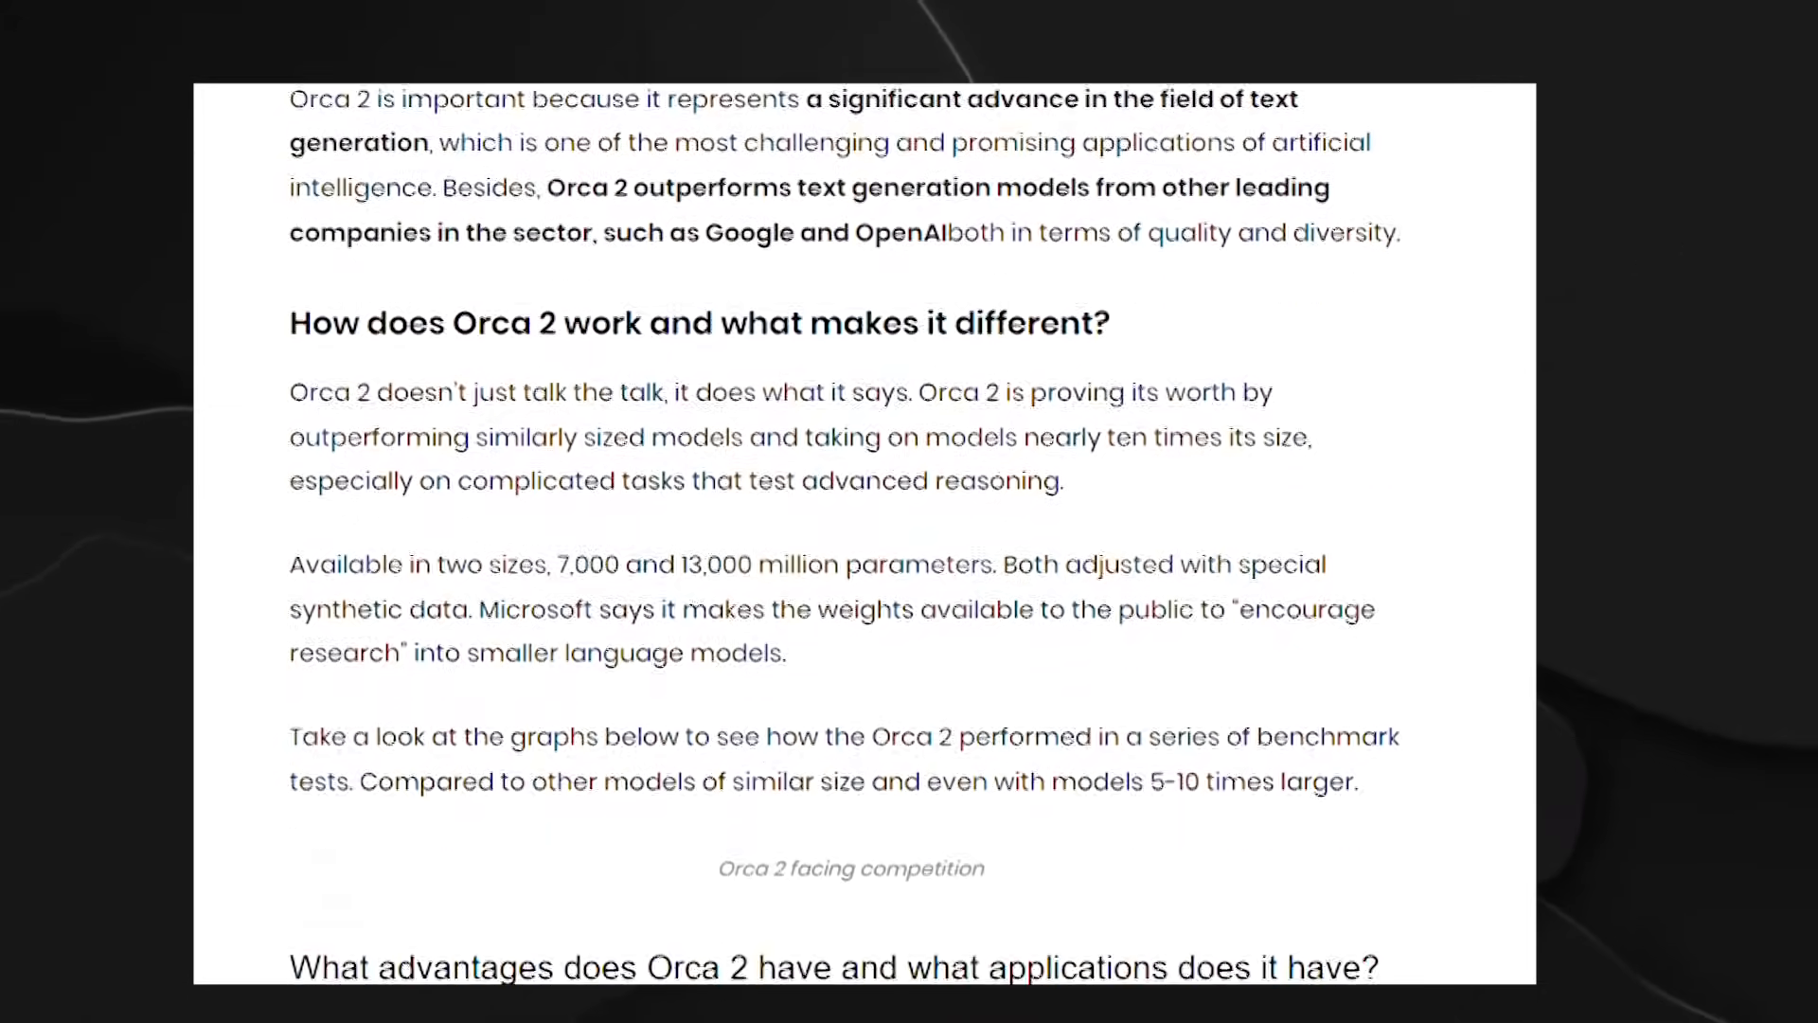
{"action": "scroll", "scroll_direction": "down", "scroll_amount": 3}
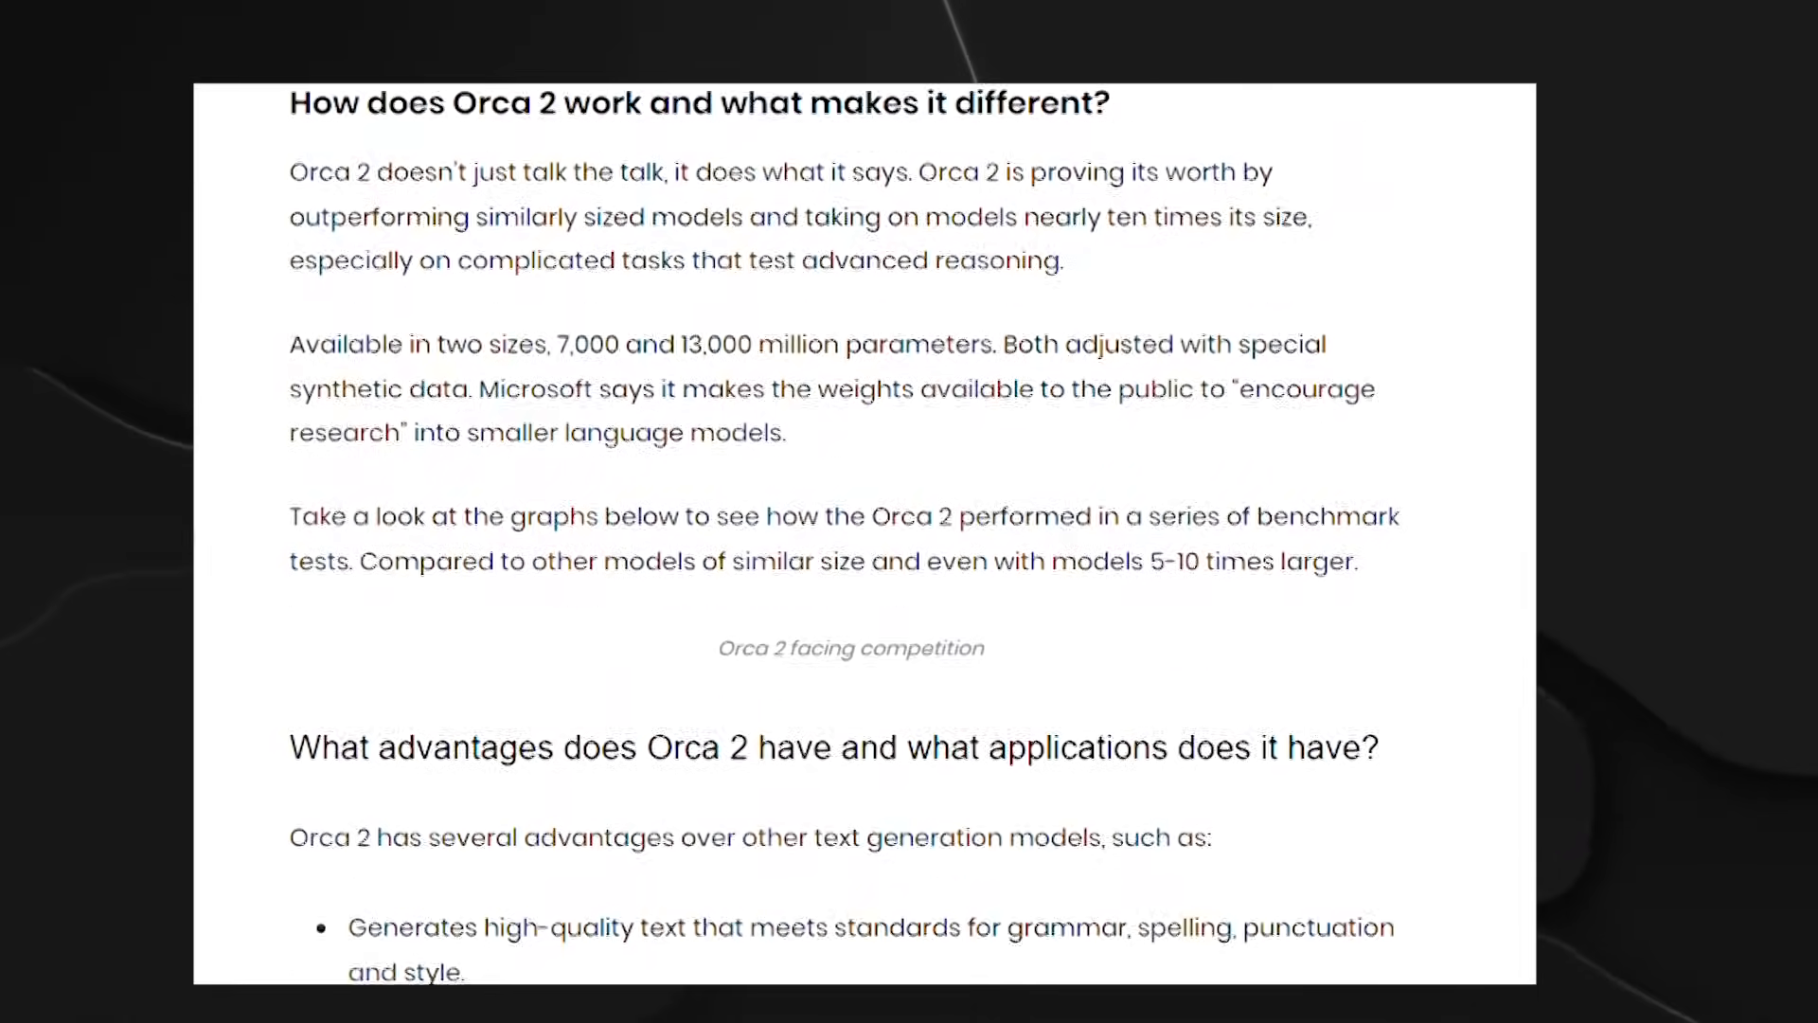
{"action": "scroll", "scroll_direction": "down", "scroll_amount": 3}
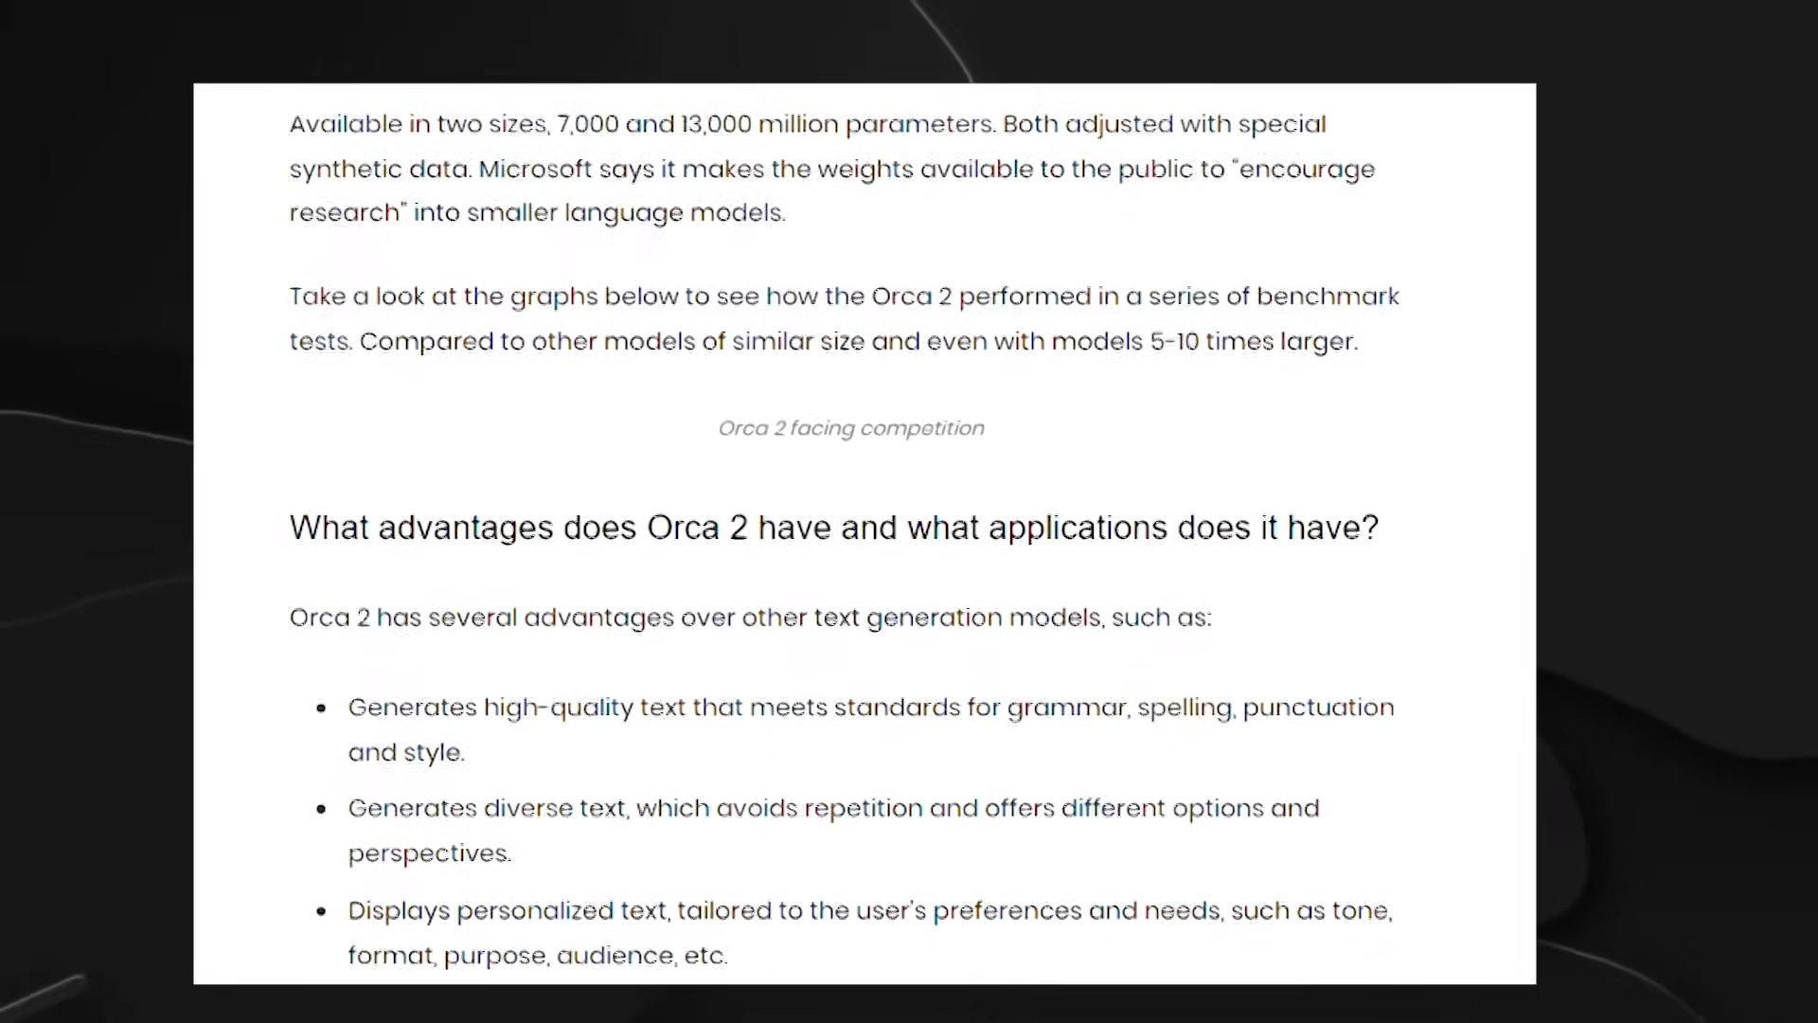
{"action": "scroll", "scroll_direction": "down", "scroll_amount": 3}
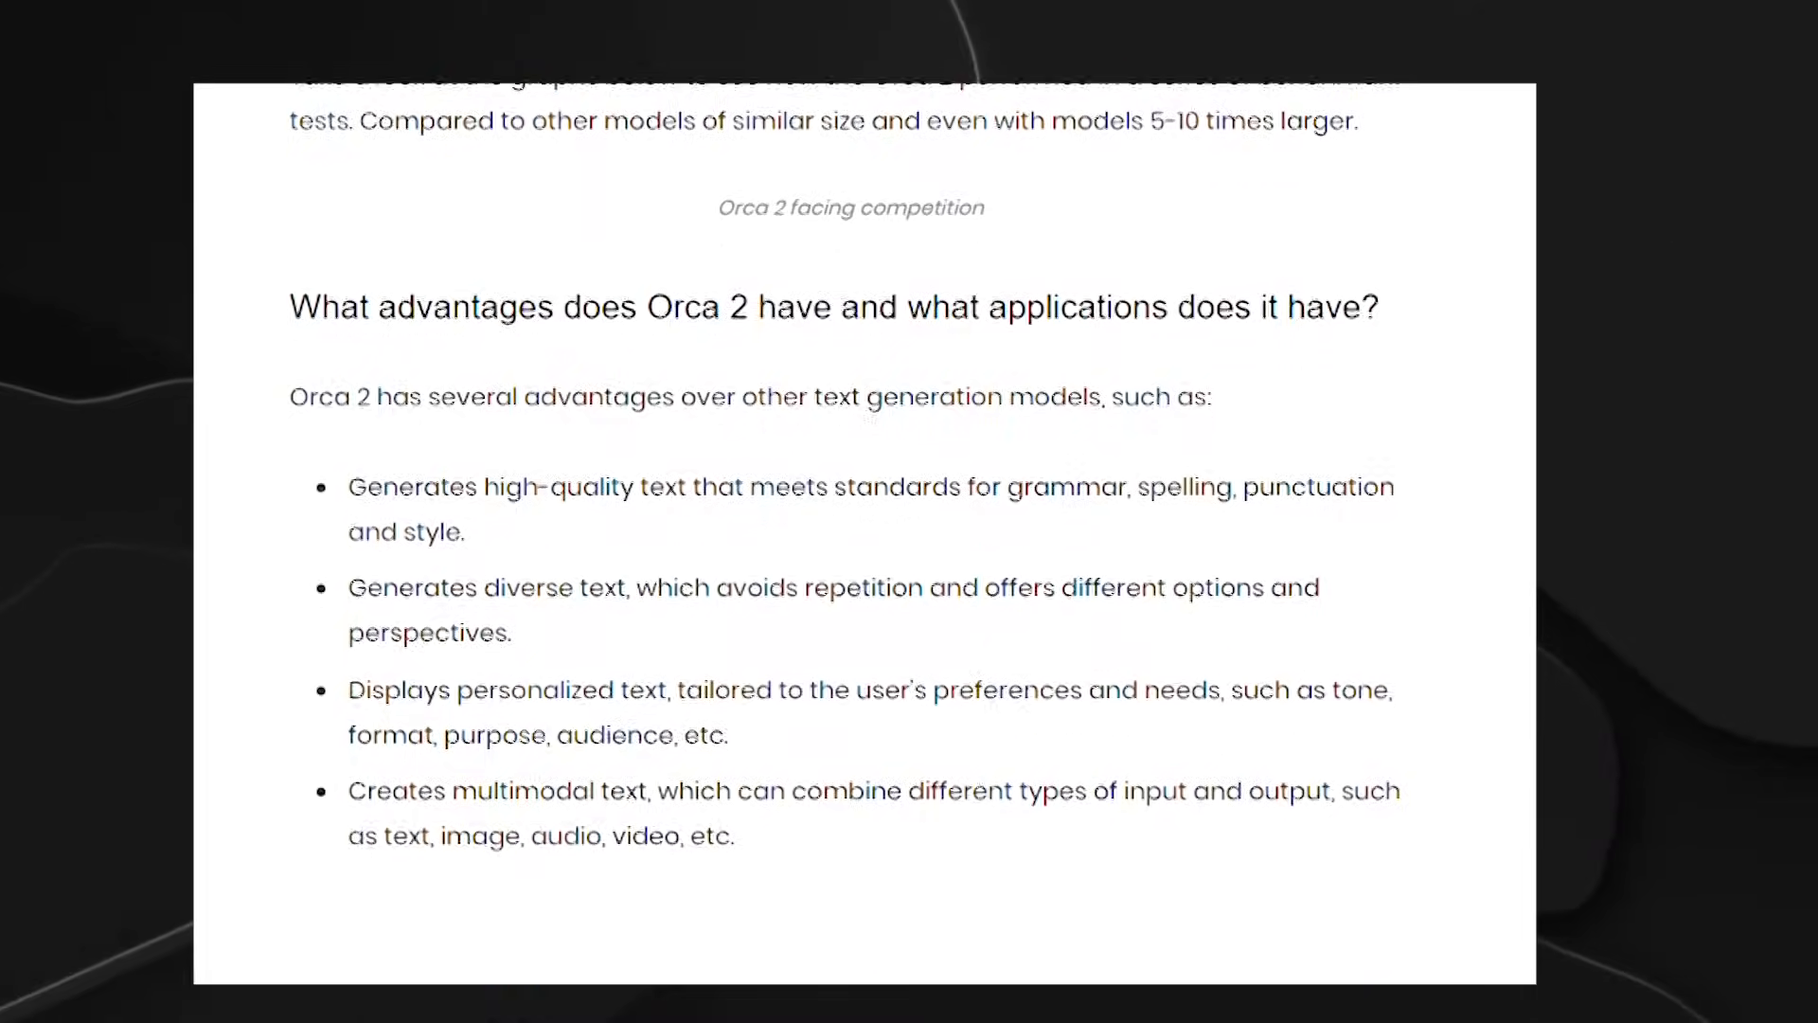
{"action": "scroll", "scroll_direction": "down", "scroll_amount": 3}
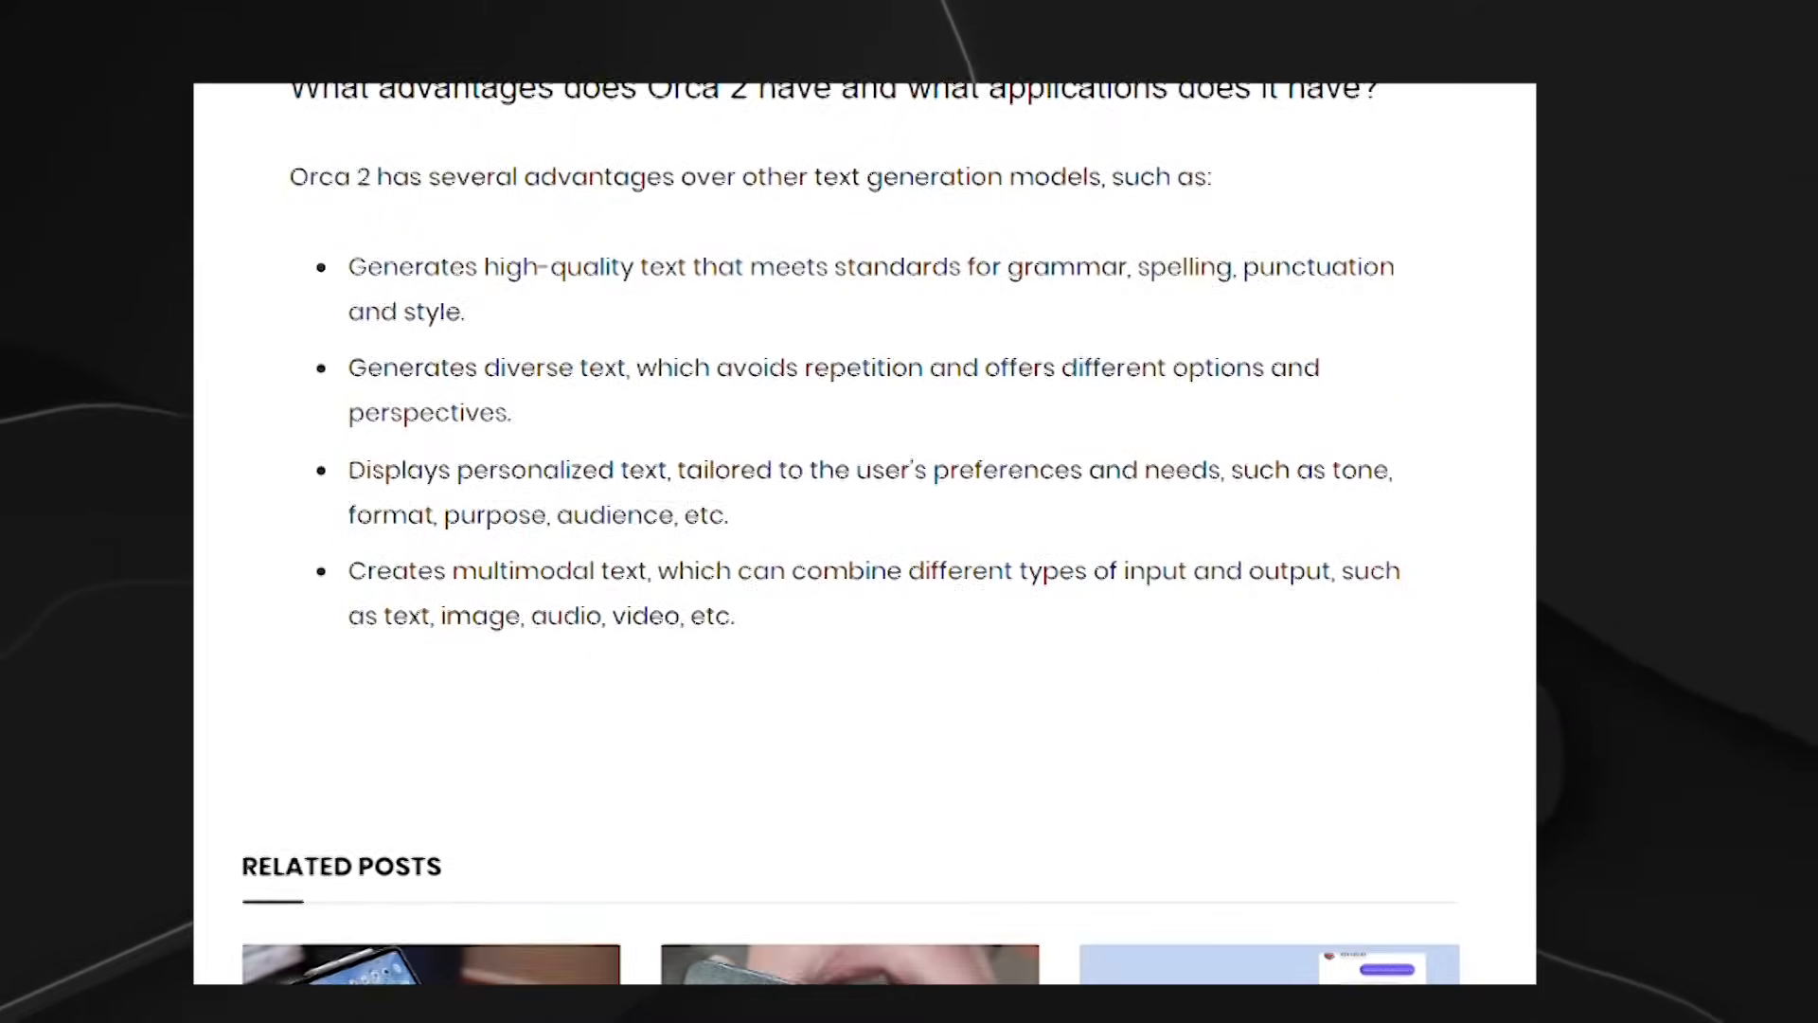
{"action": "scroll", "scroll_direction": "down", "scroll_amount": 3}
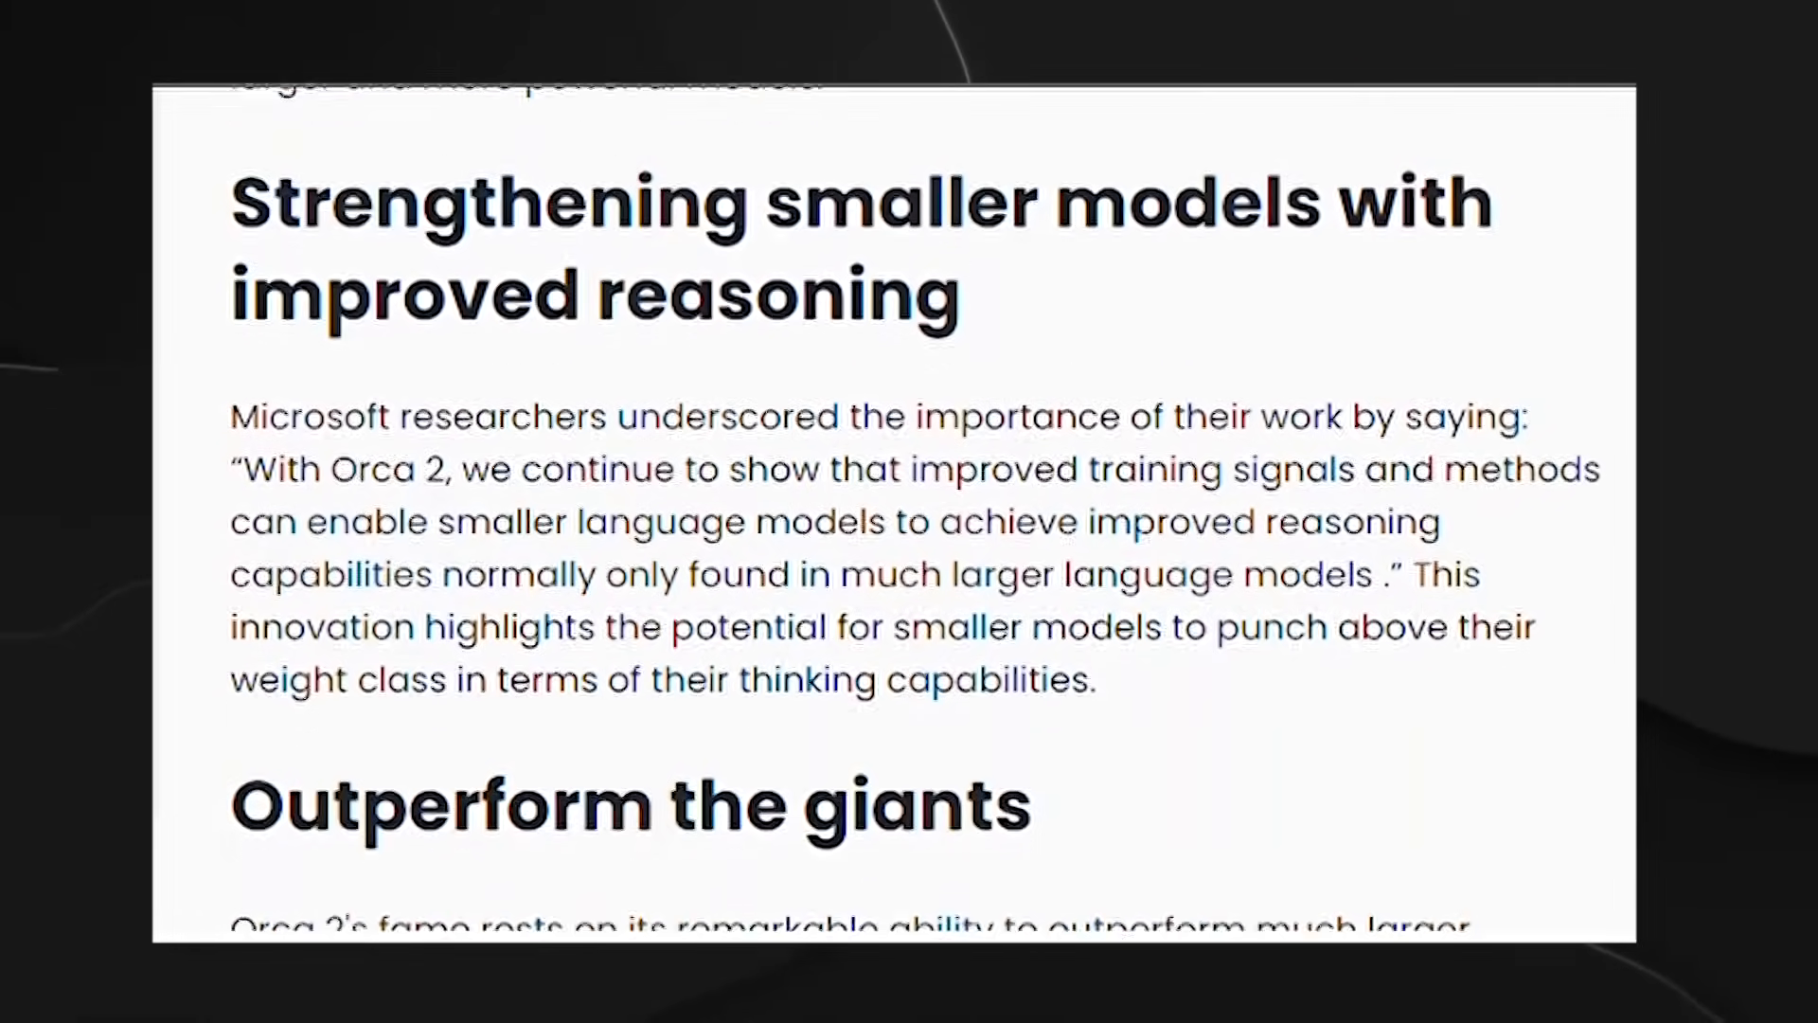
Scroll past 'Outperform the giants' to the closing 'Along the road' section.
{"action": "scroll", "scroll_direction": "down", "scroll_amount": 3}
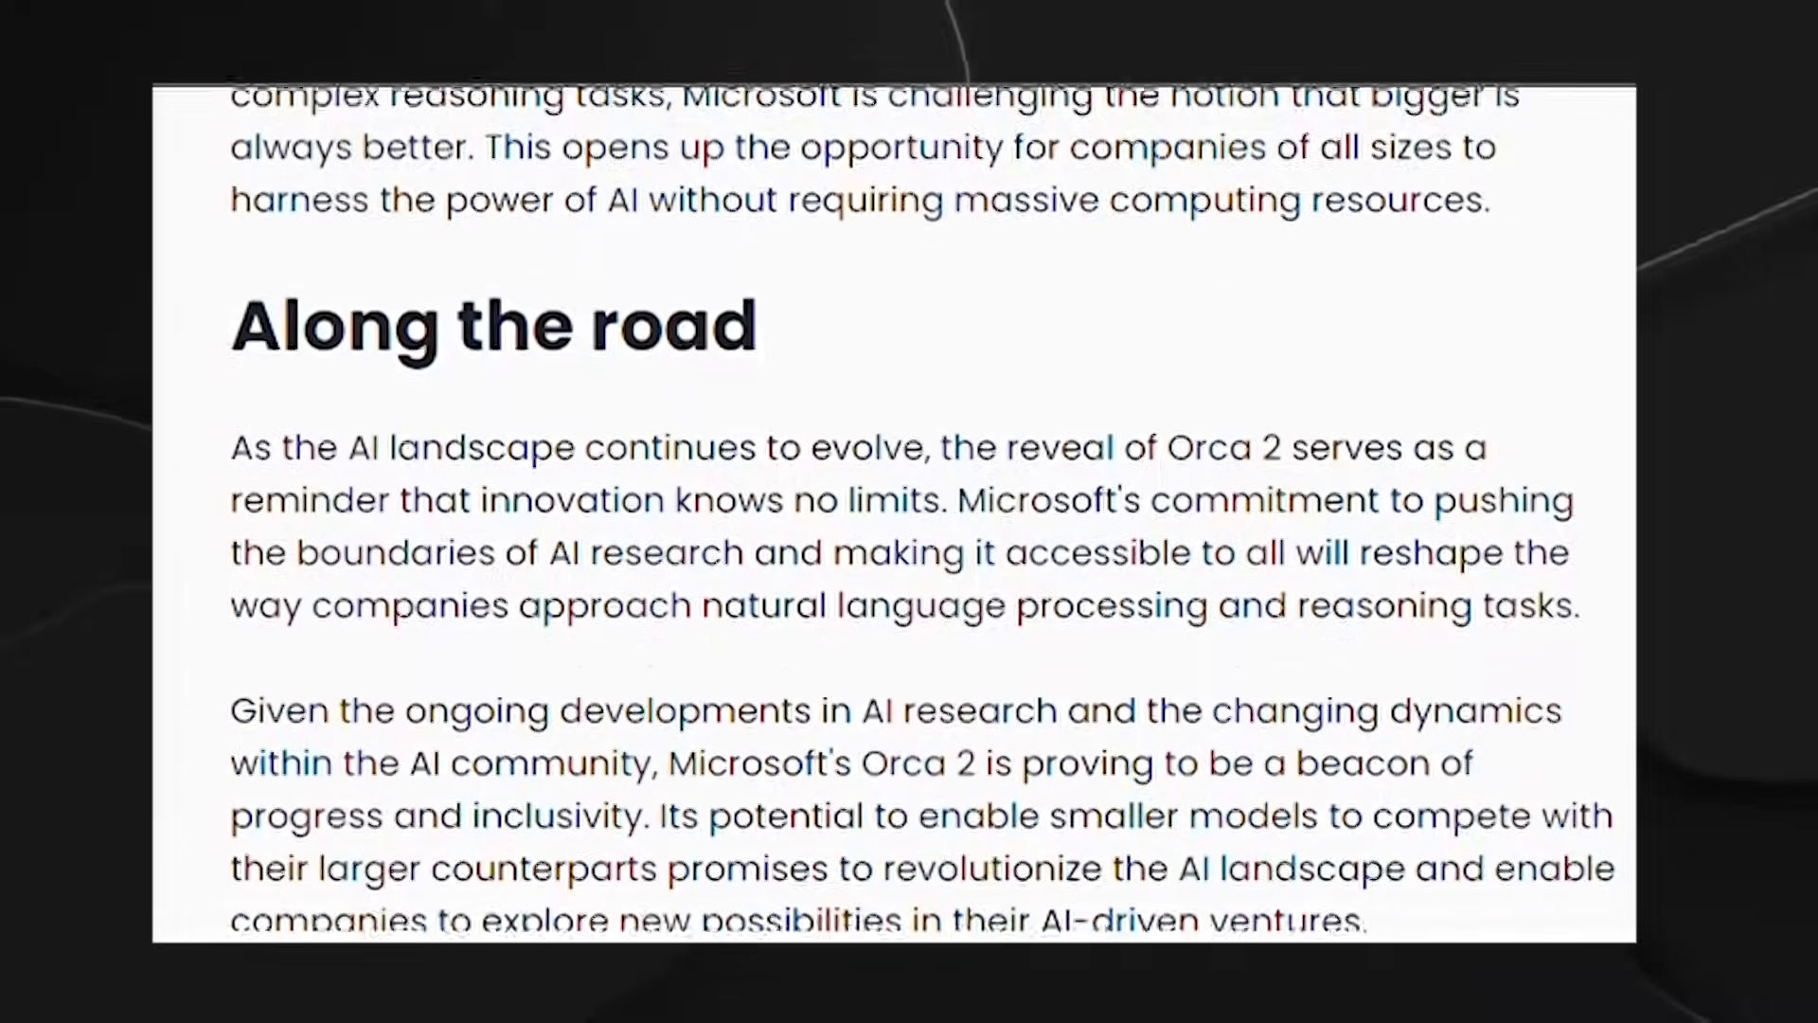